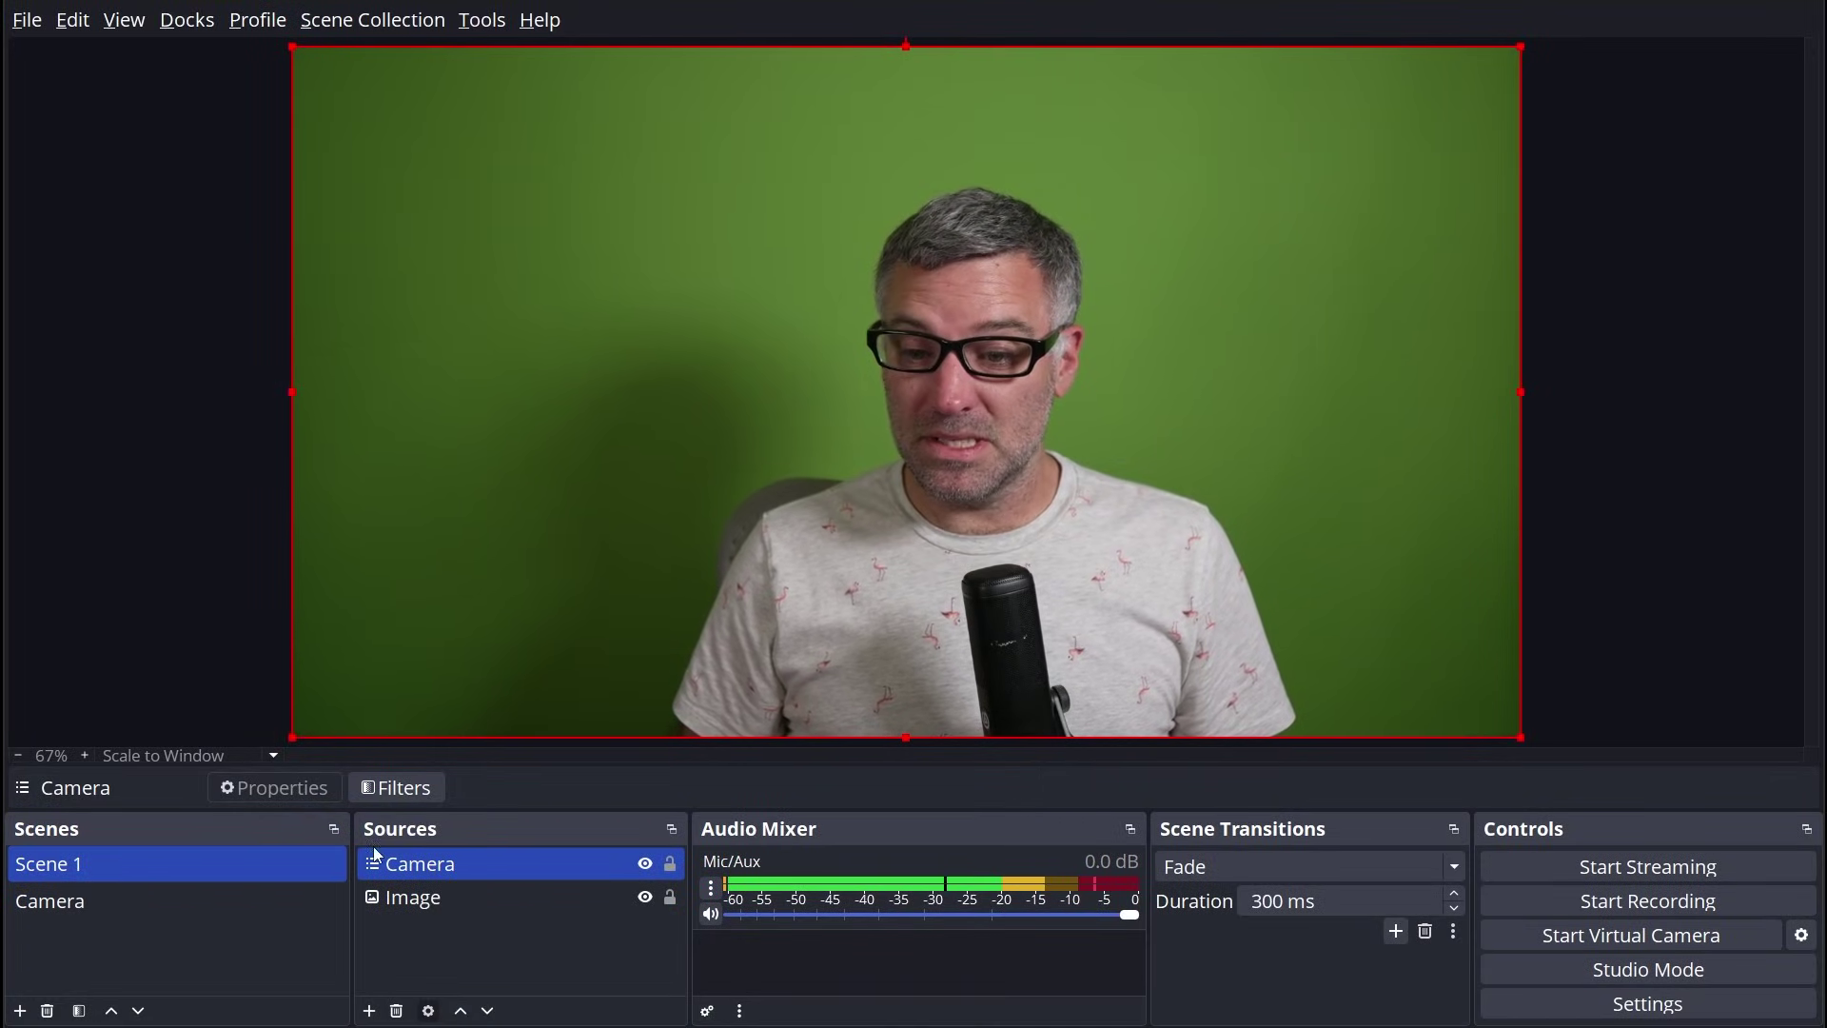
# Step: Select the Camera source and bring up its filters window
pyautogui.click(411, 897)
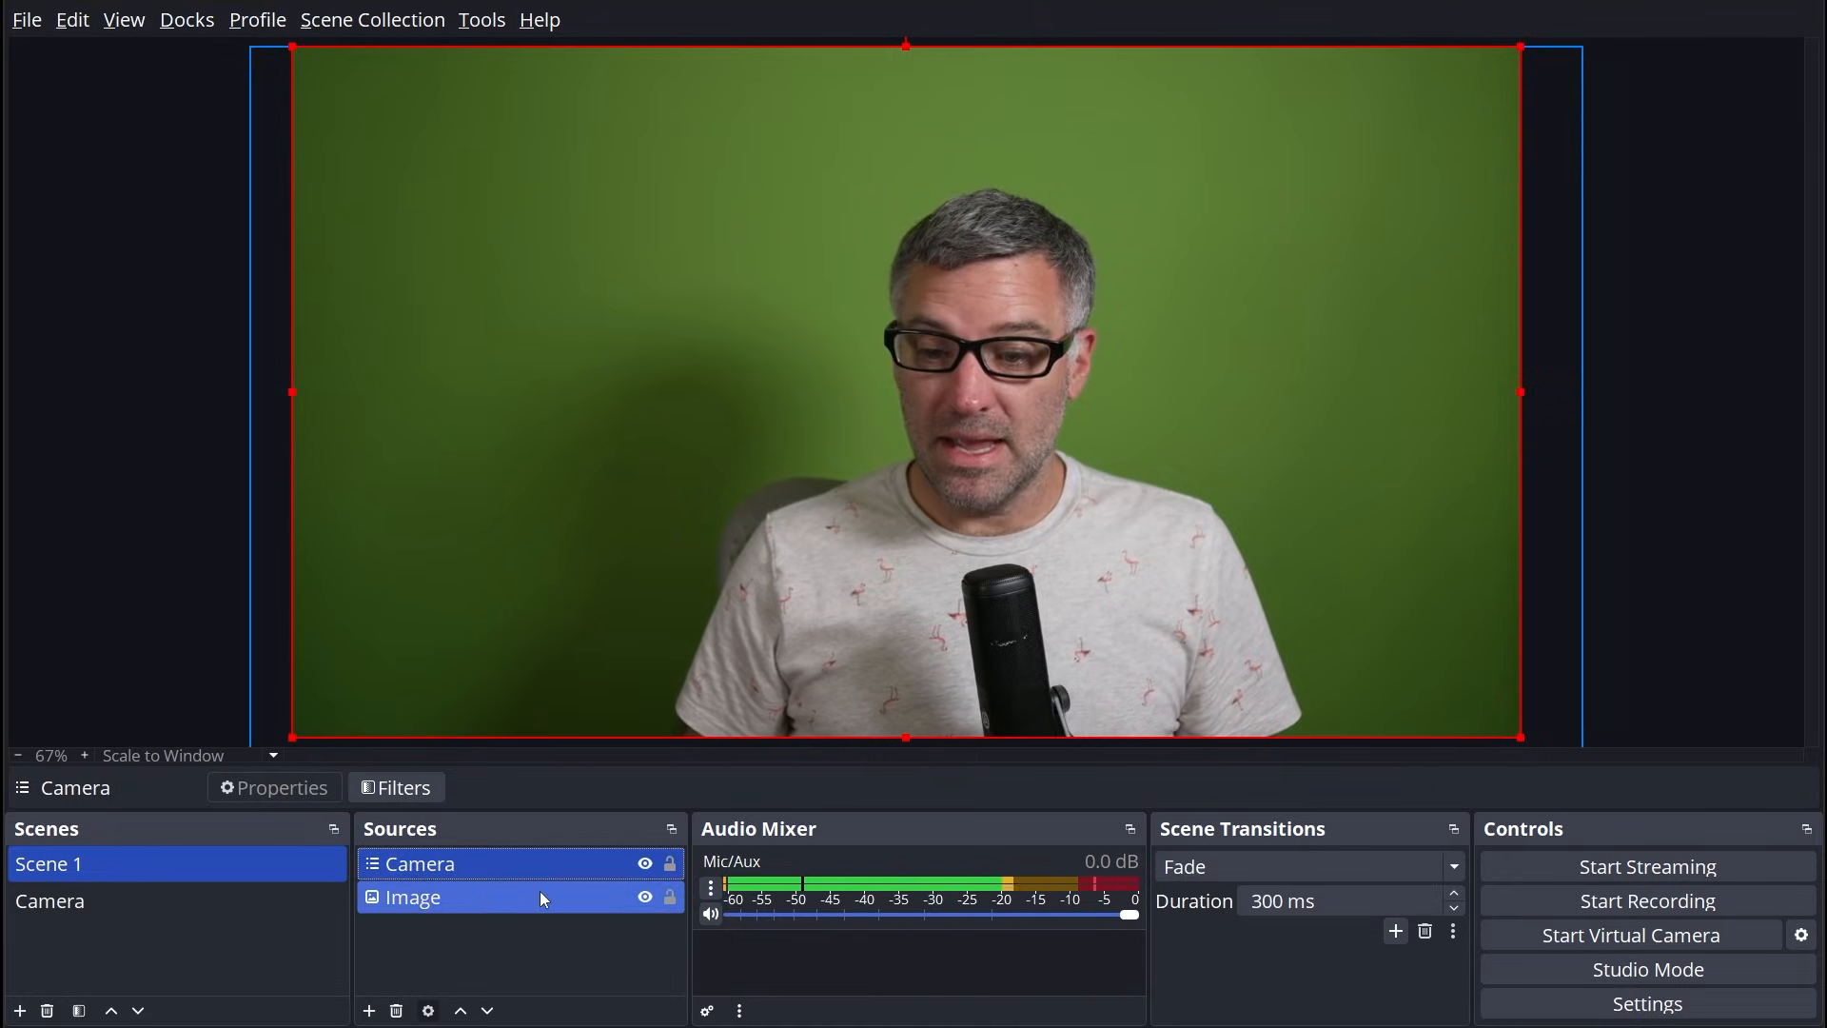
pyautogui.click(643, 864)
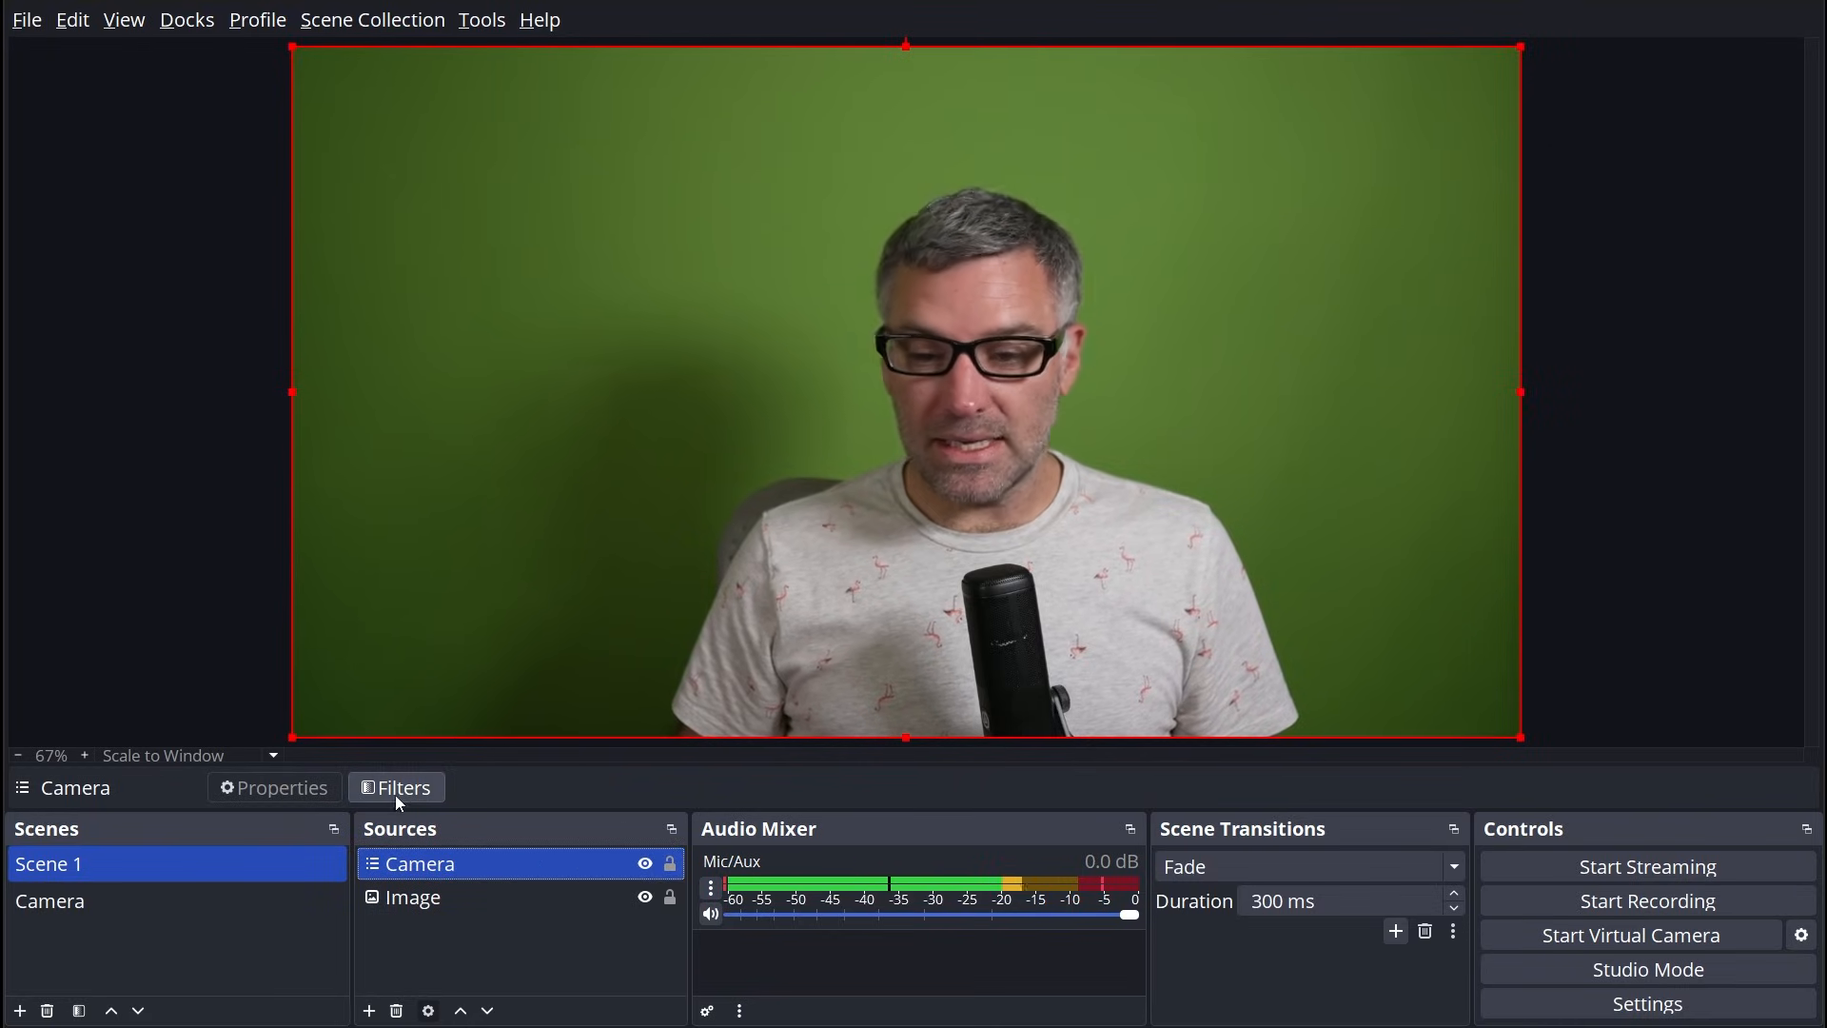
pyautogui.click(396, 788)
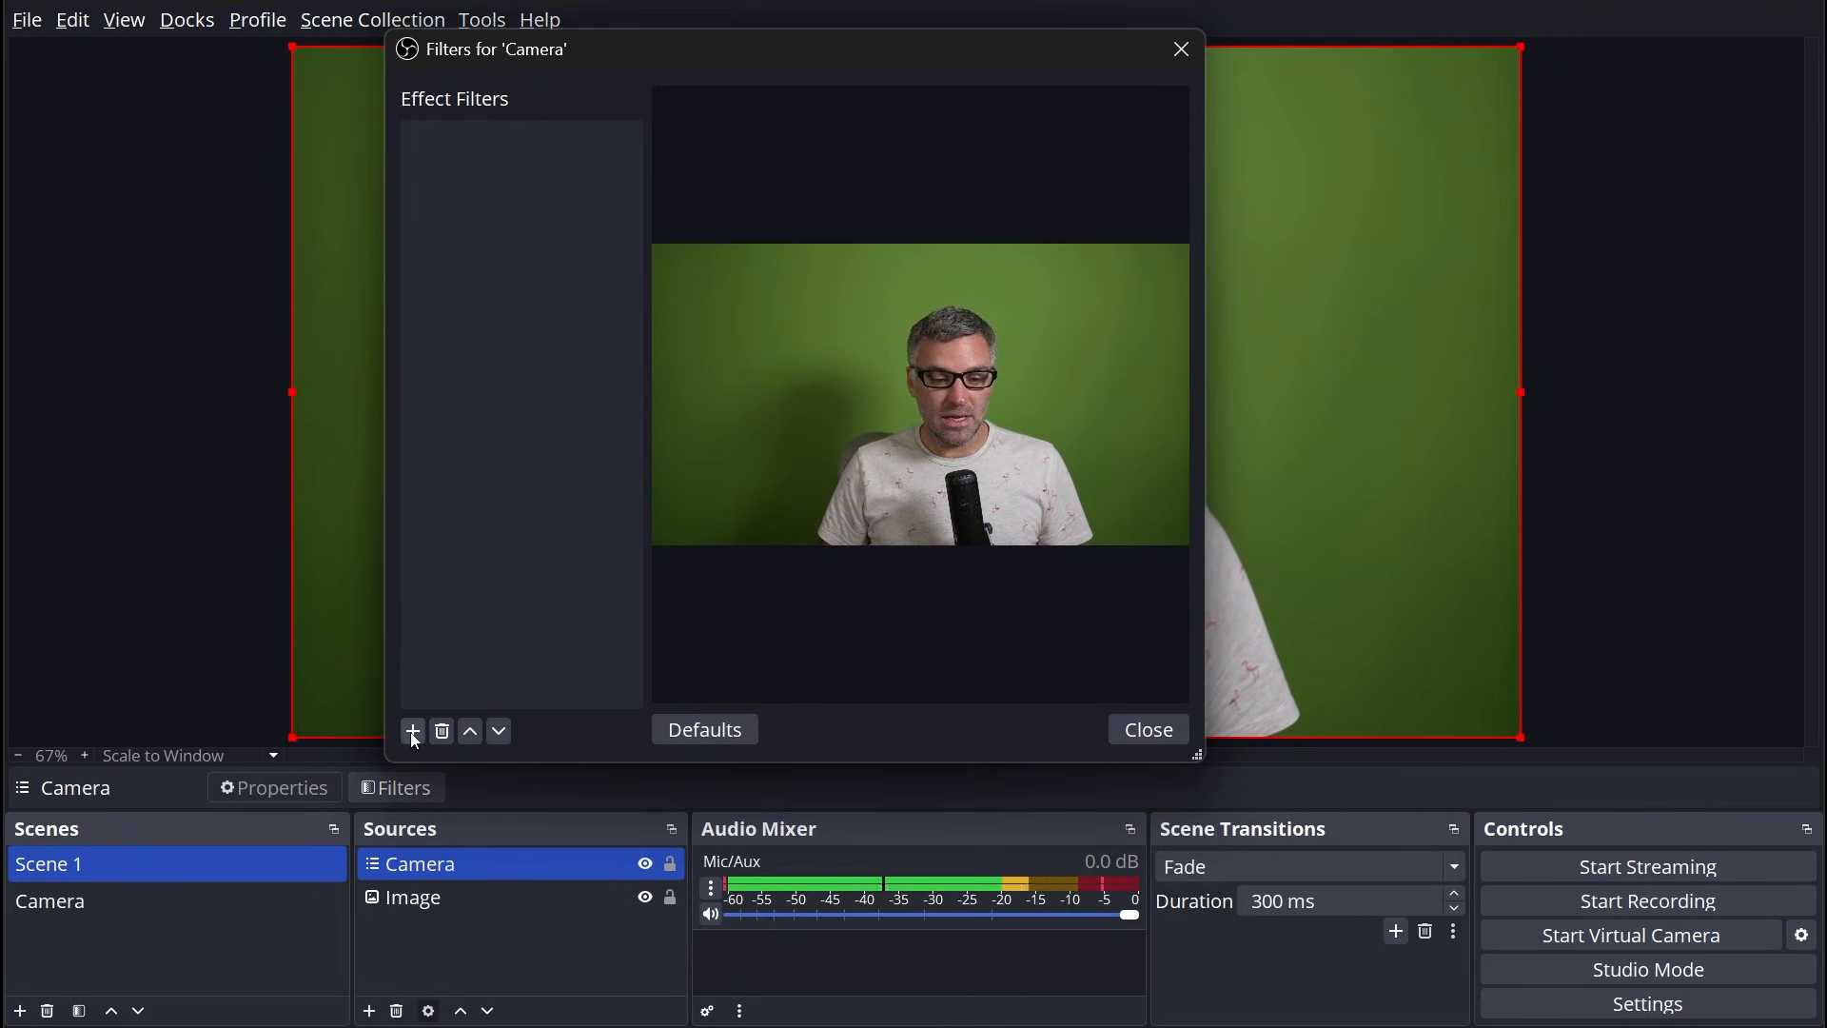
# Step: Add a Chroma Key filter to the camera and expand the Key Color Type choices
pyautogui.click(411, 731)
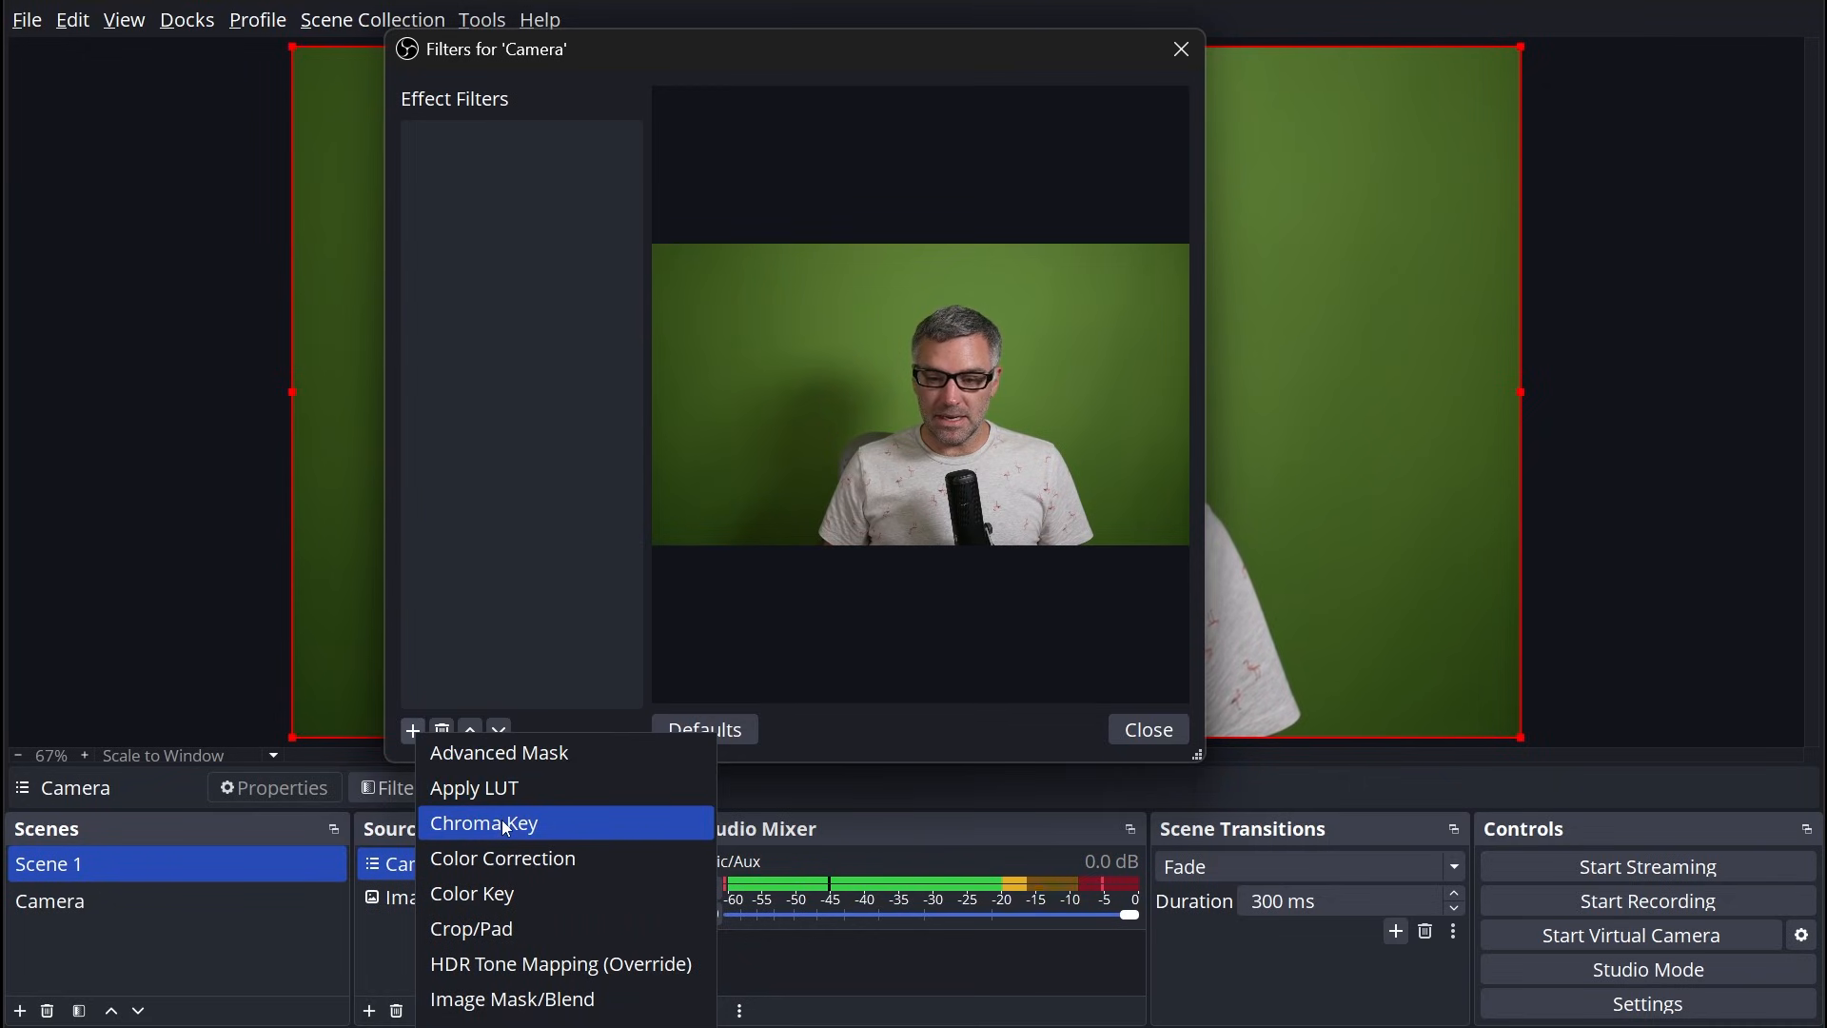
pyautogui.click(484, 822)
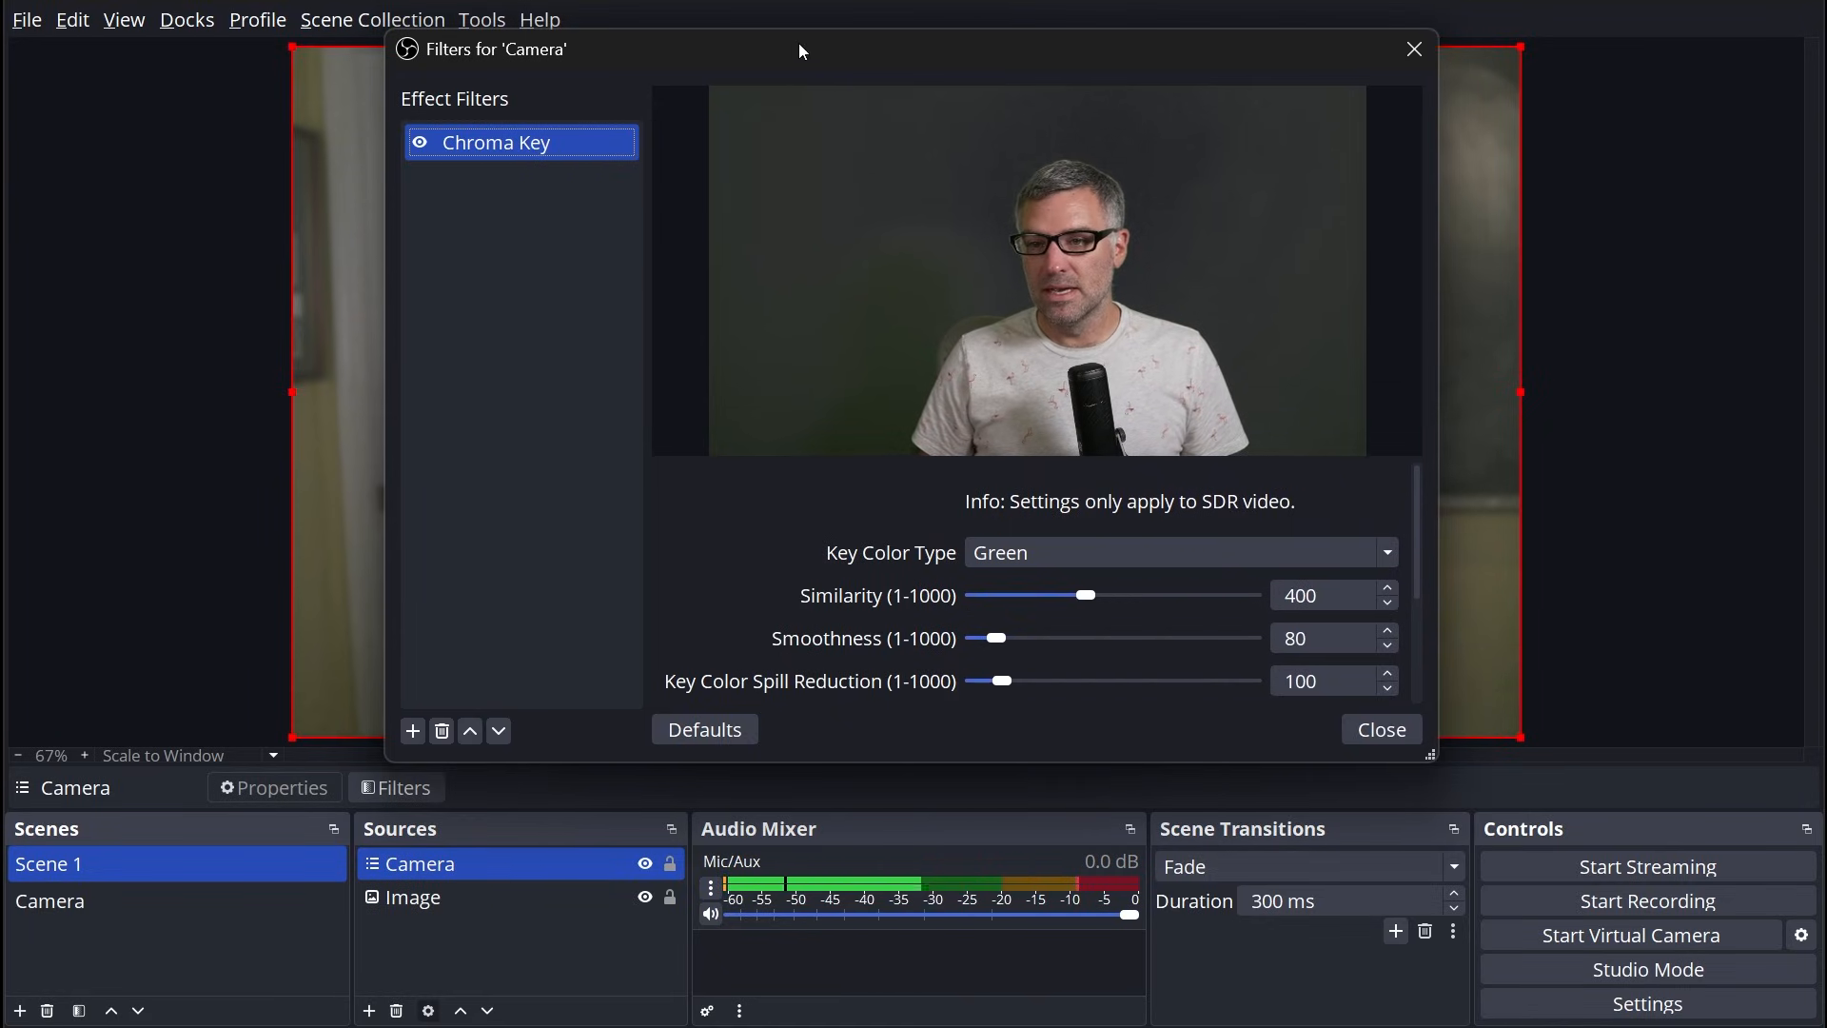
pyautogui.moveTo(897, 594)
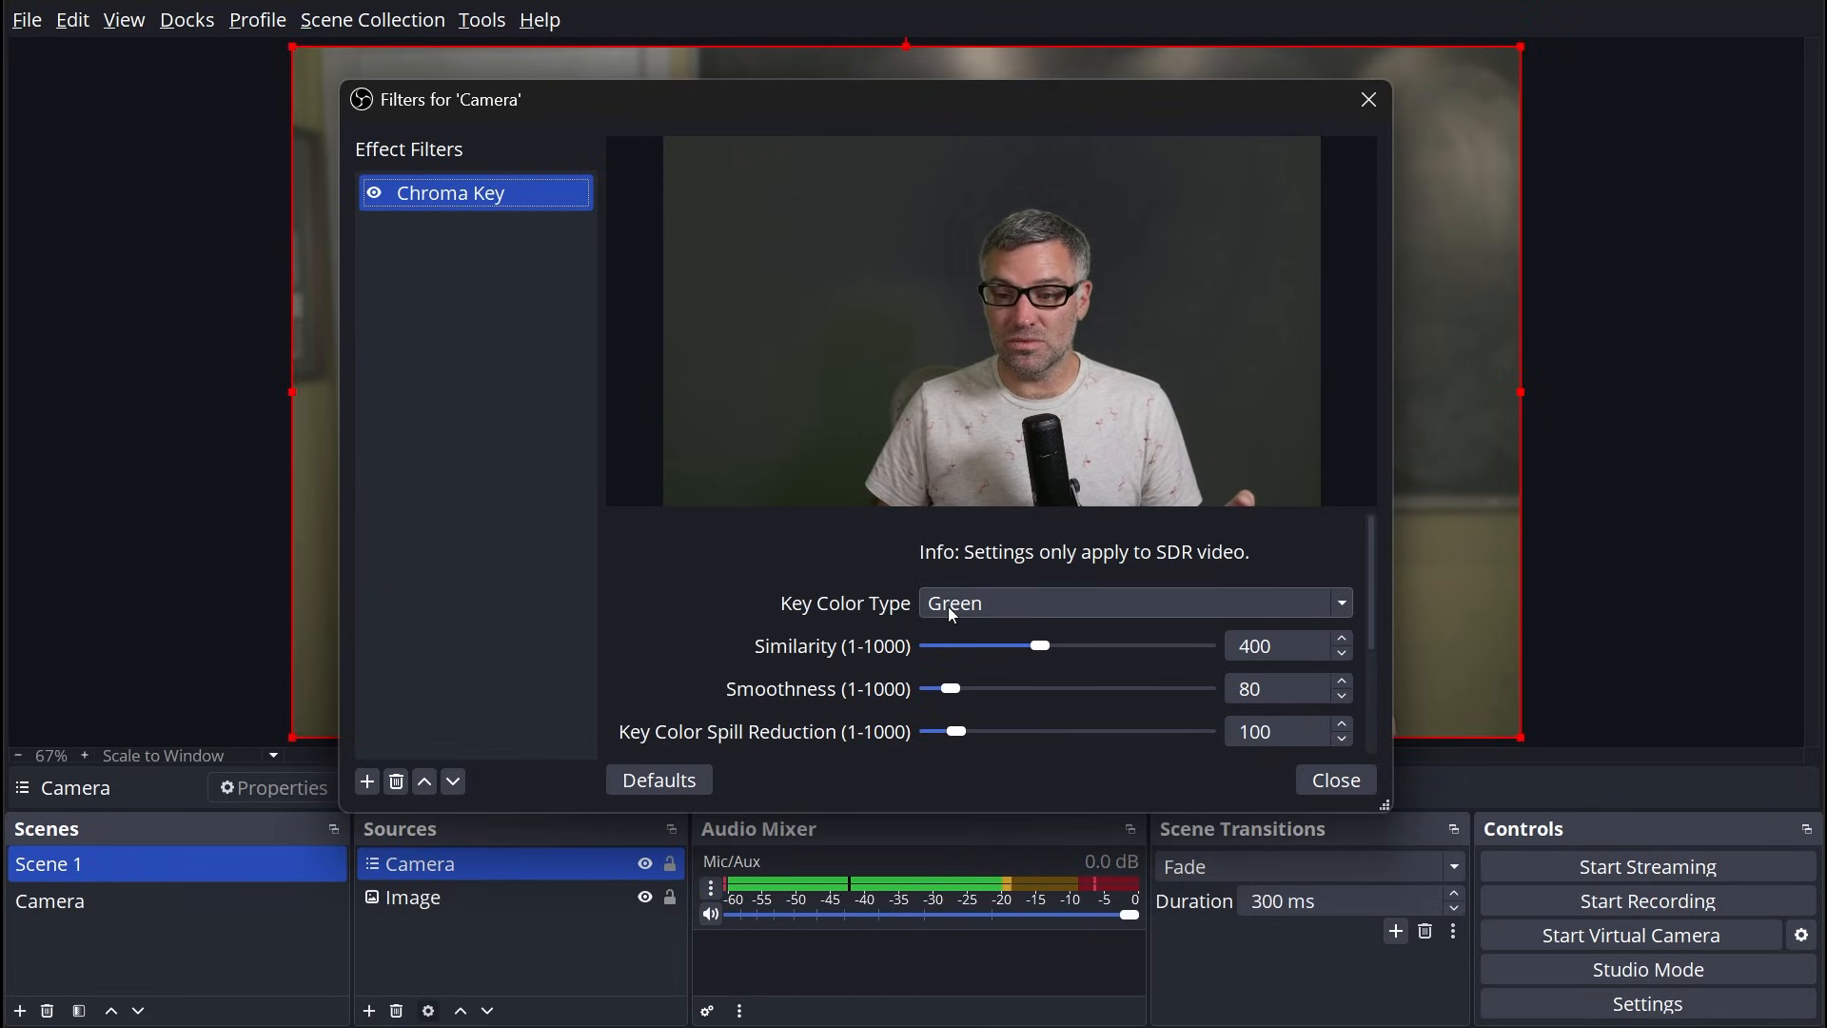
pyautogui.moveTo(917, 613)
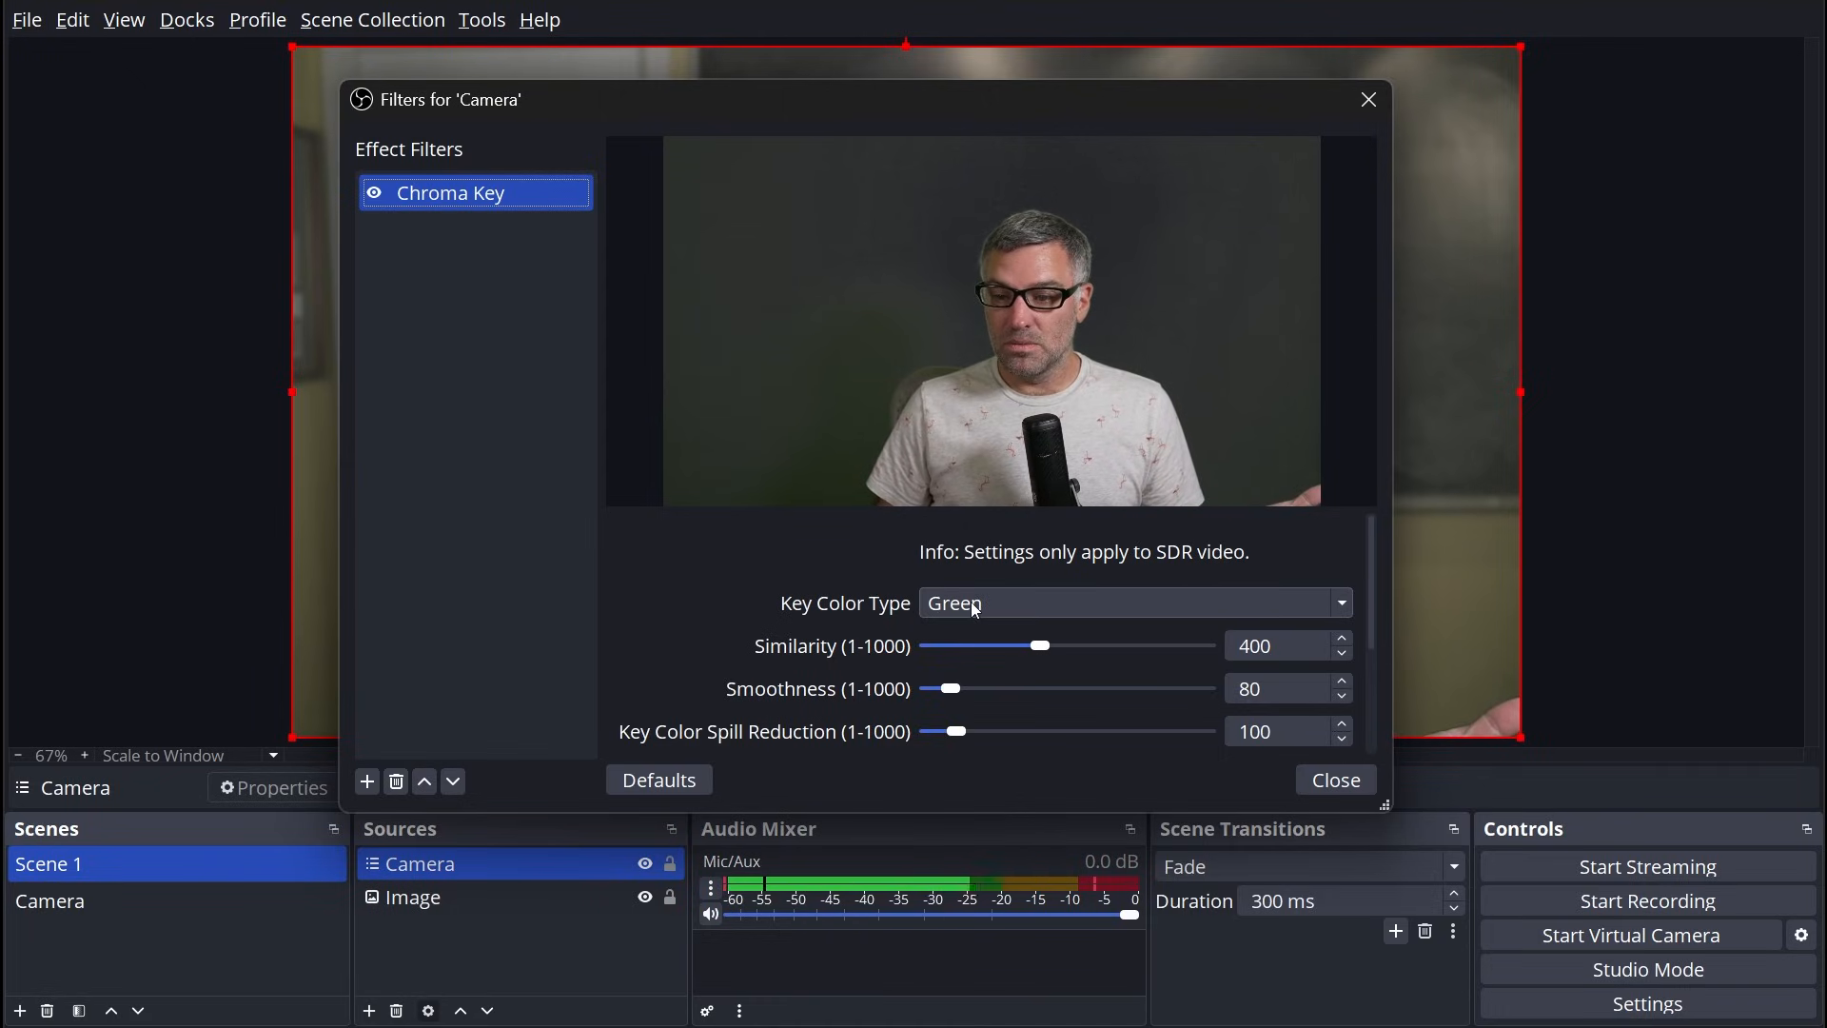
pyautogui.click(1135, 602)
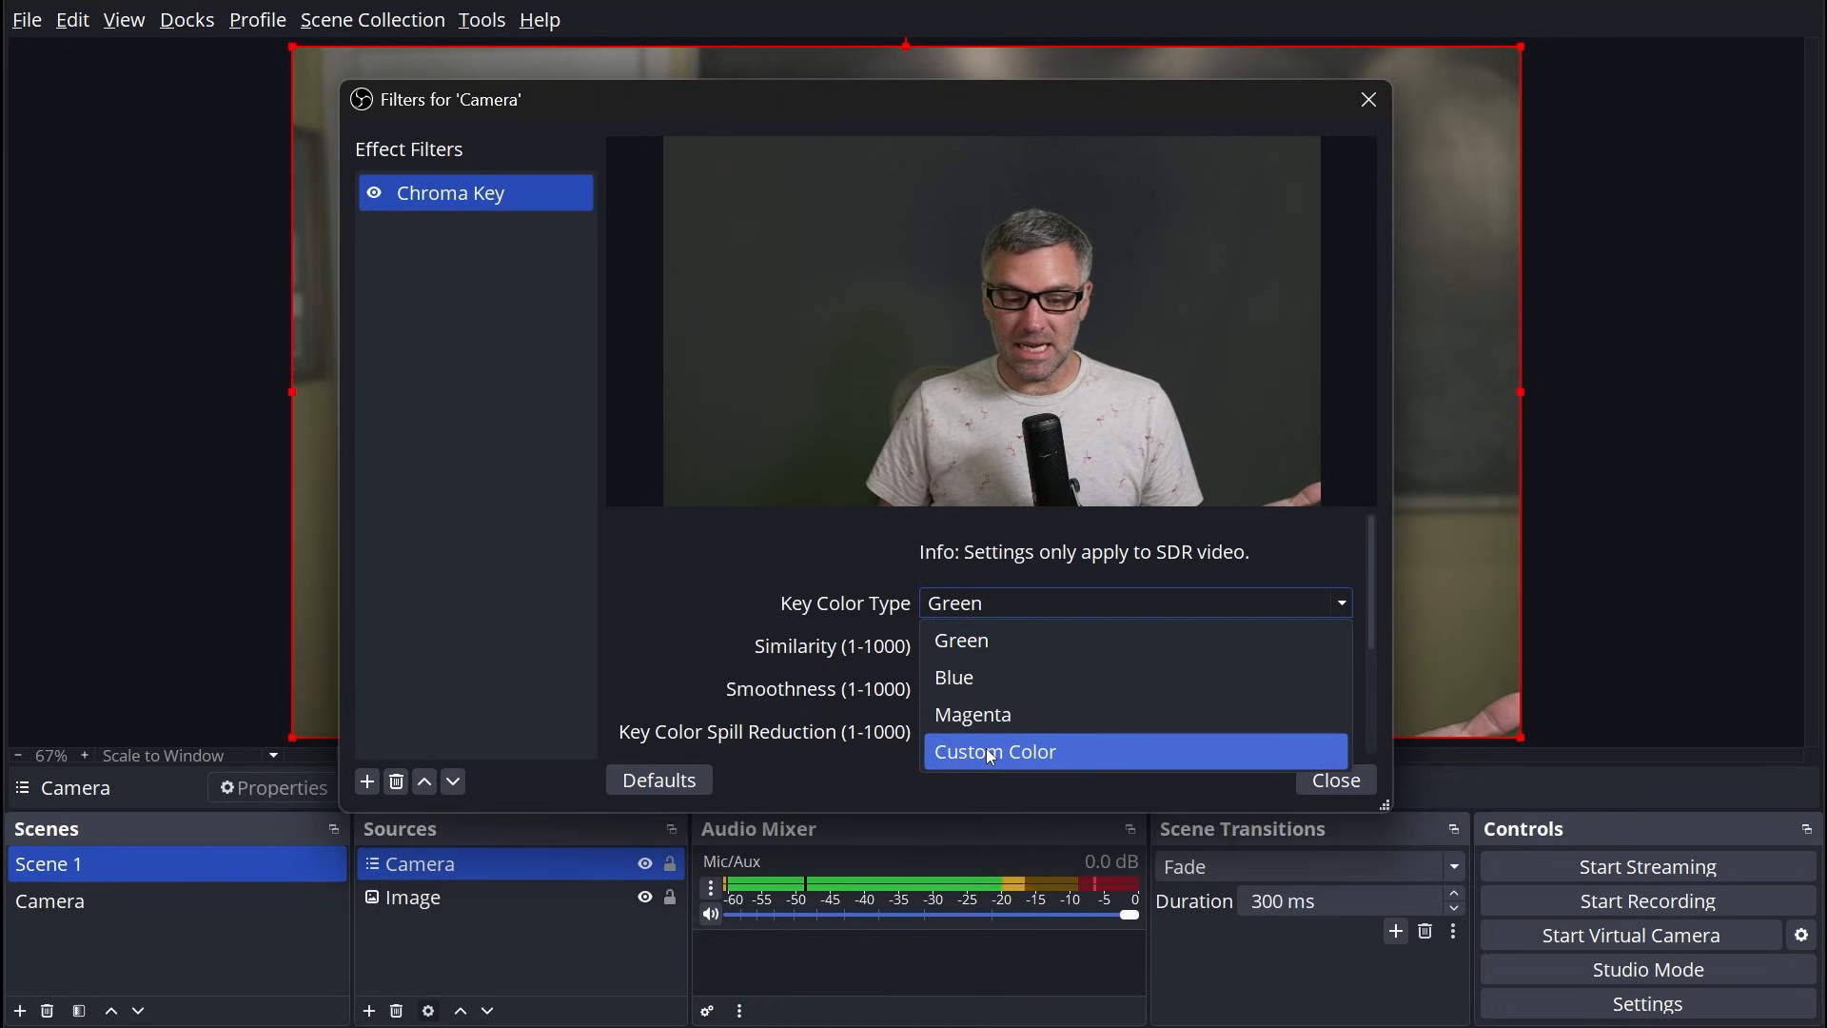
# Step: Switch the Chroma Key to Custom Color, keying pure green #00ff00
pyautogui.click(994, 752)
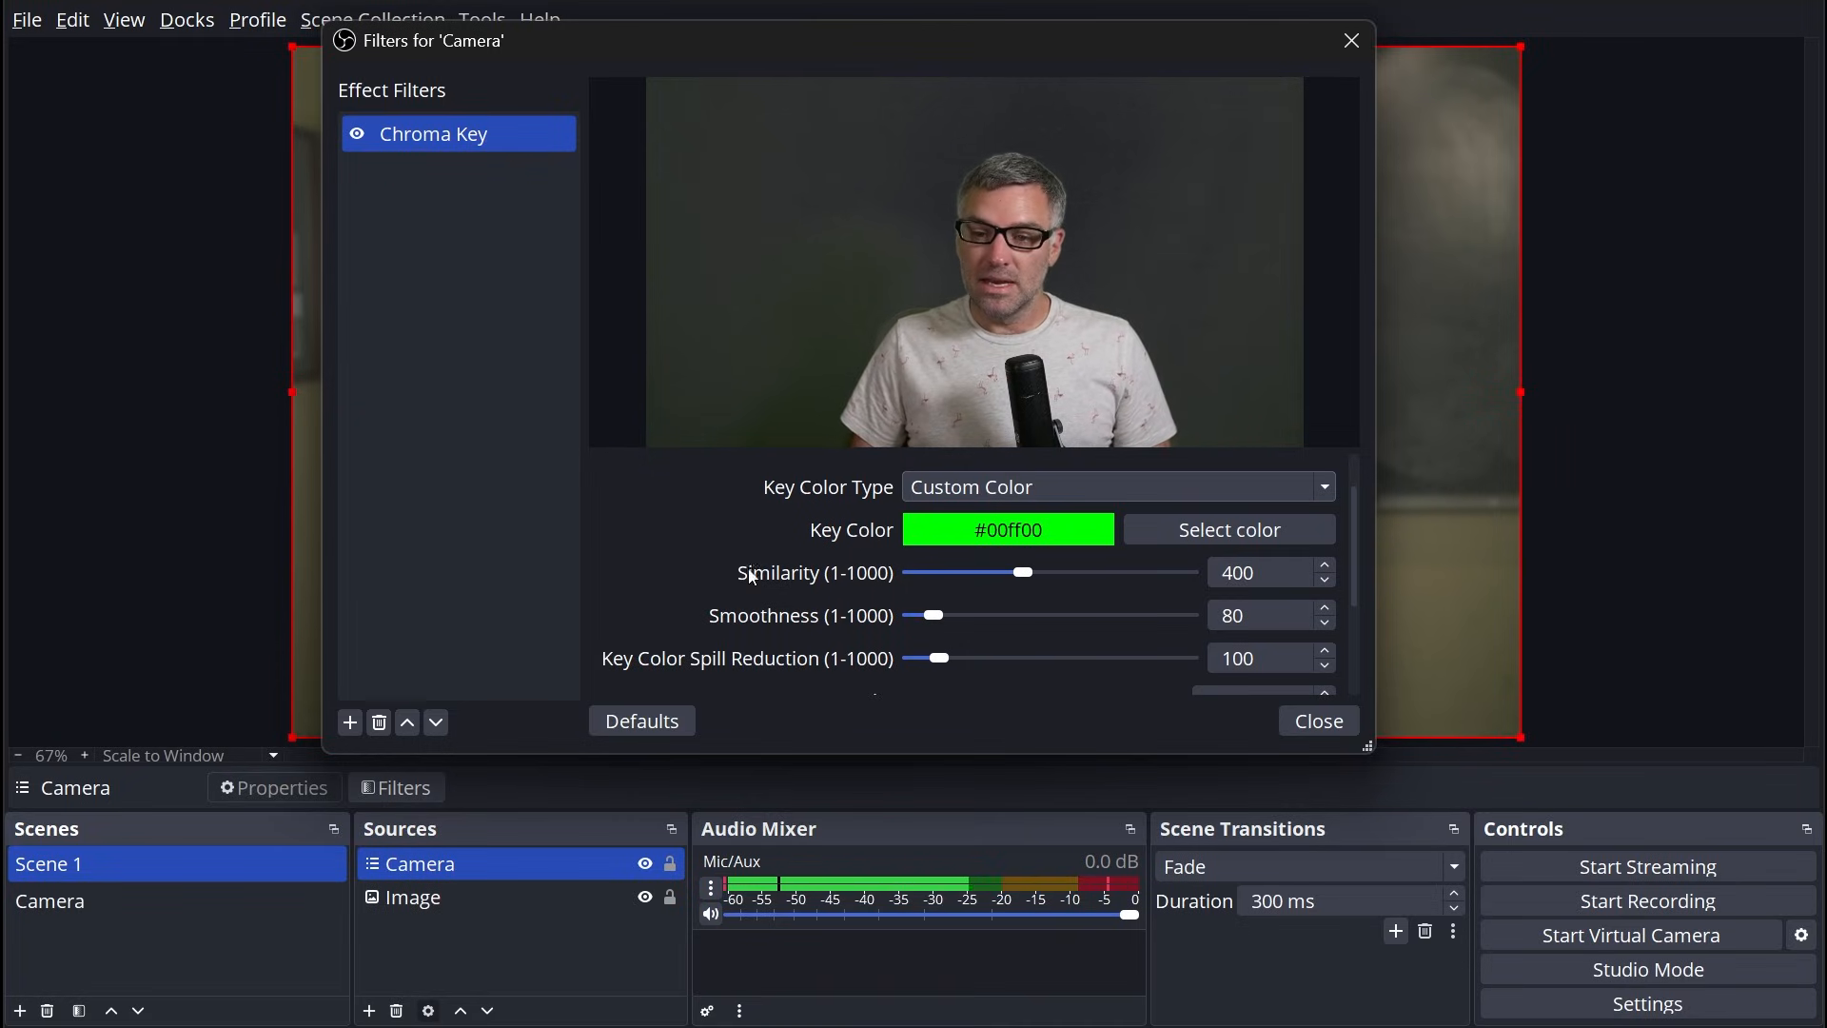
pyautogui.moveTo(767, 647)
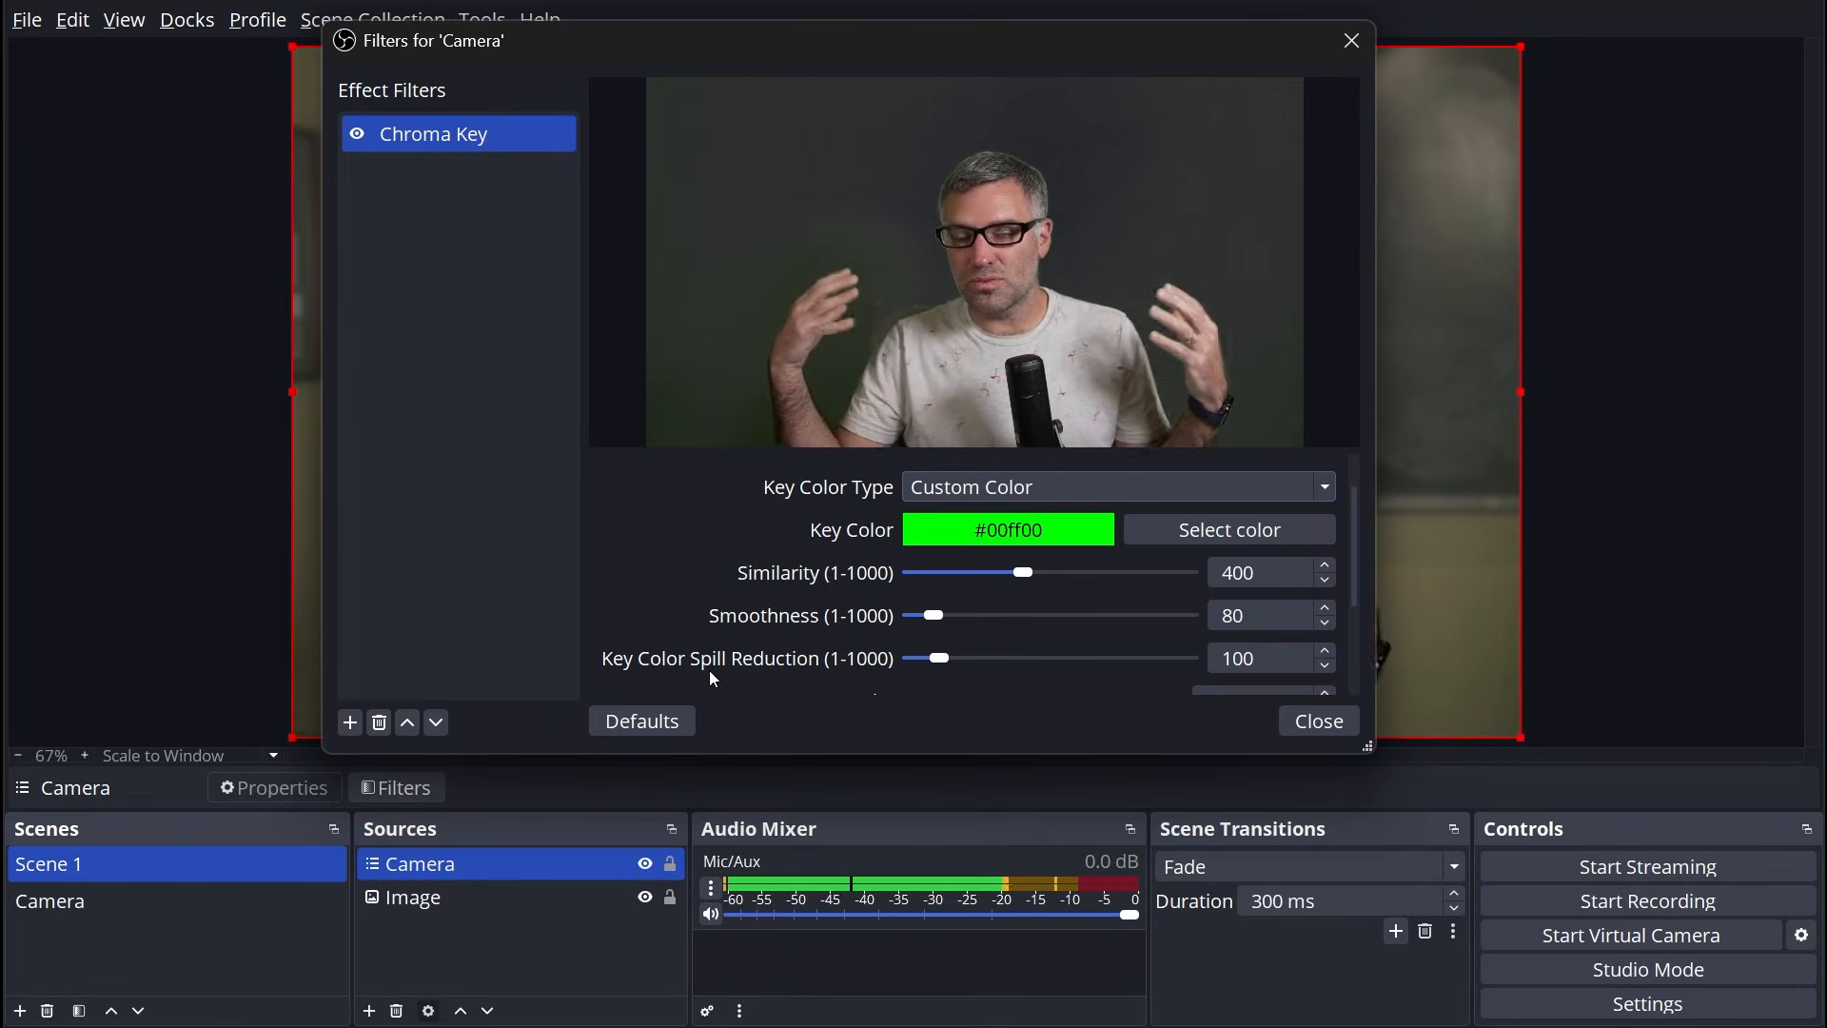
pyautogui.moveTo(894, 676)
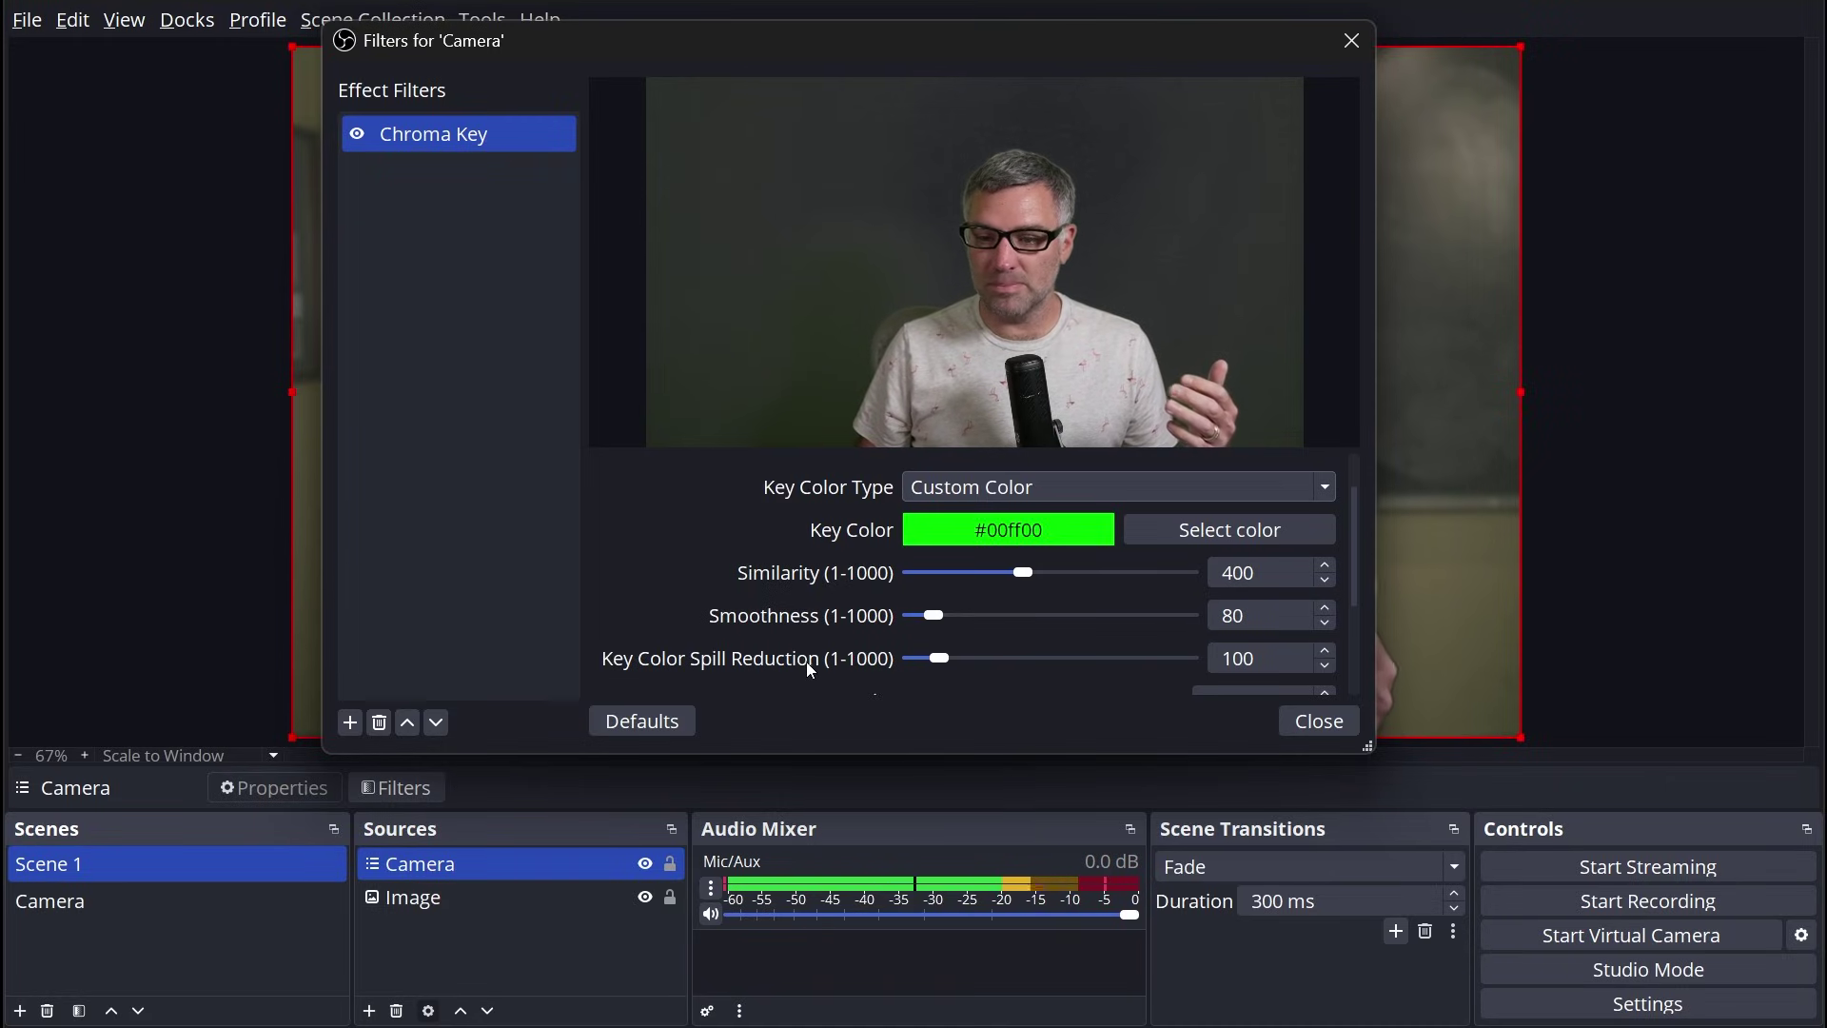
pyautogui.moveTo(912, 674)
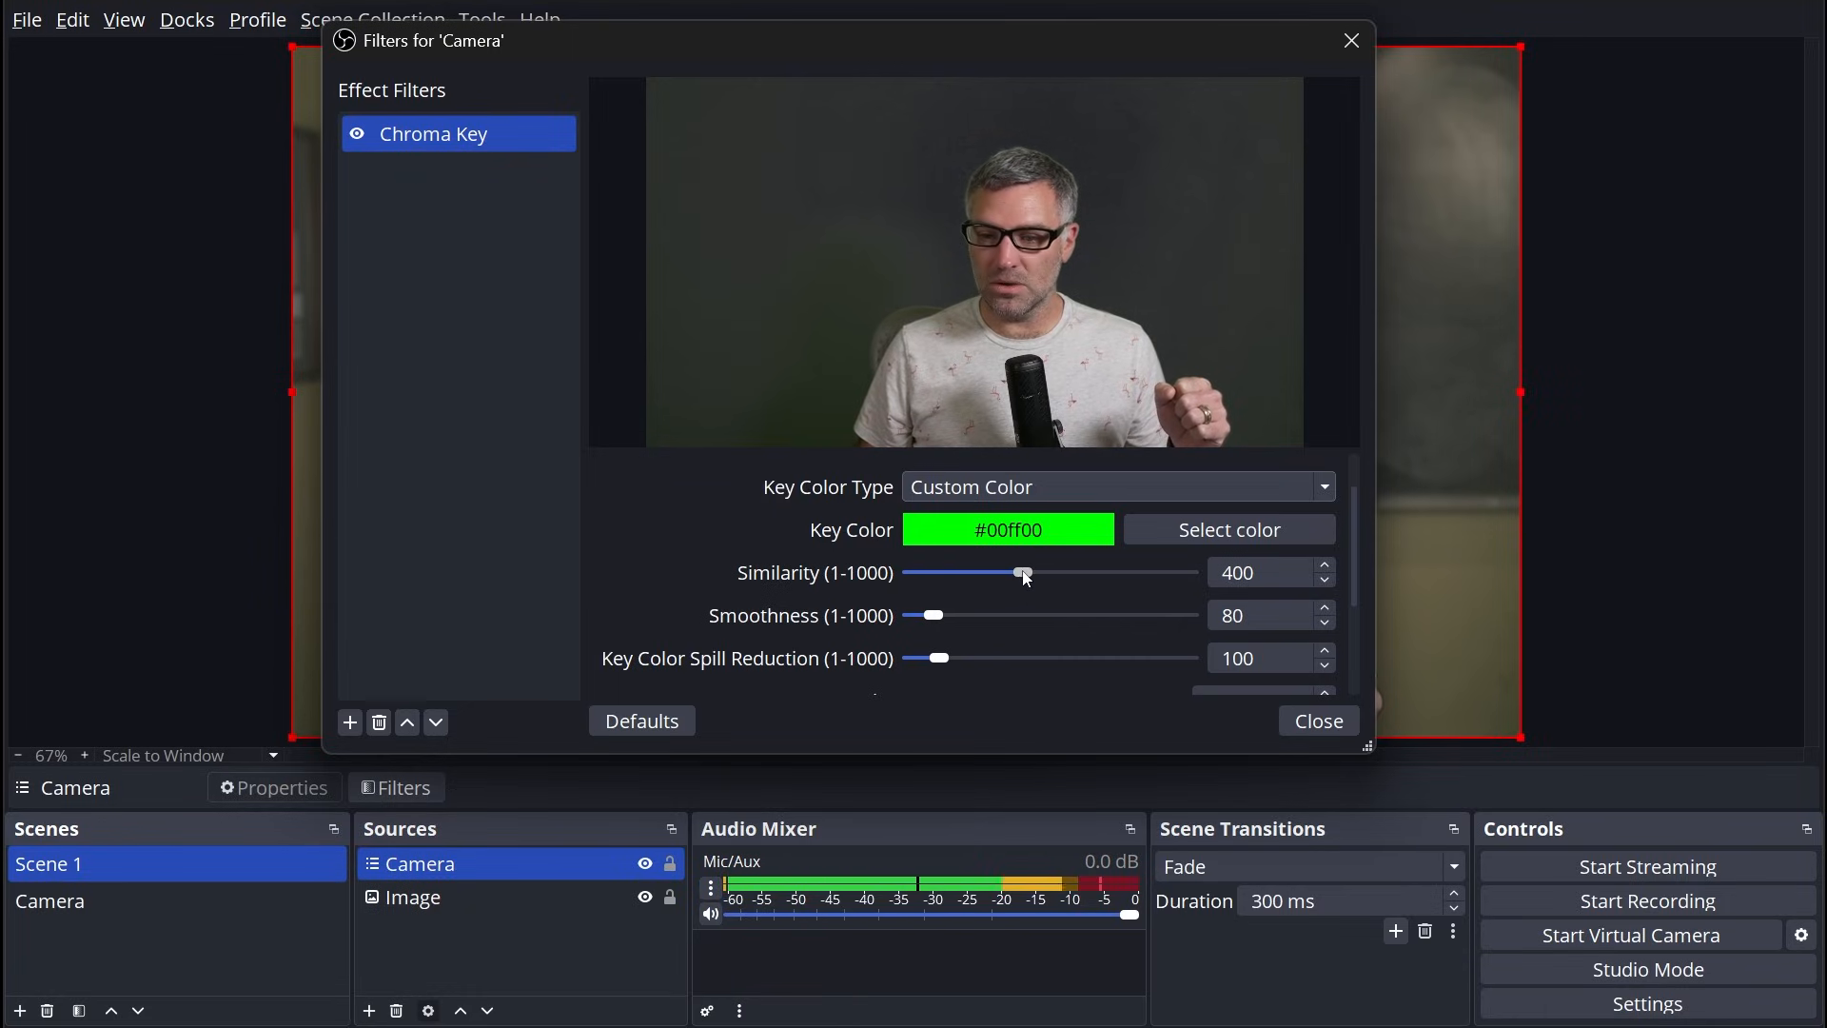
# Step: Drop similarity, smoothness and spill reduction to 1, then start sampling the key colour from the screen
pyautogui.moveTo(1024, 573); pyautogui.dragTo(909, 572)
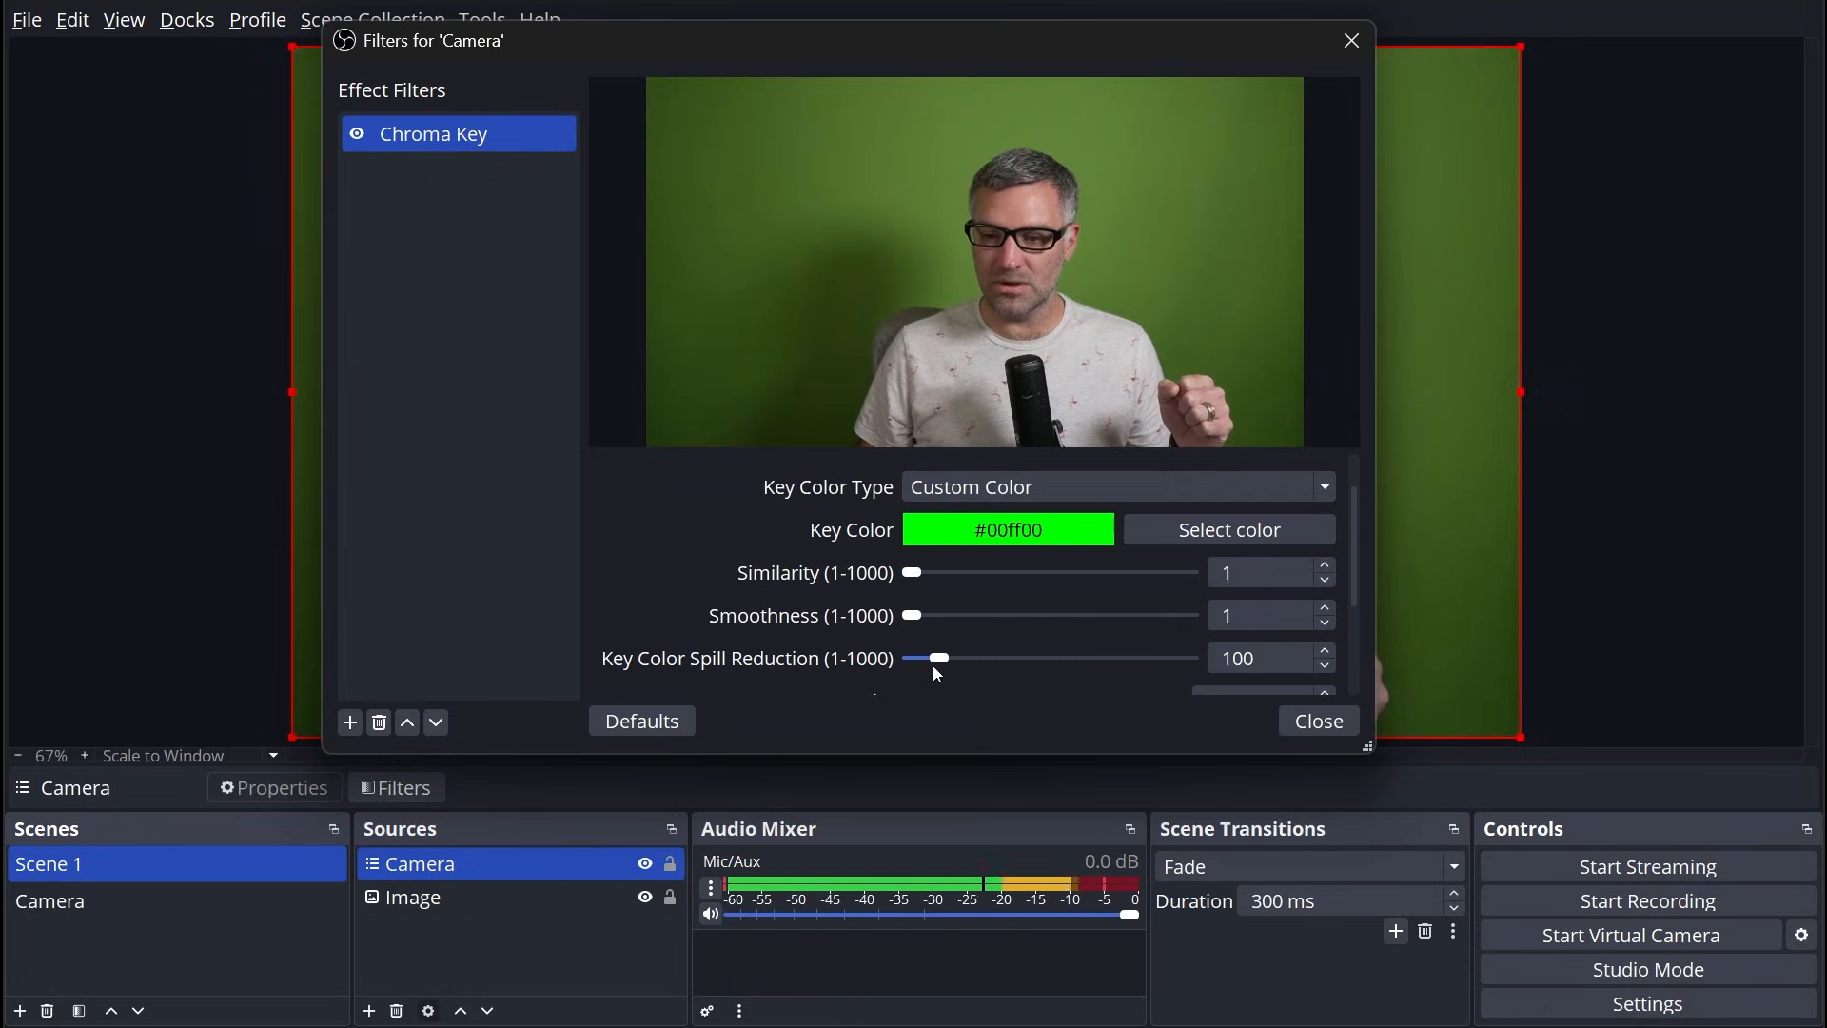
pyautogui.moveTo(942, 657); pyautogui.dragTo(910, 657)
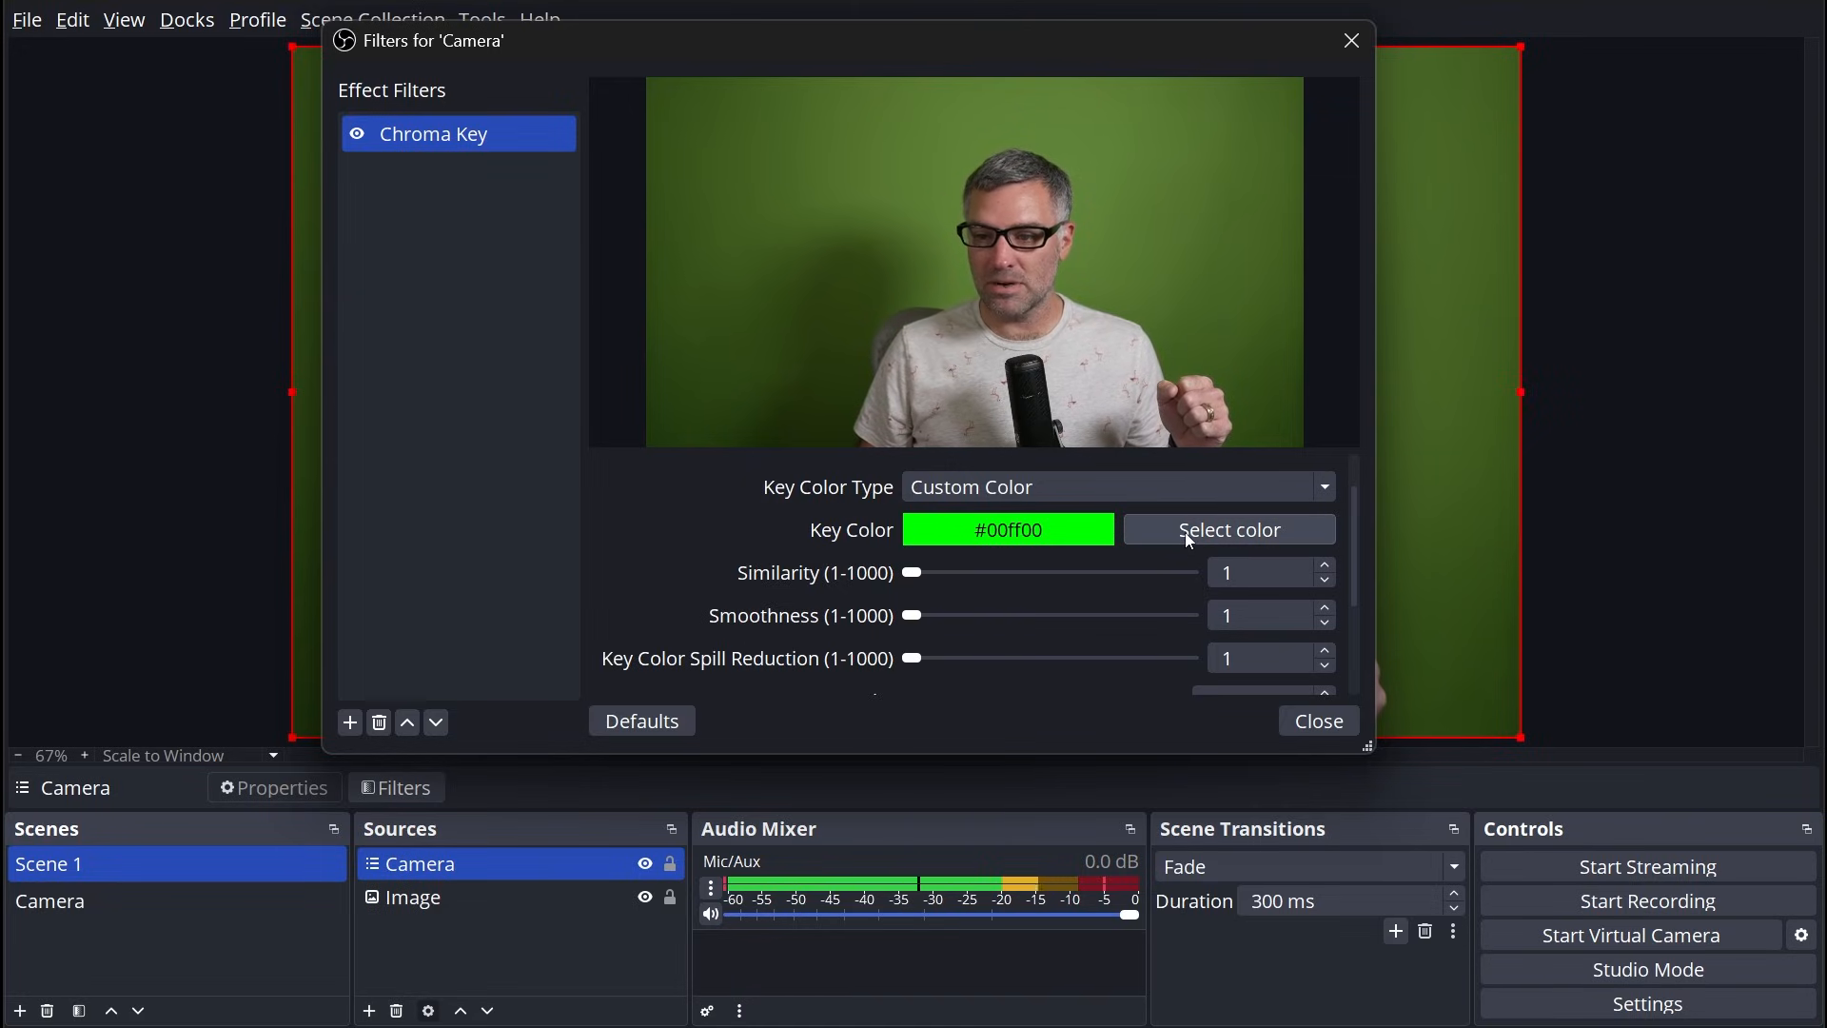
pyautogui.click(1229, 529)
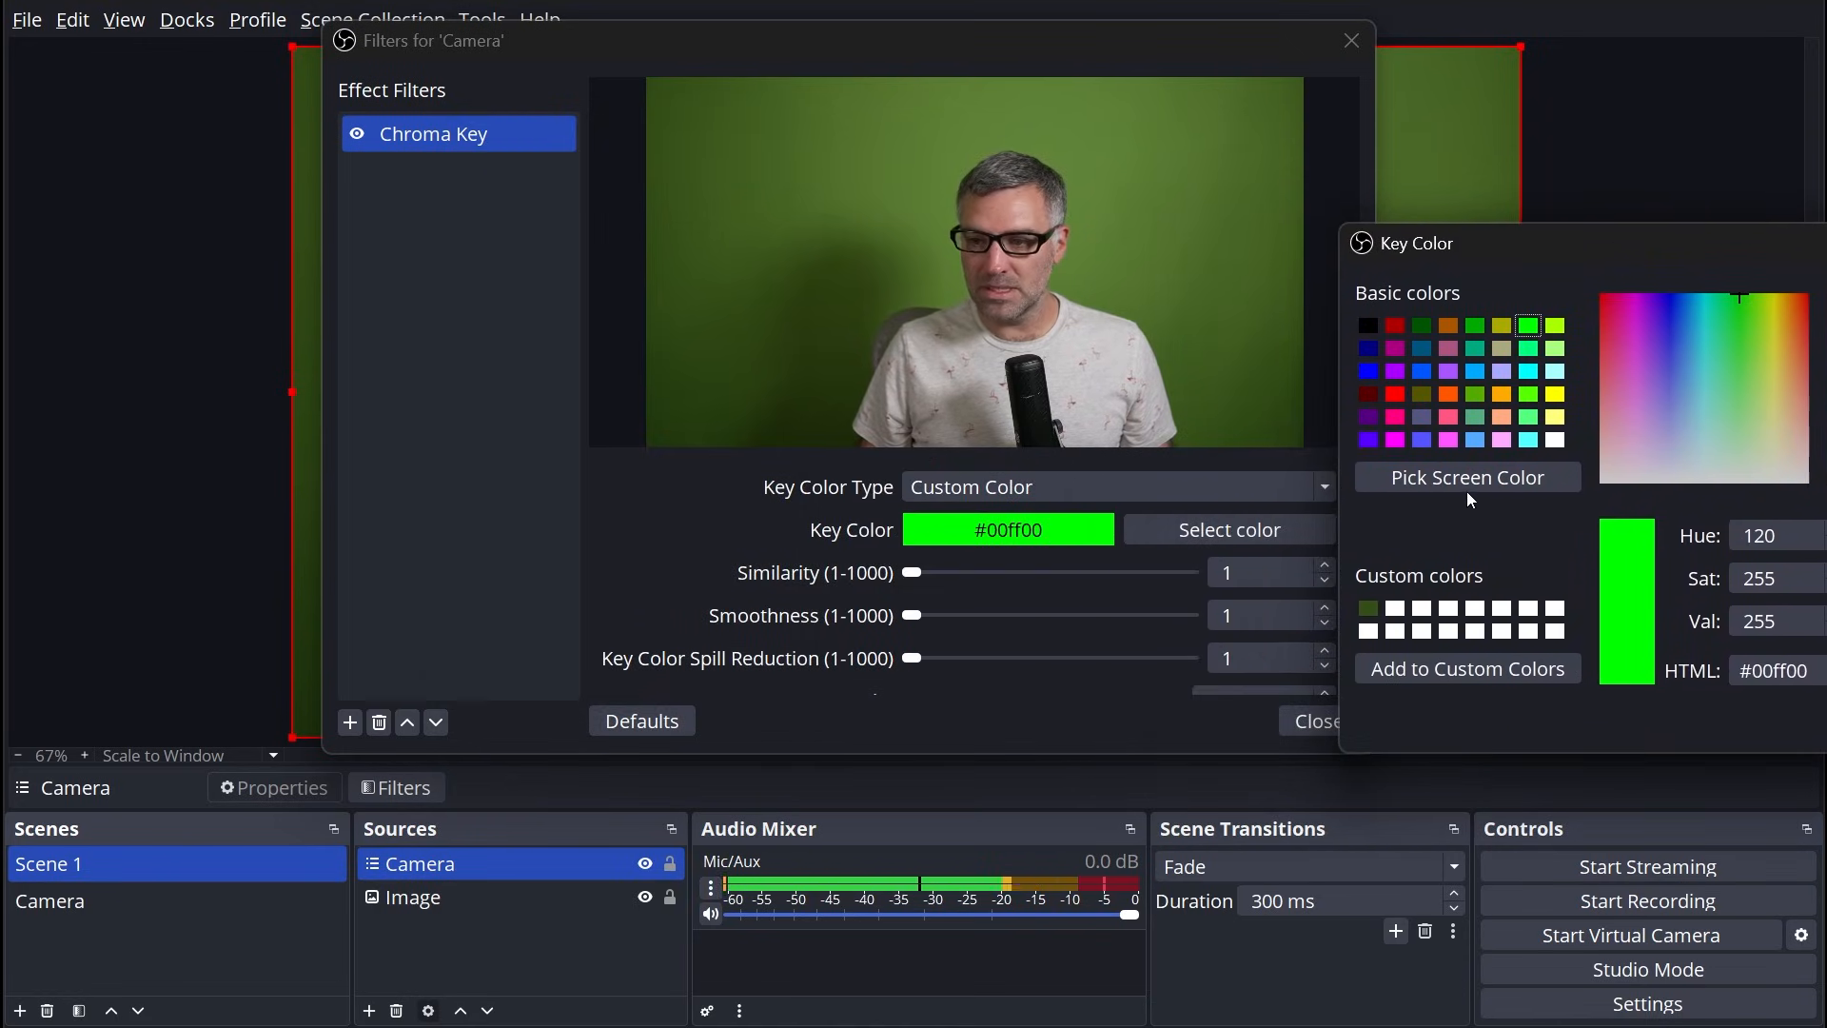
pyautogui.click(1467, 476)
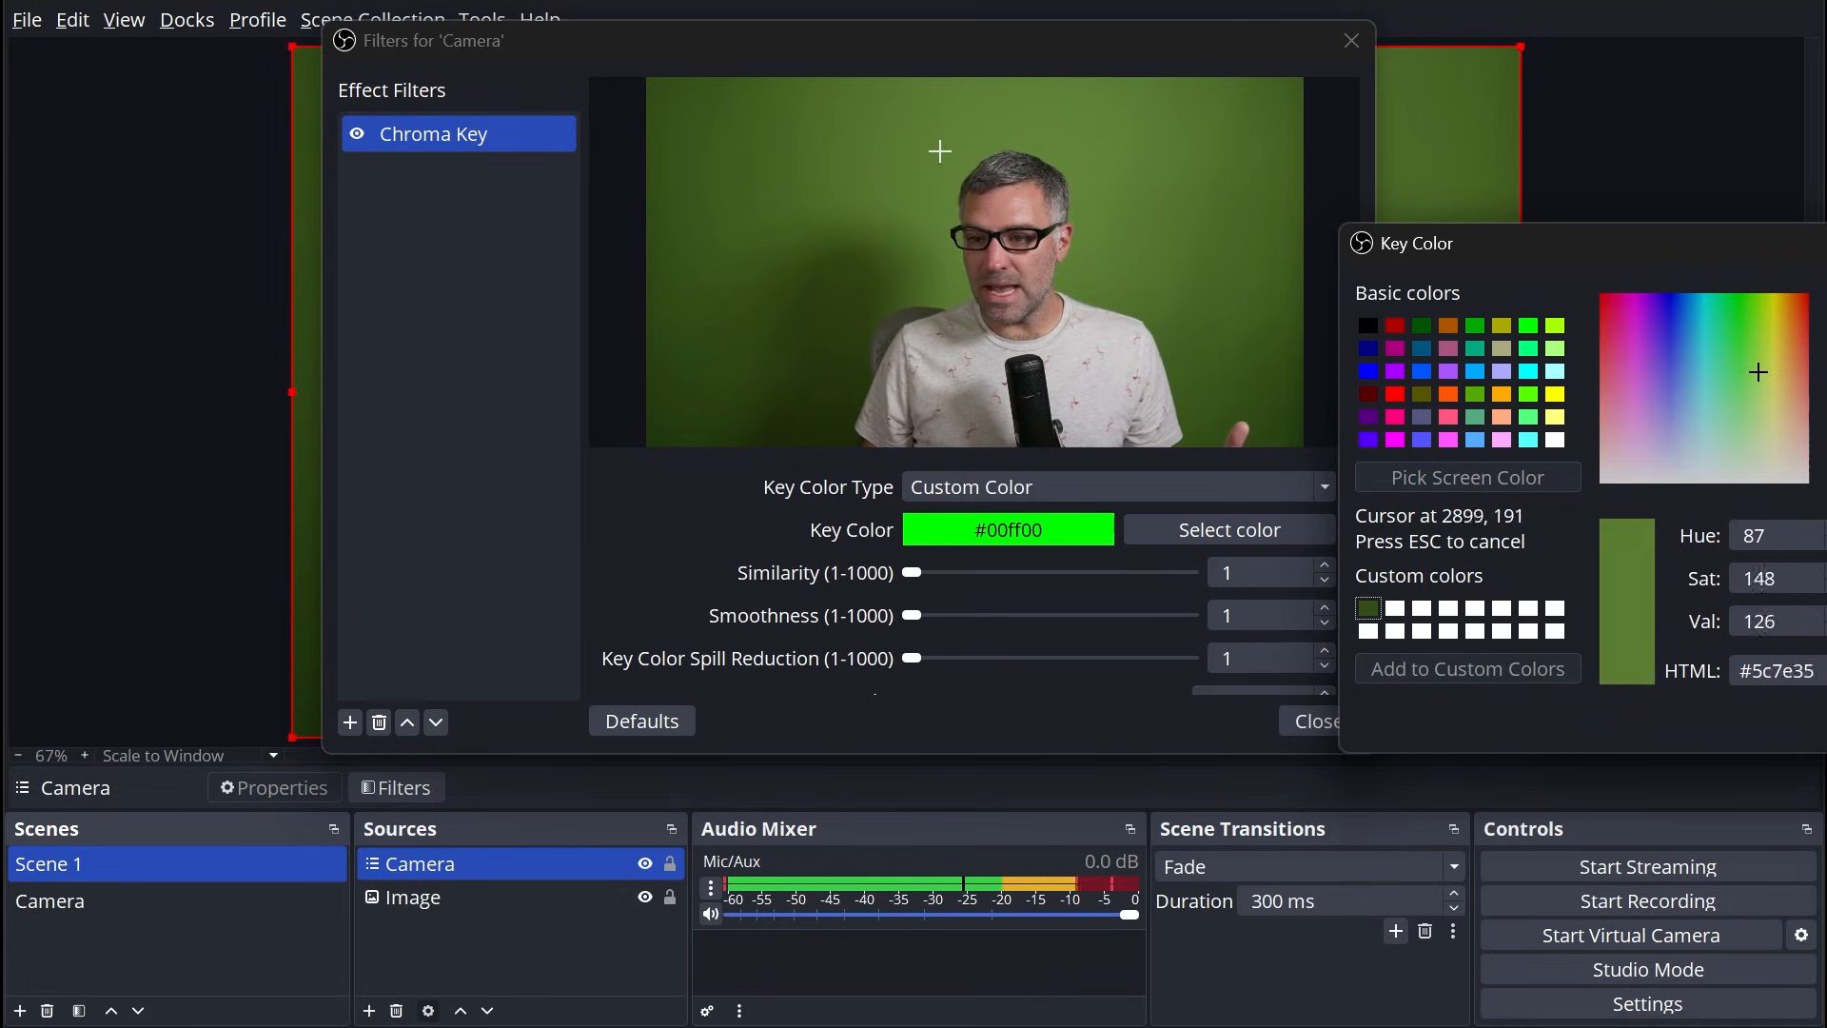
pyautogui.moveTo(936, 133)
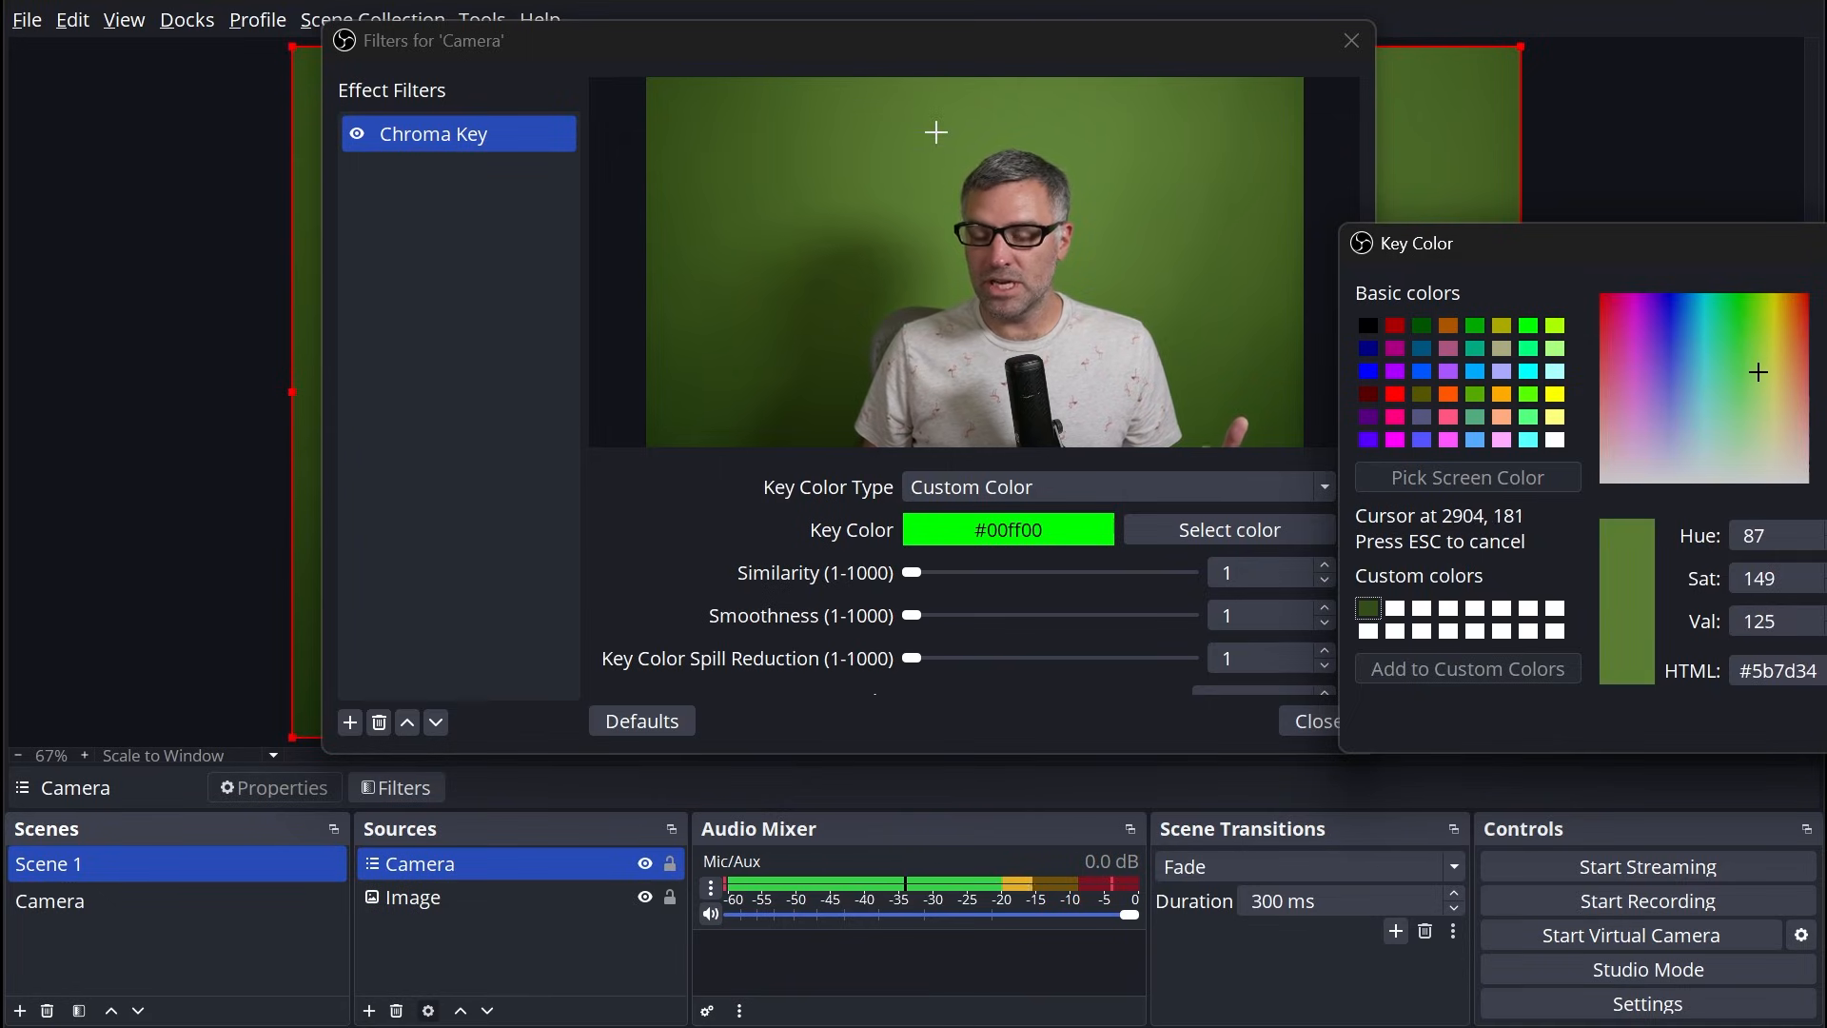
pyautogui.moveTo(1003, 121)
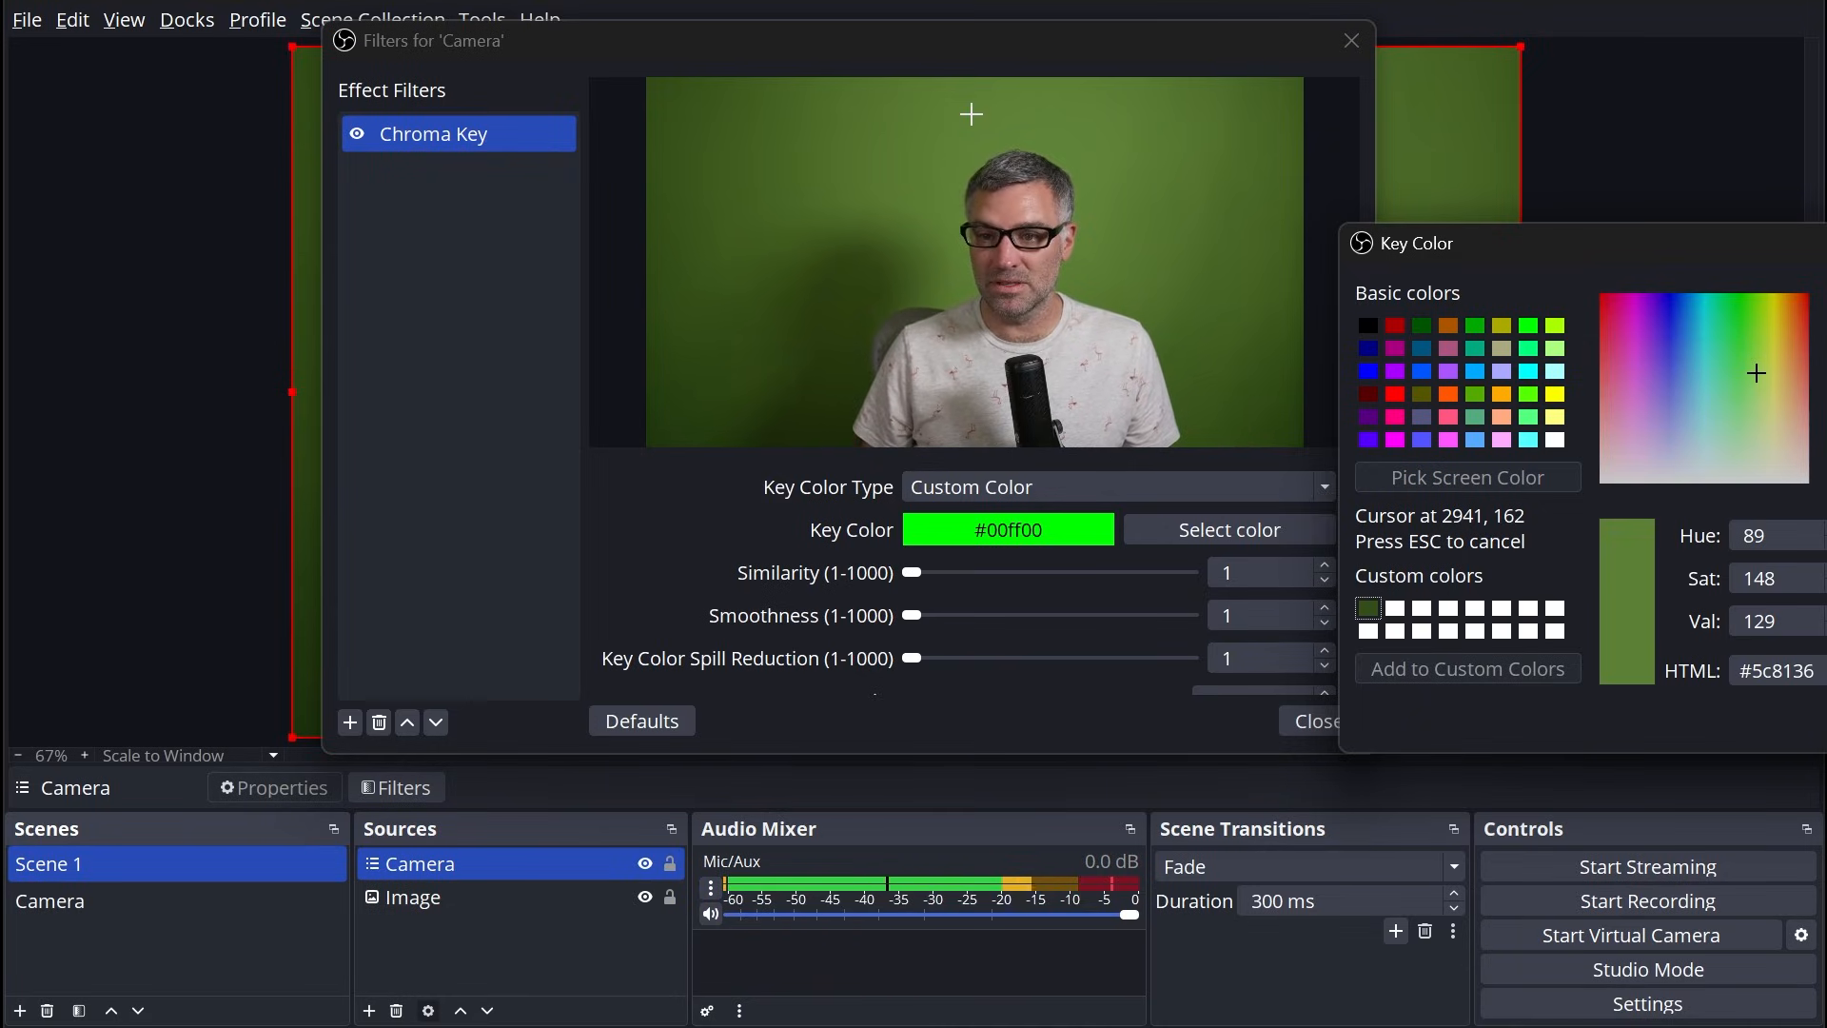
pyautogui.moveTo(1096, 300)
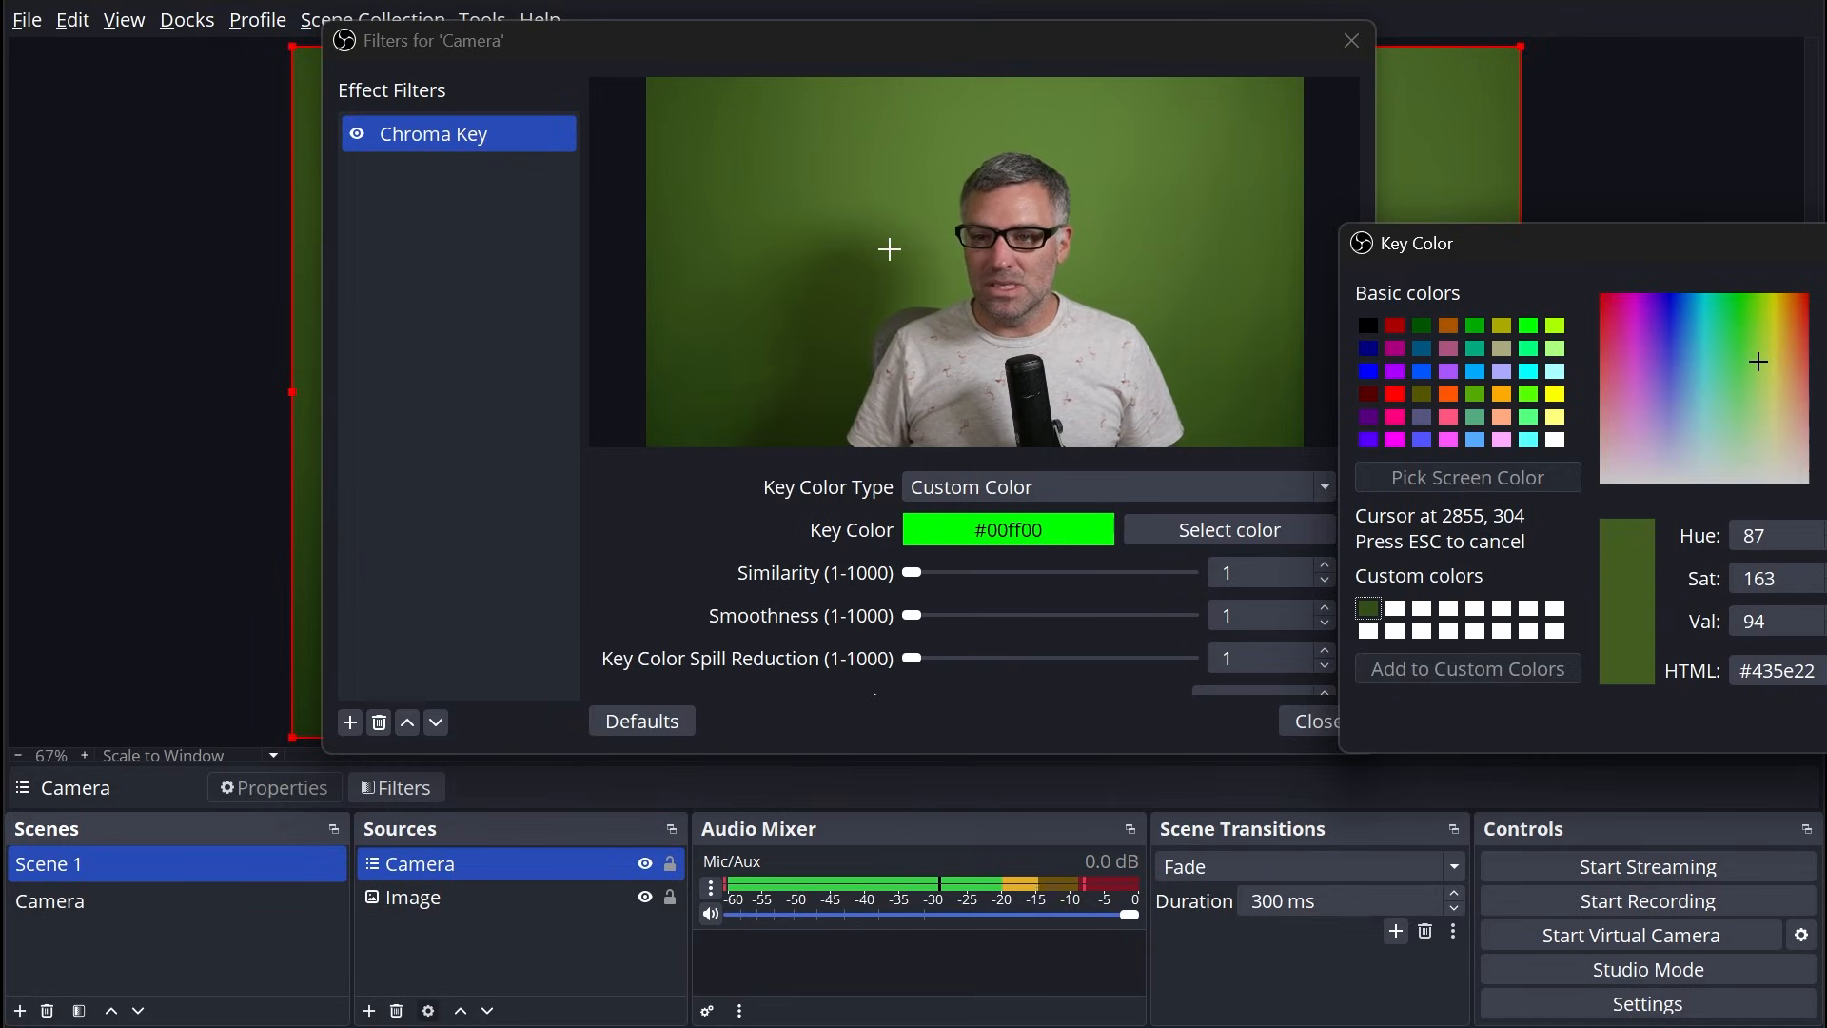
pyautogui.moveTo(833, 220)
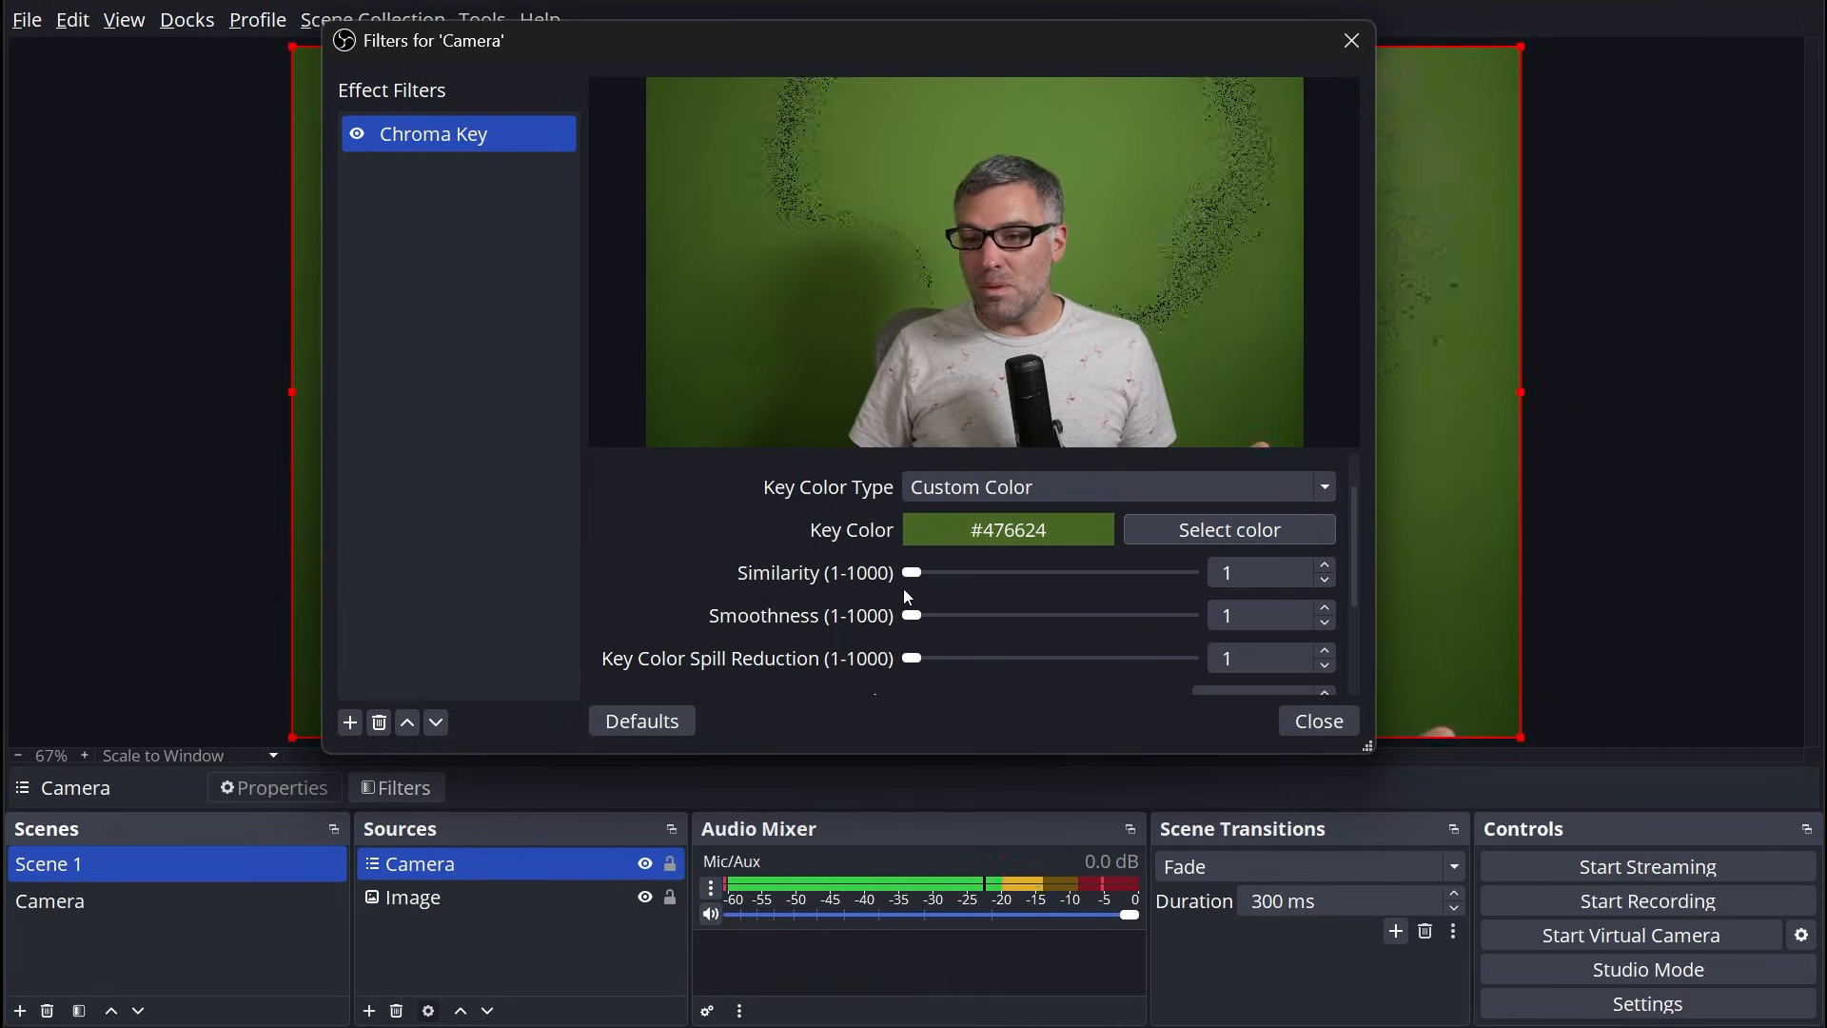
# Step: Try similarity up to about 59 to remove the backdrop, then return it to 1
pyautogui.moveTo(910, 573); pyautogui.dragTo(921, 573)
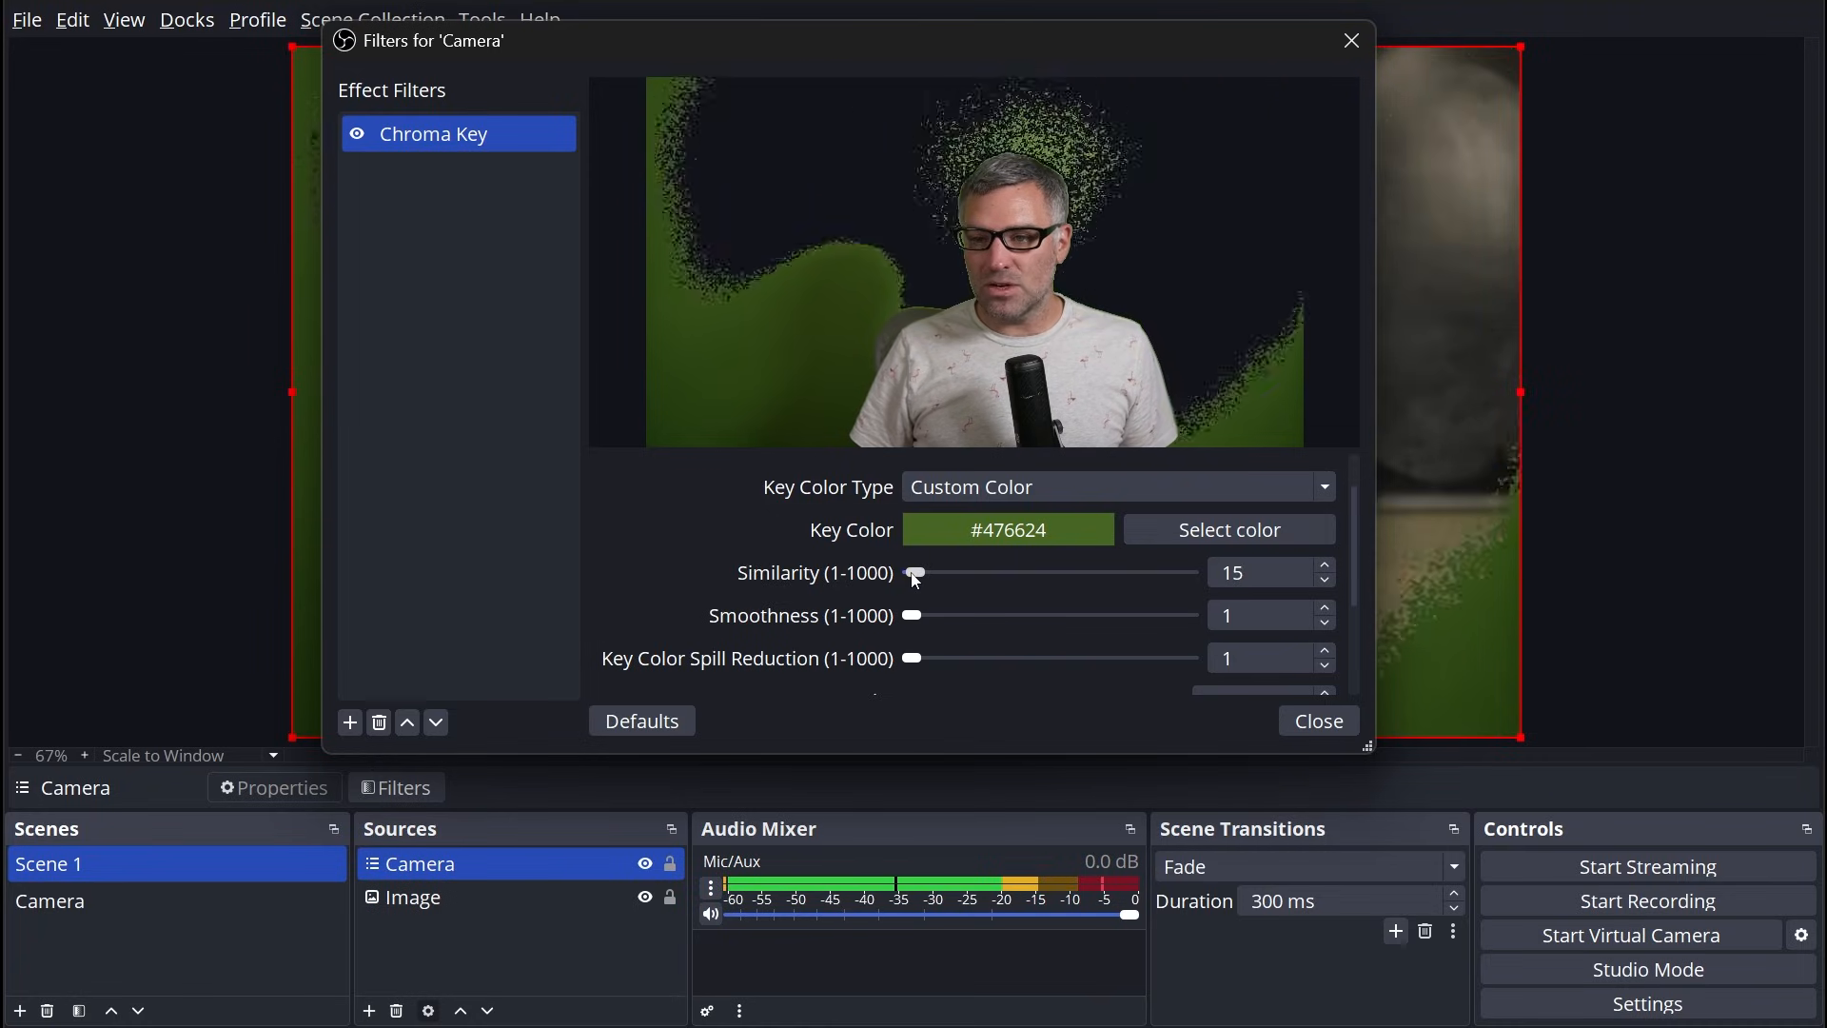
pyautogui.moveTo(916, 573); pyautogui.dragTo(912, 572)
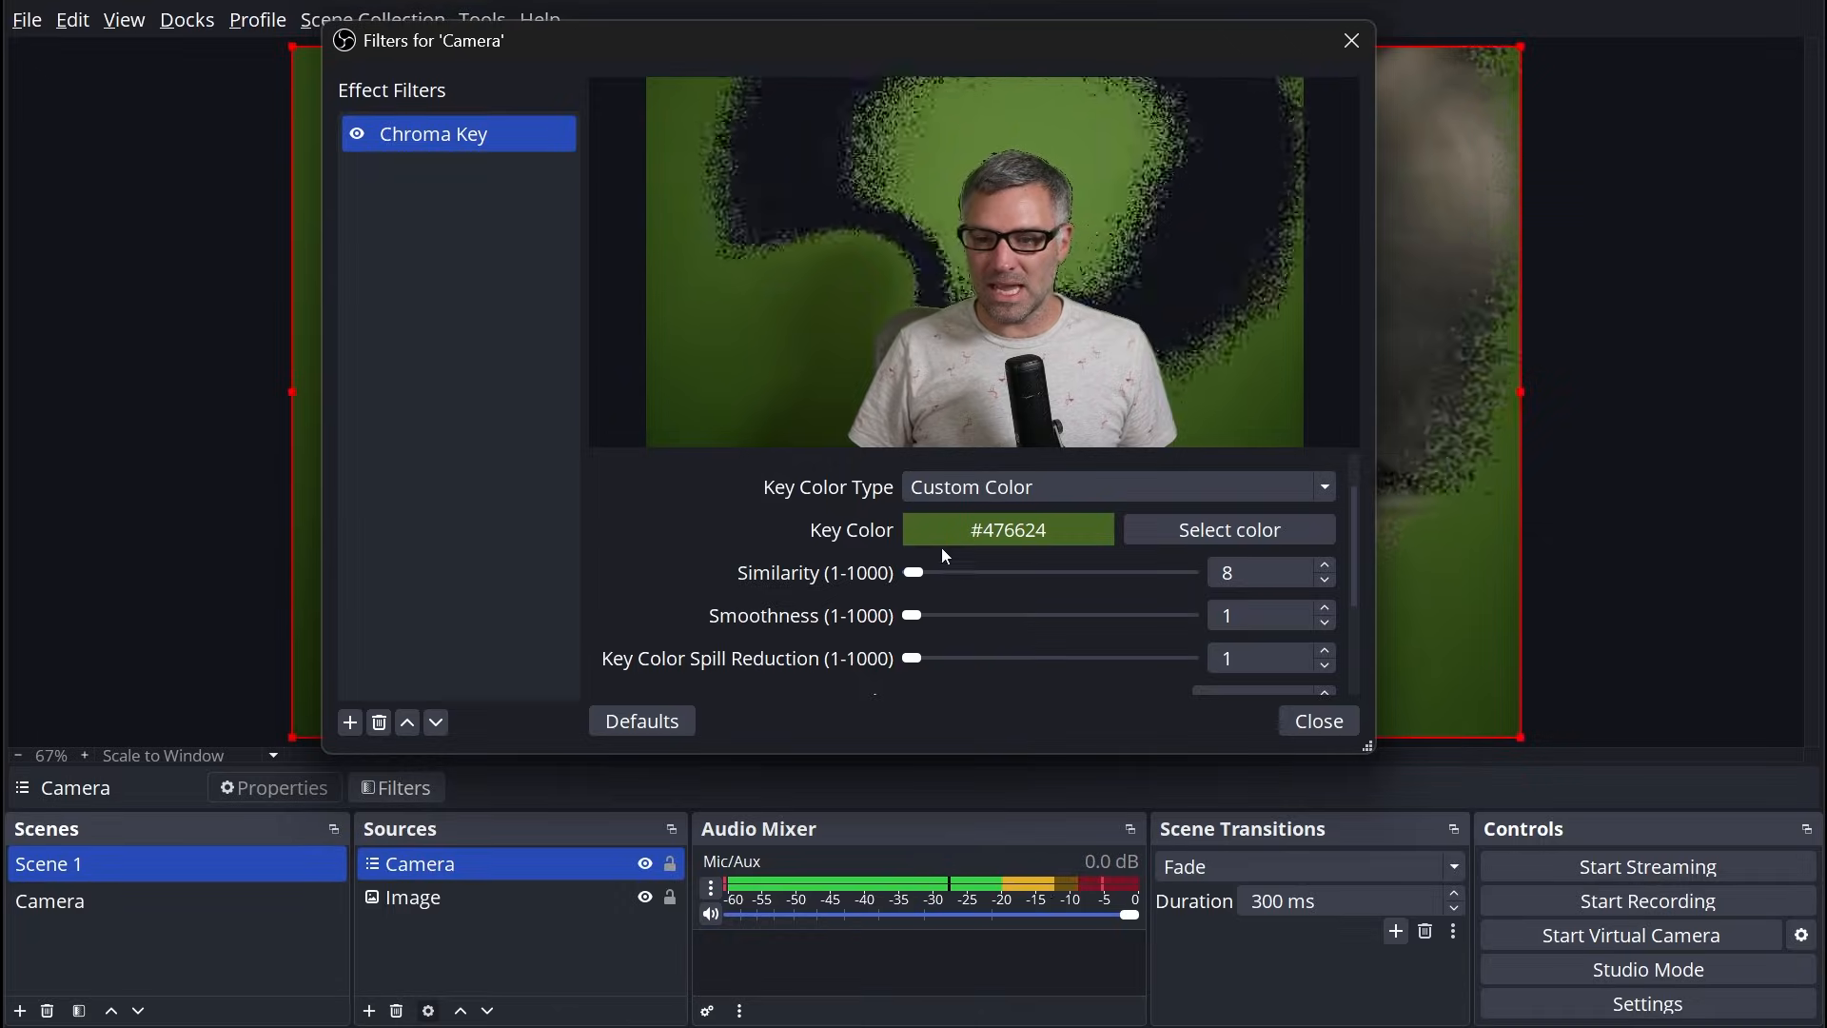
pyautogui.moveTo(916, 573); pyautogui.dragTo(925, 573)
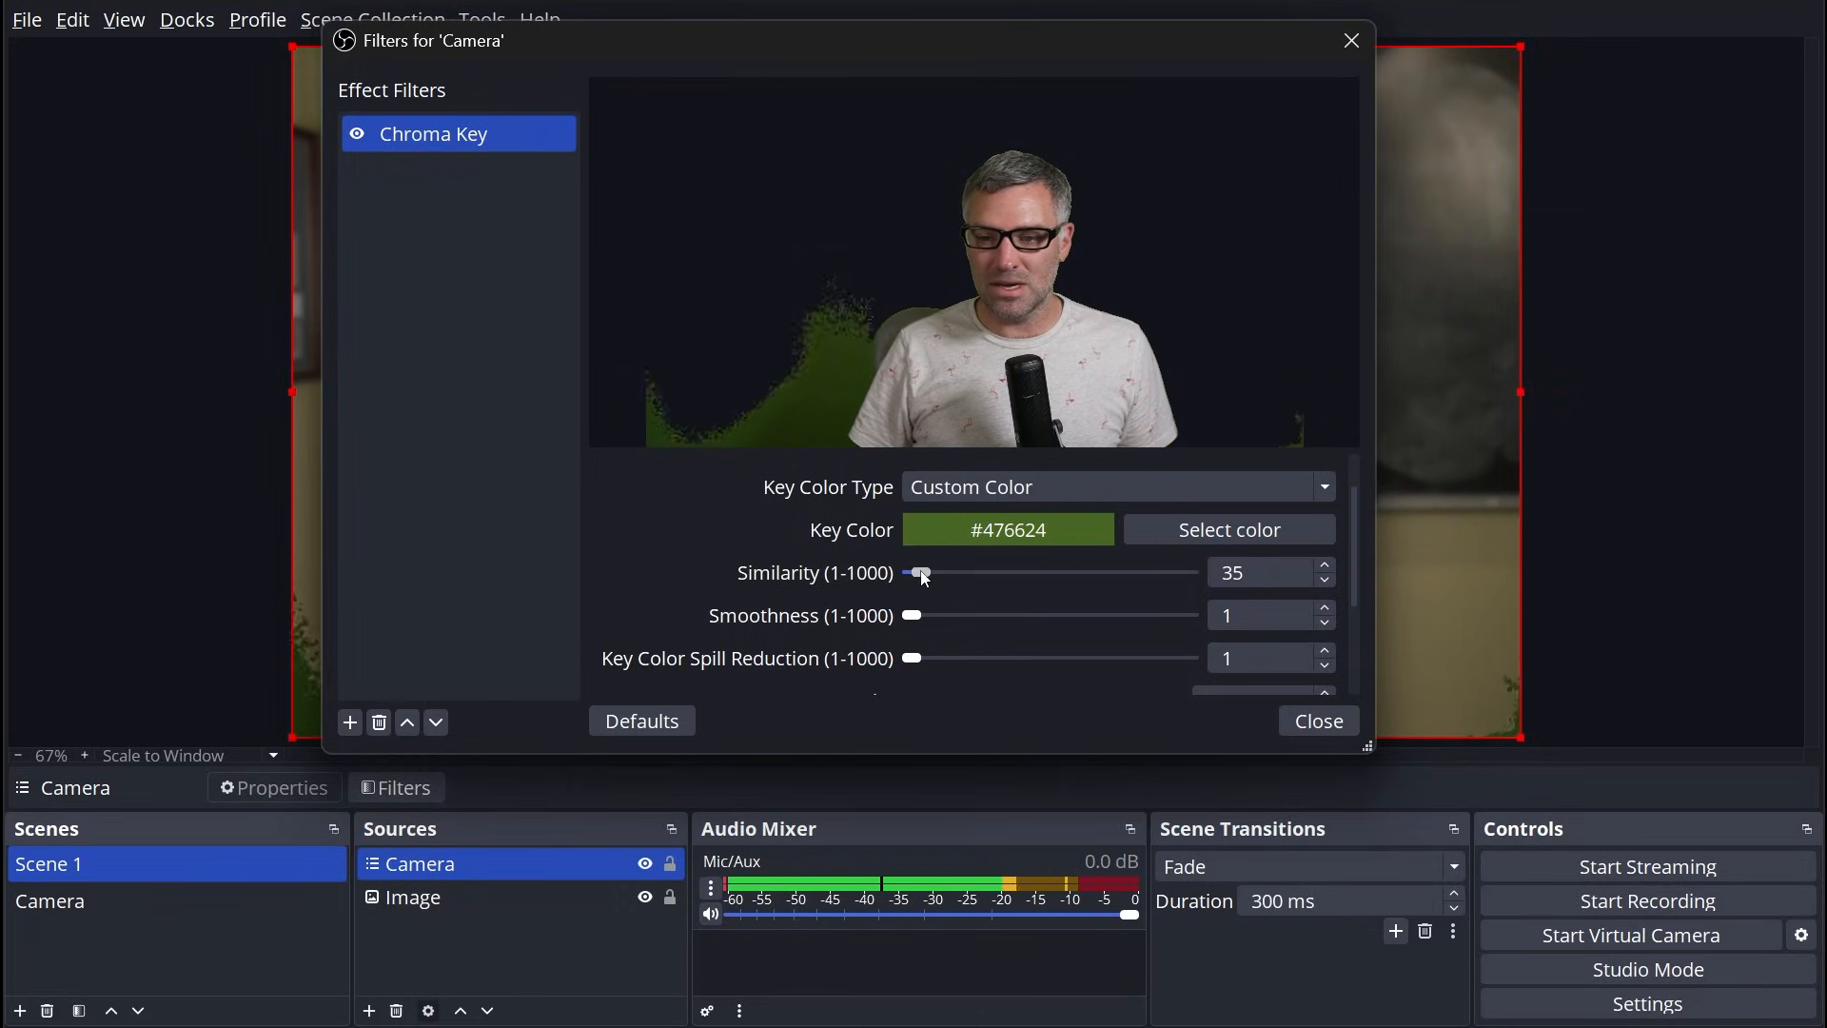
pyautogui.moveTo(921, 573); pyautogui.dragTo(932, 572)
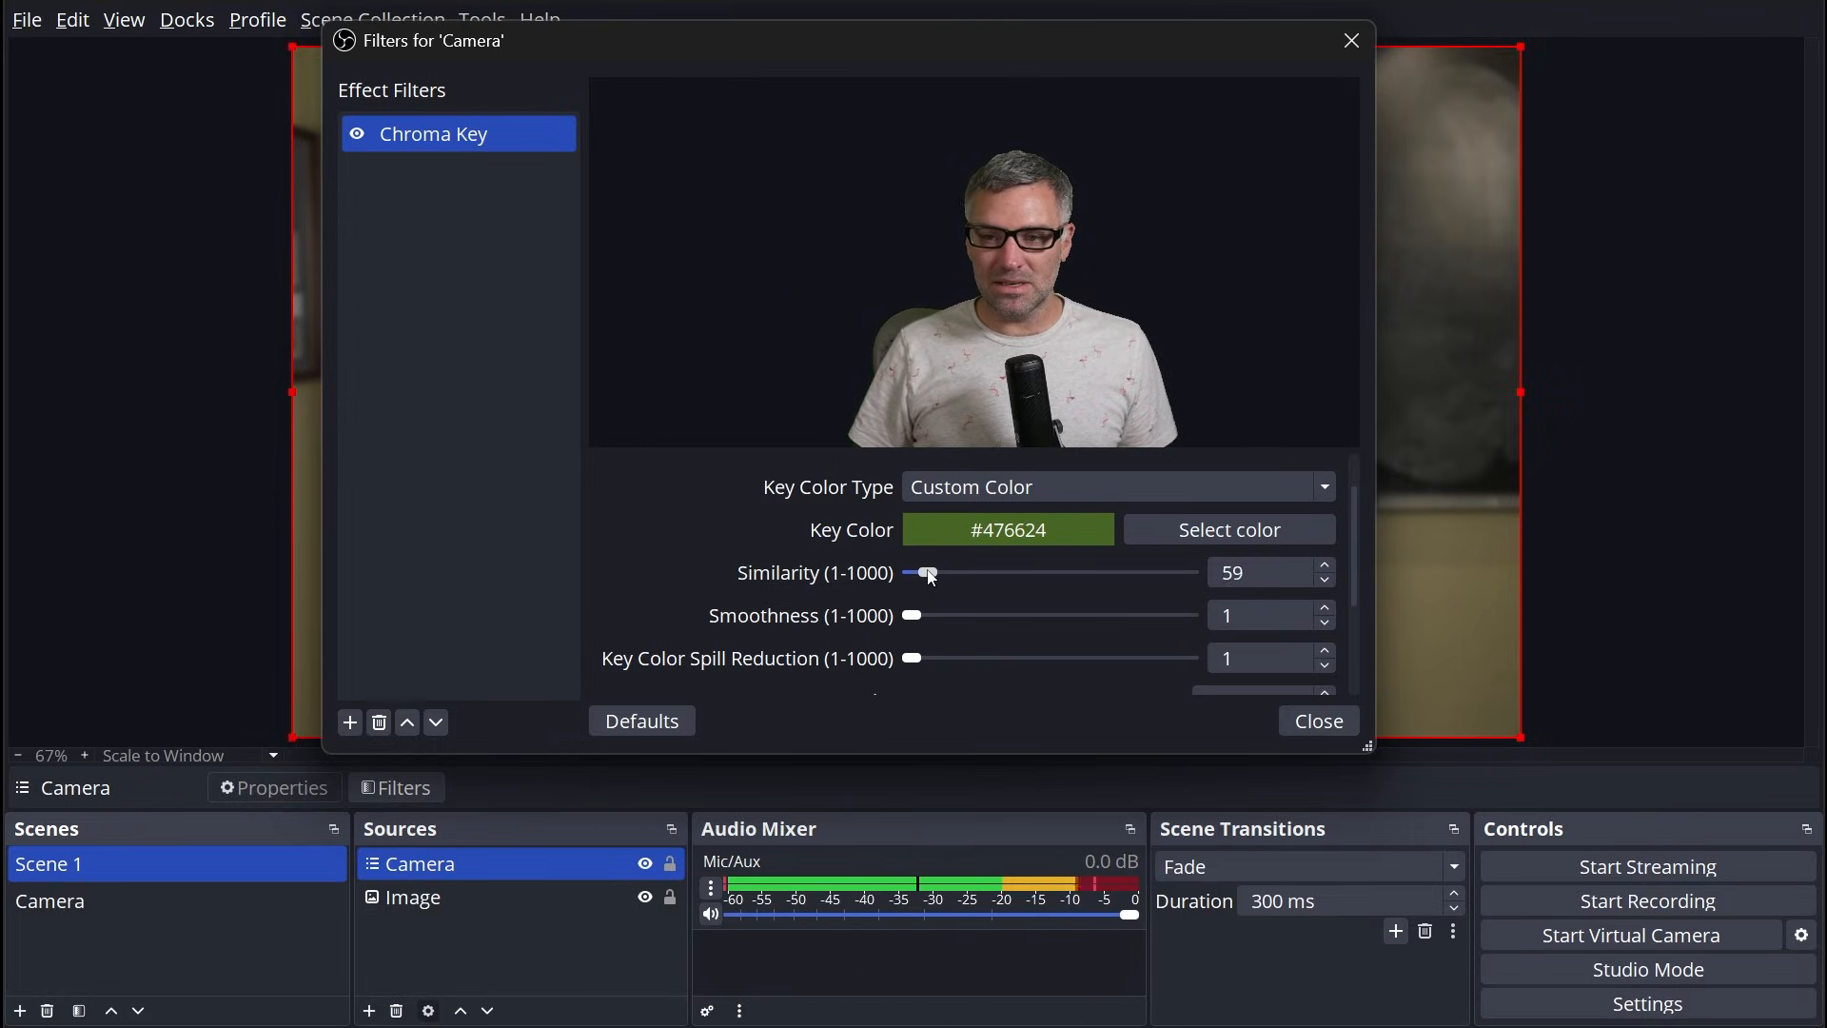
pyautogui.moveTo(927, 573); pyautogui.dragTo(933, 572)
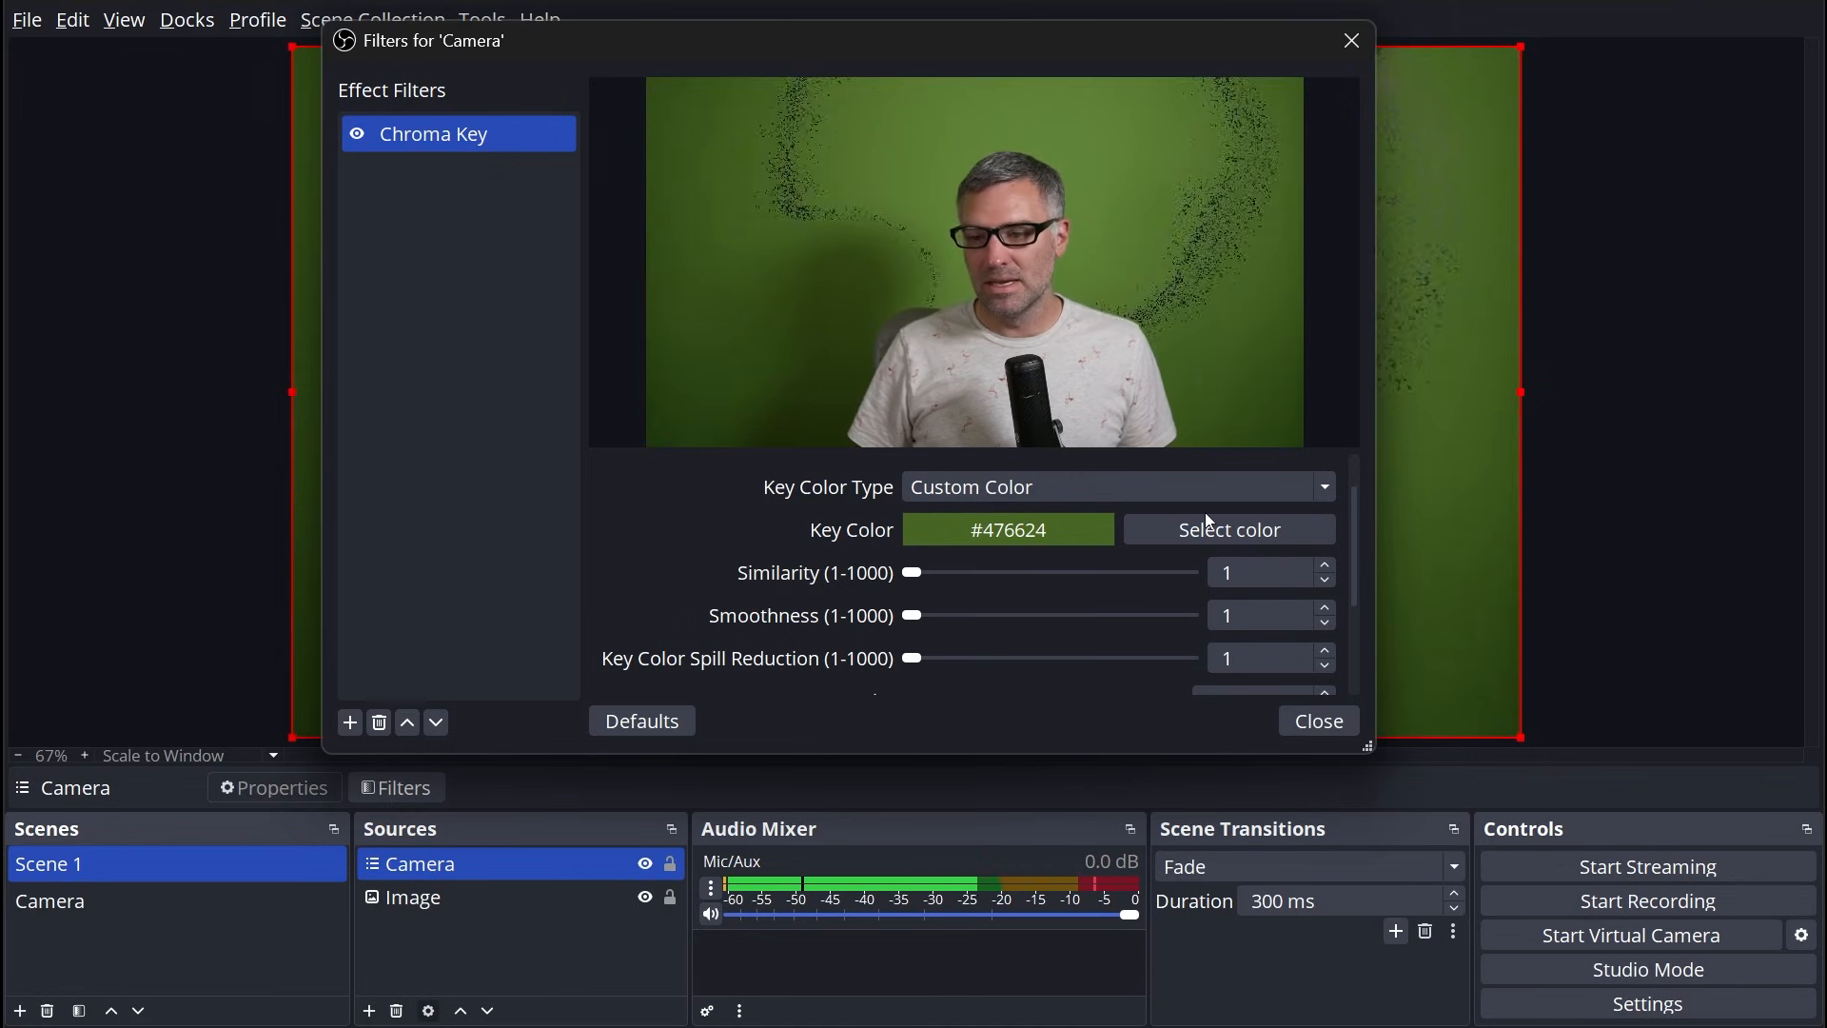
# Step: Sample a darker green #385119 from the green screen as the key colour
pyautogui.click(1229, 529)
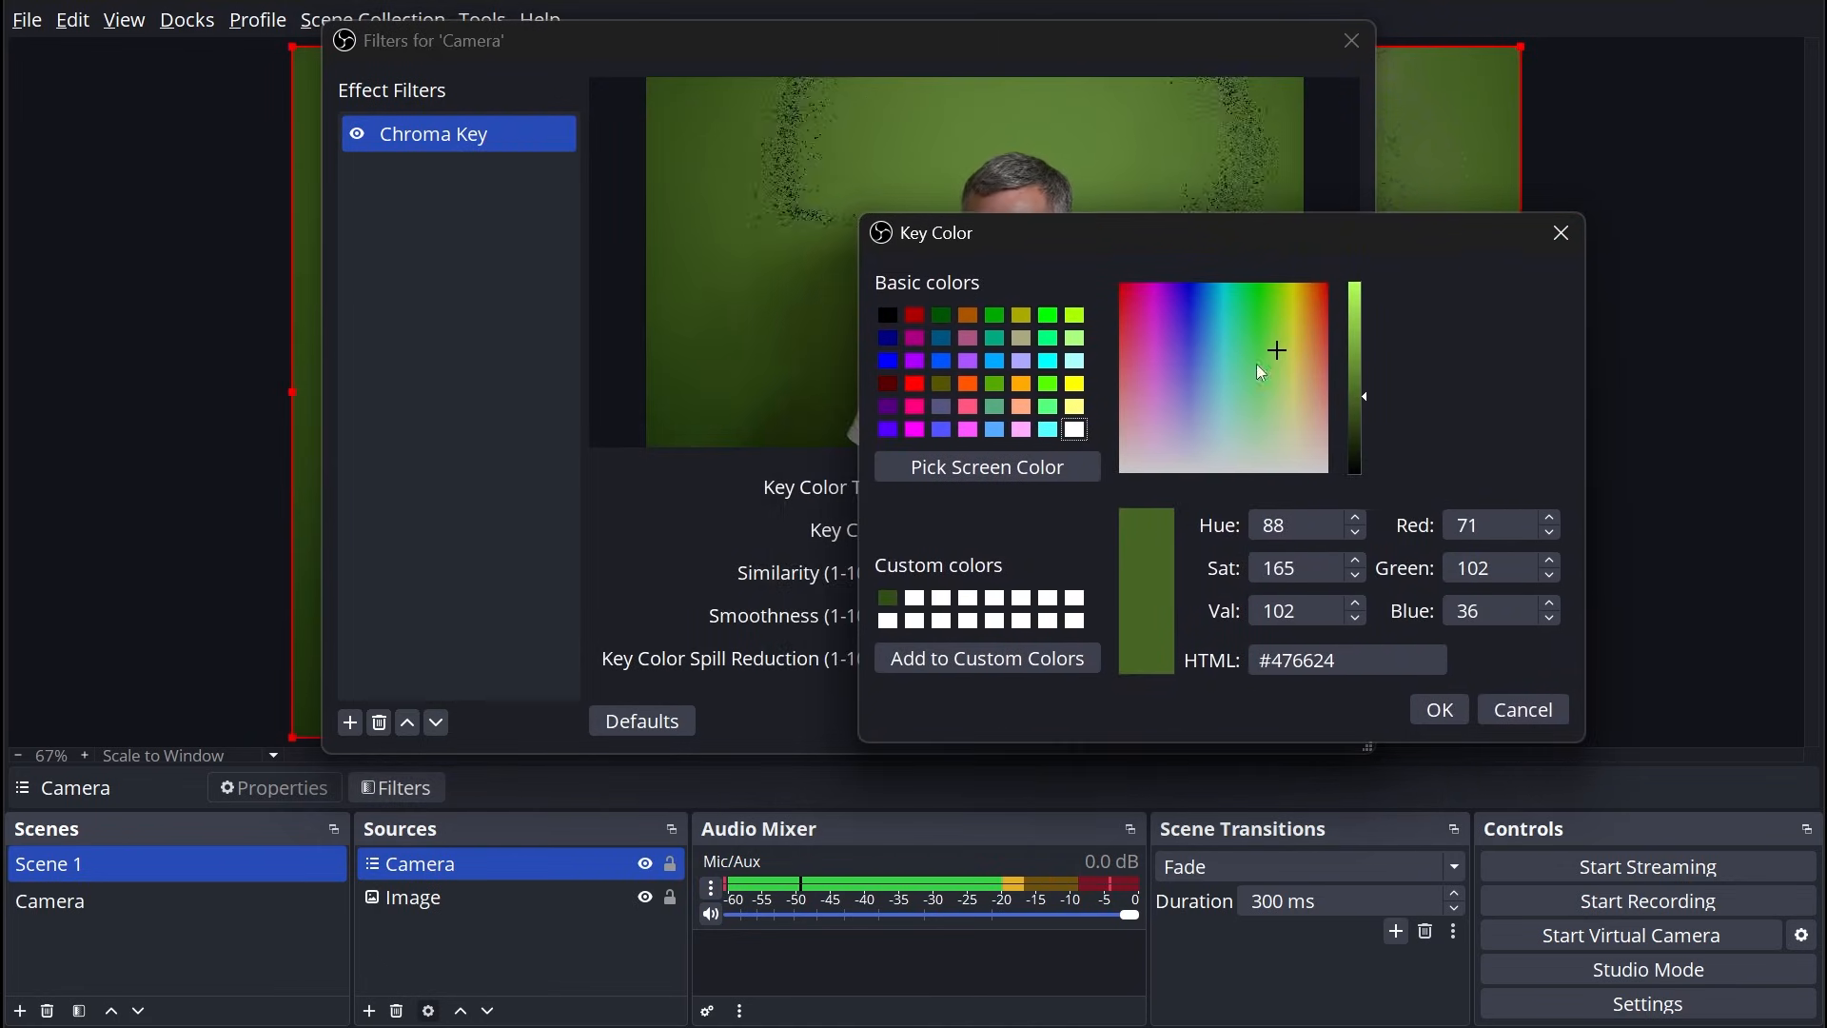
pyautogui.moveTo(934, 232); pyautogui.dragTo(1315, 253)
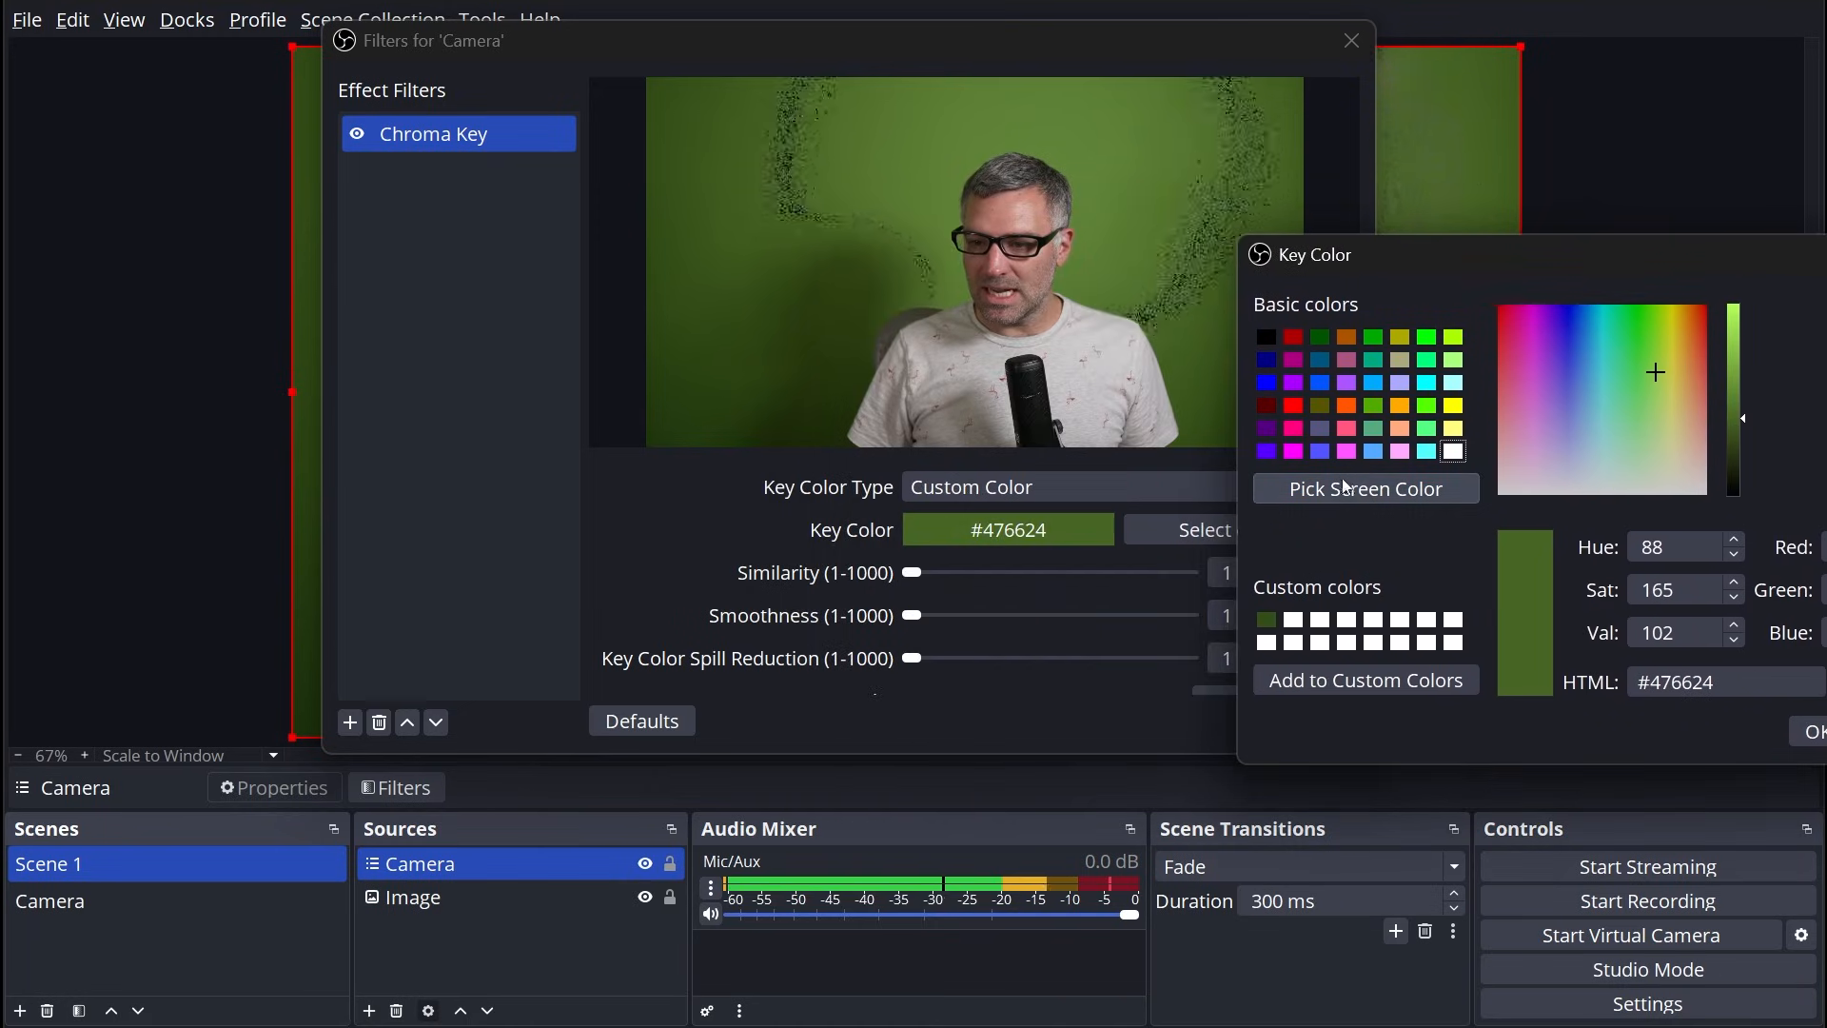
pyautogui.click(1367, 487)
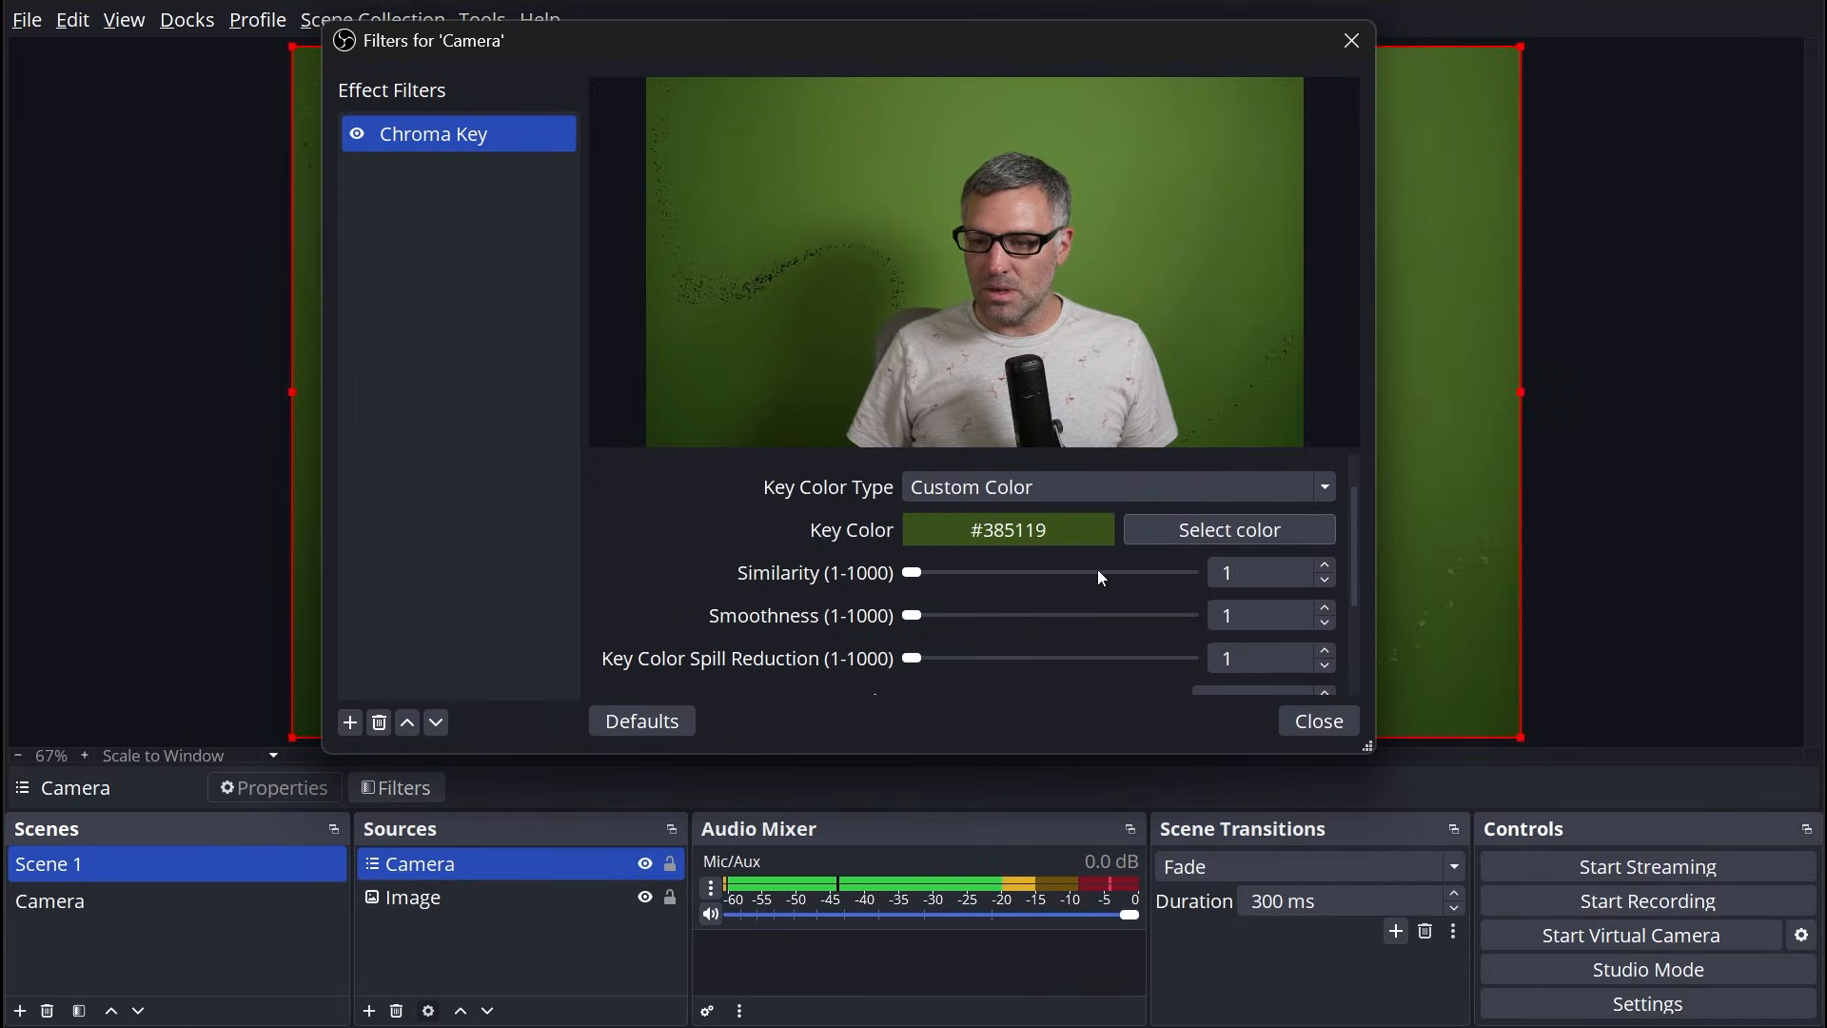
# Step: Tune similarity to 52 so the green backdrop disappears cleanly
pyautogui.moveTo(911, 573); pyautogui.dragTo(924, 573)
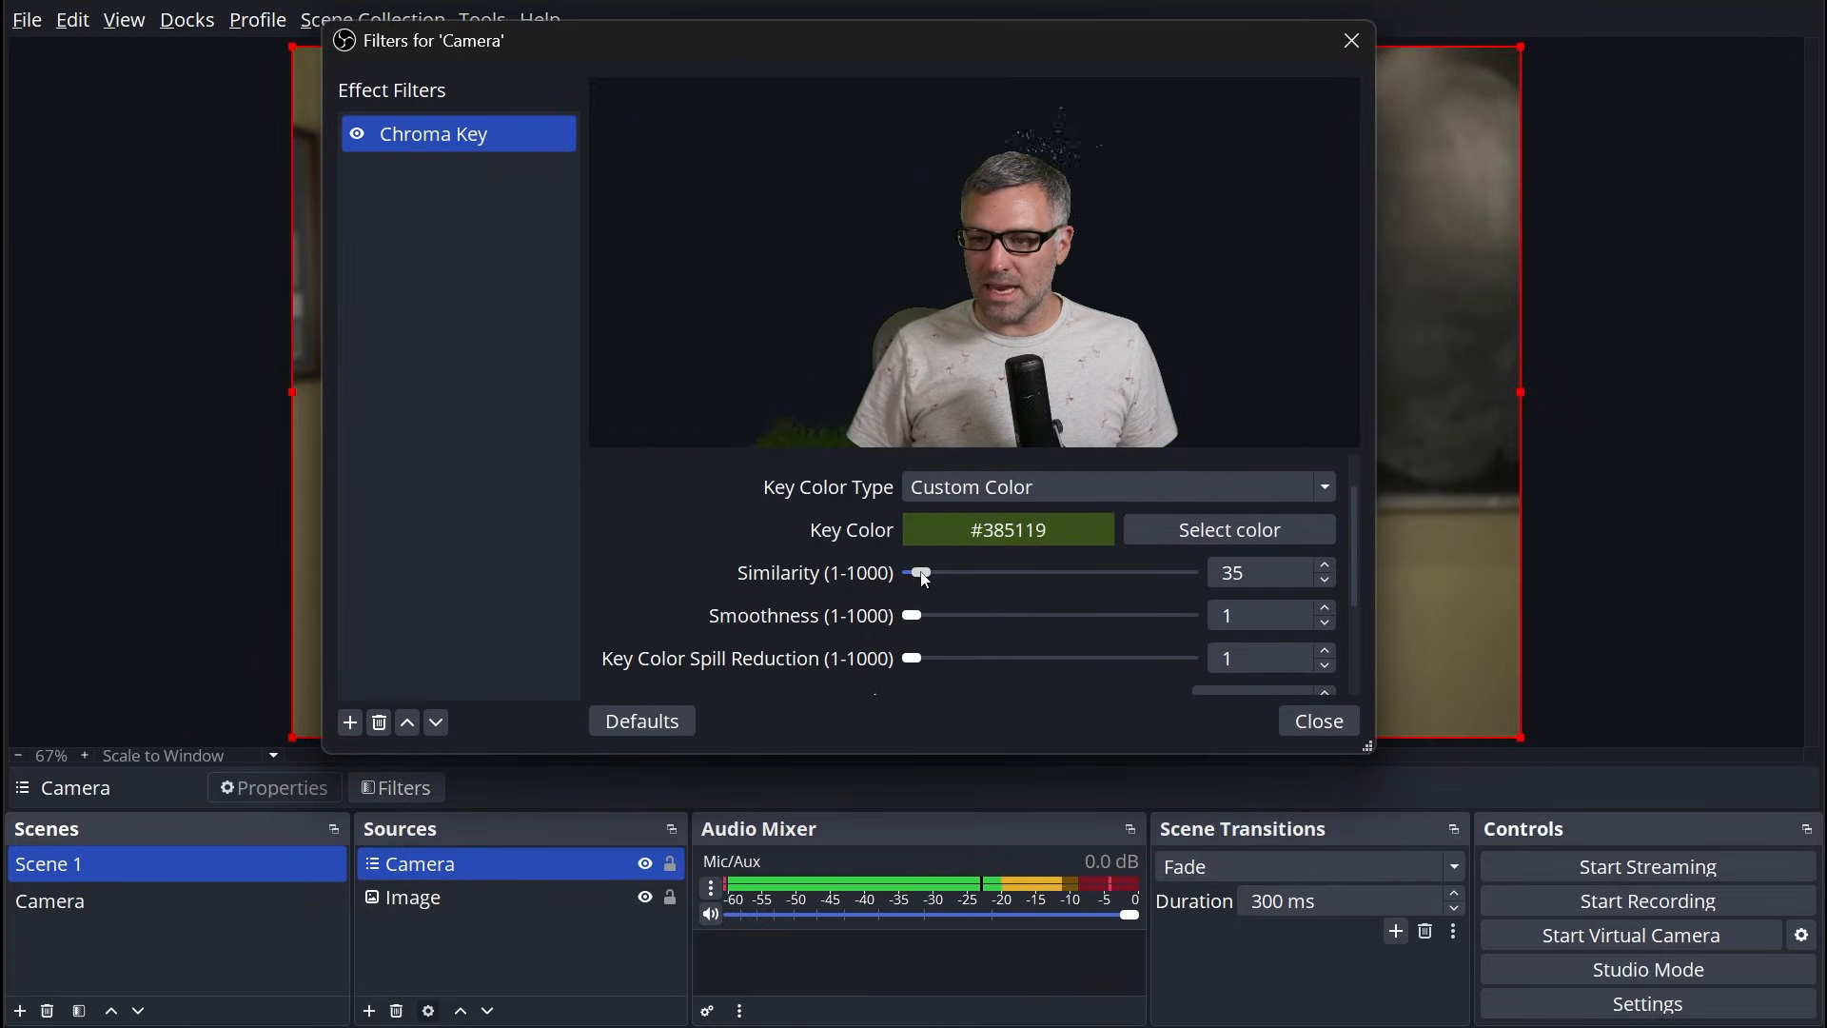
pyautogui.moveTo(925, 572); pyautogui.dragTo(915, 573)
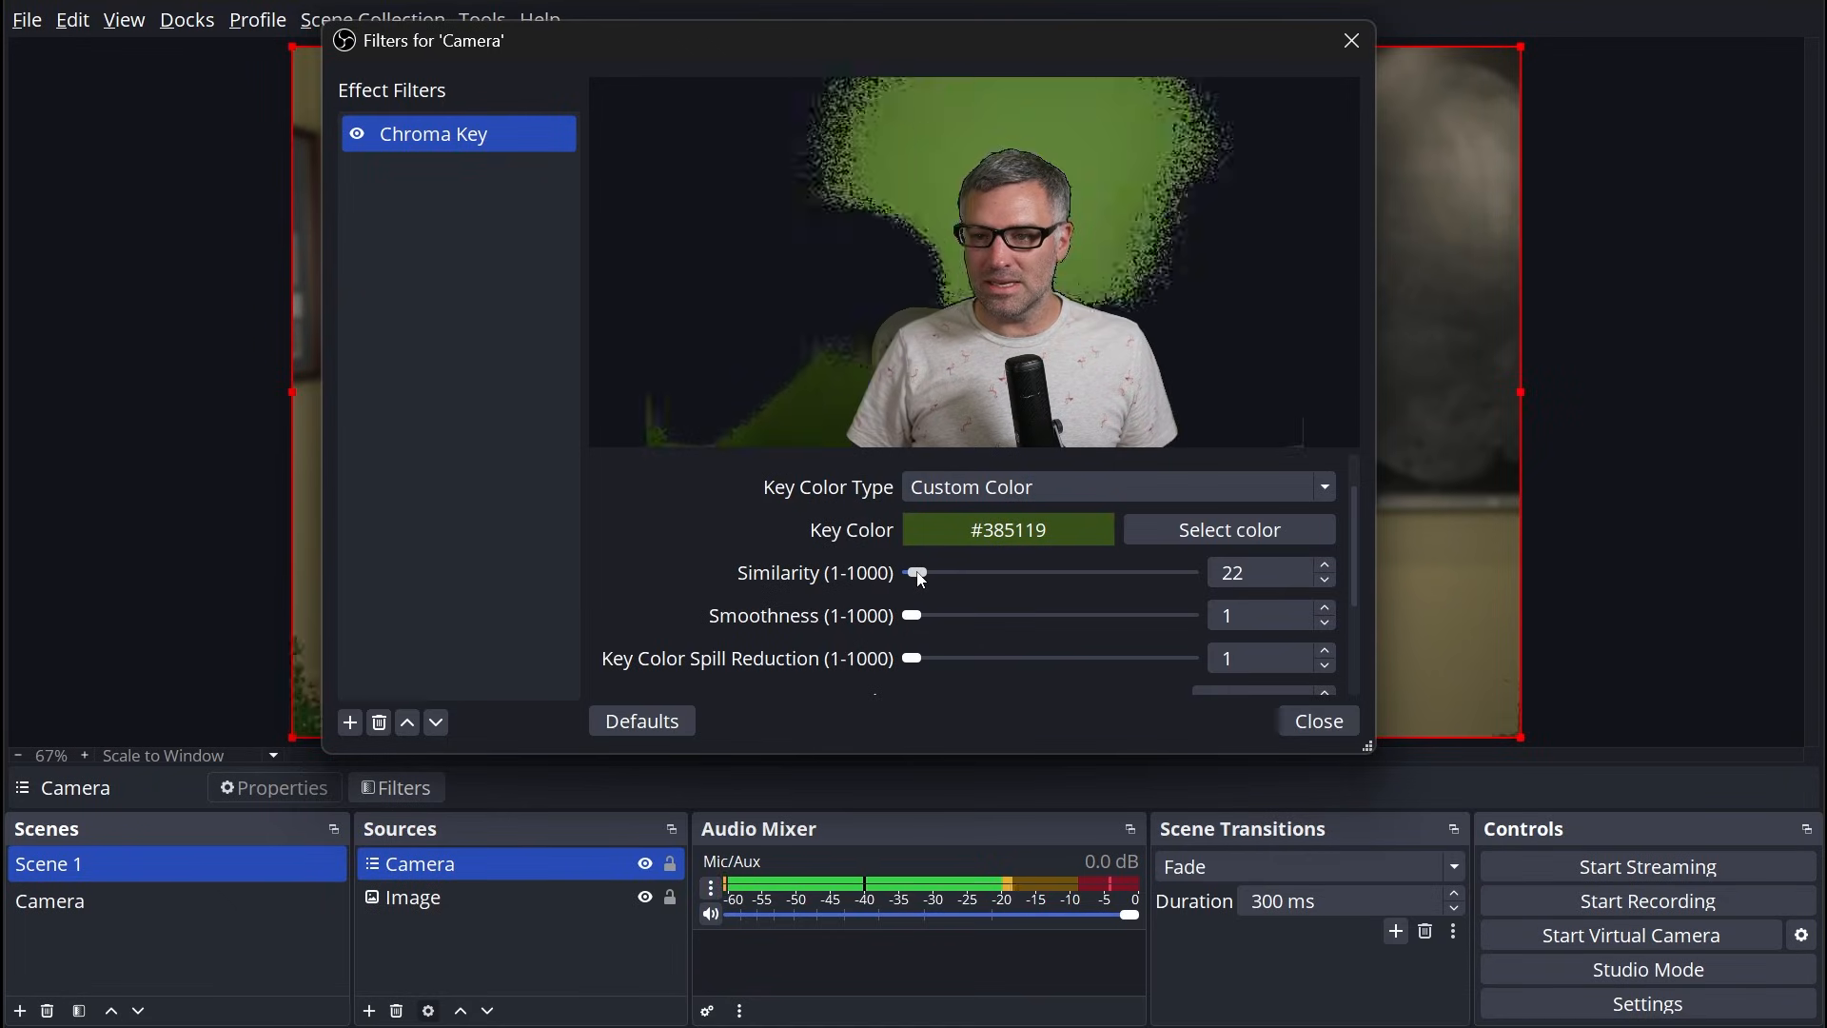
pyautogui.moveTo(918, 573); pyautogui.dragTo(931, 573)
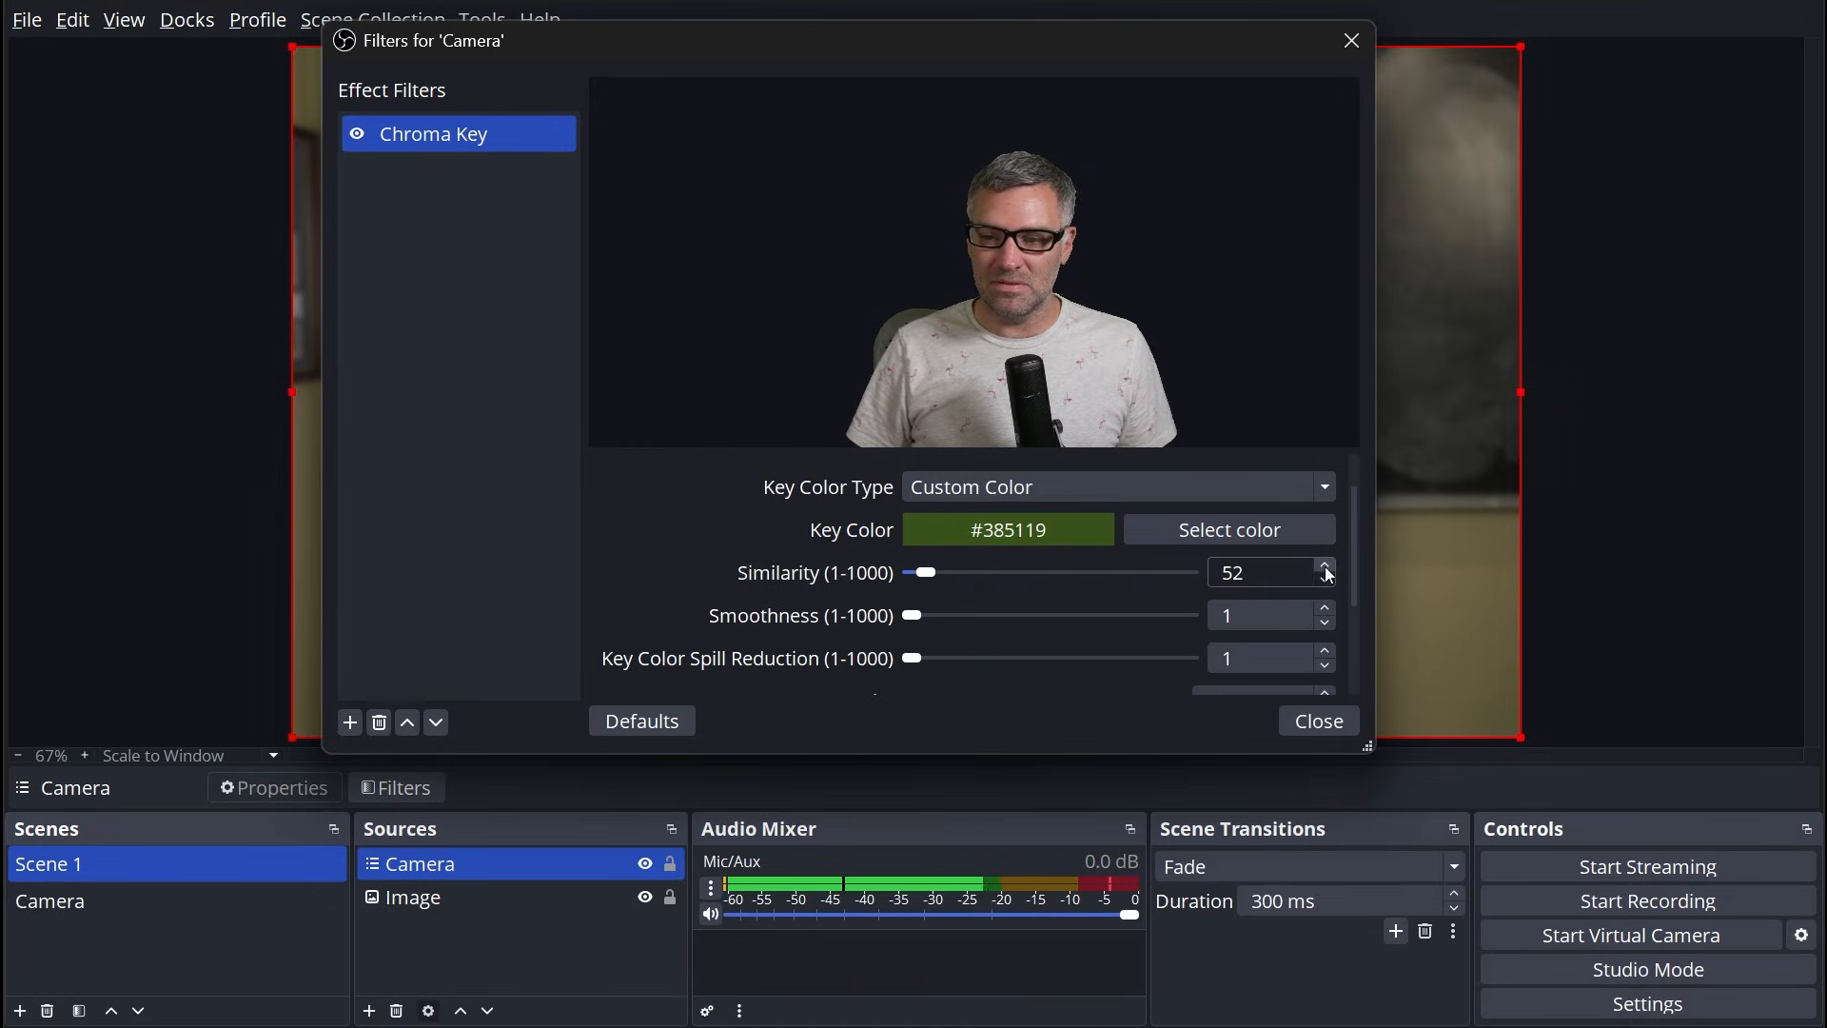
# Step: Set similarity 55, smoothness 14 and spill reduction 50, then close the filters window
pyautogui.click(1324, 567)
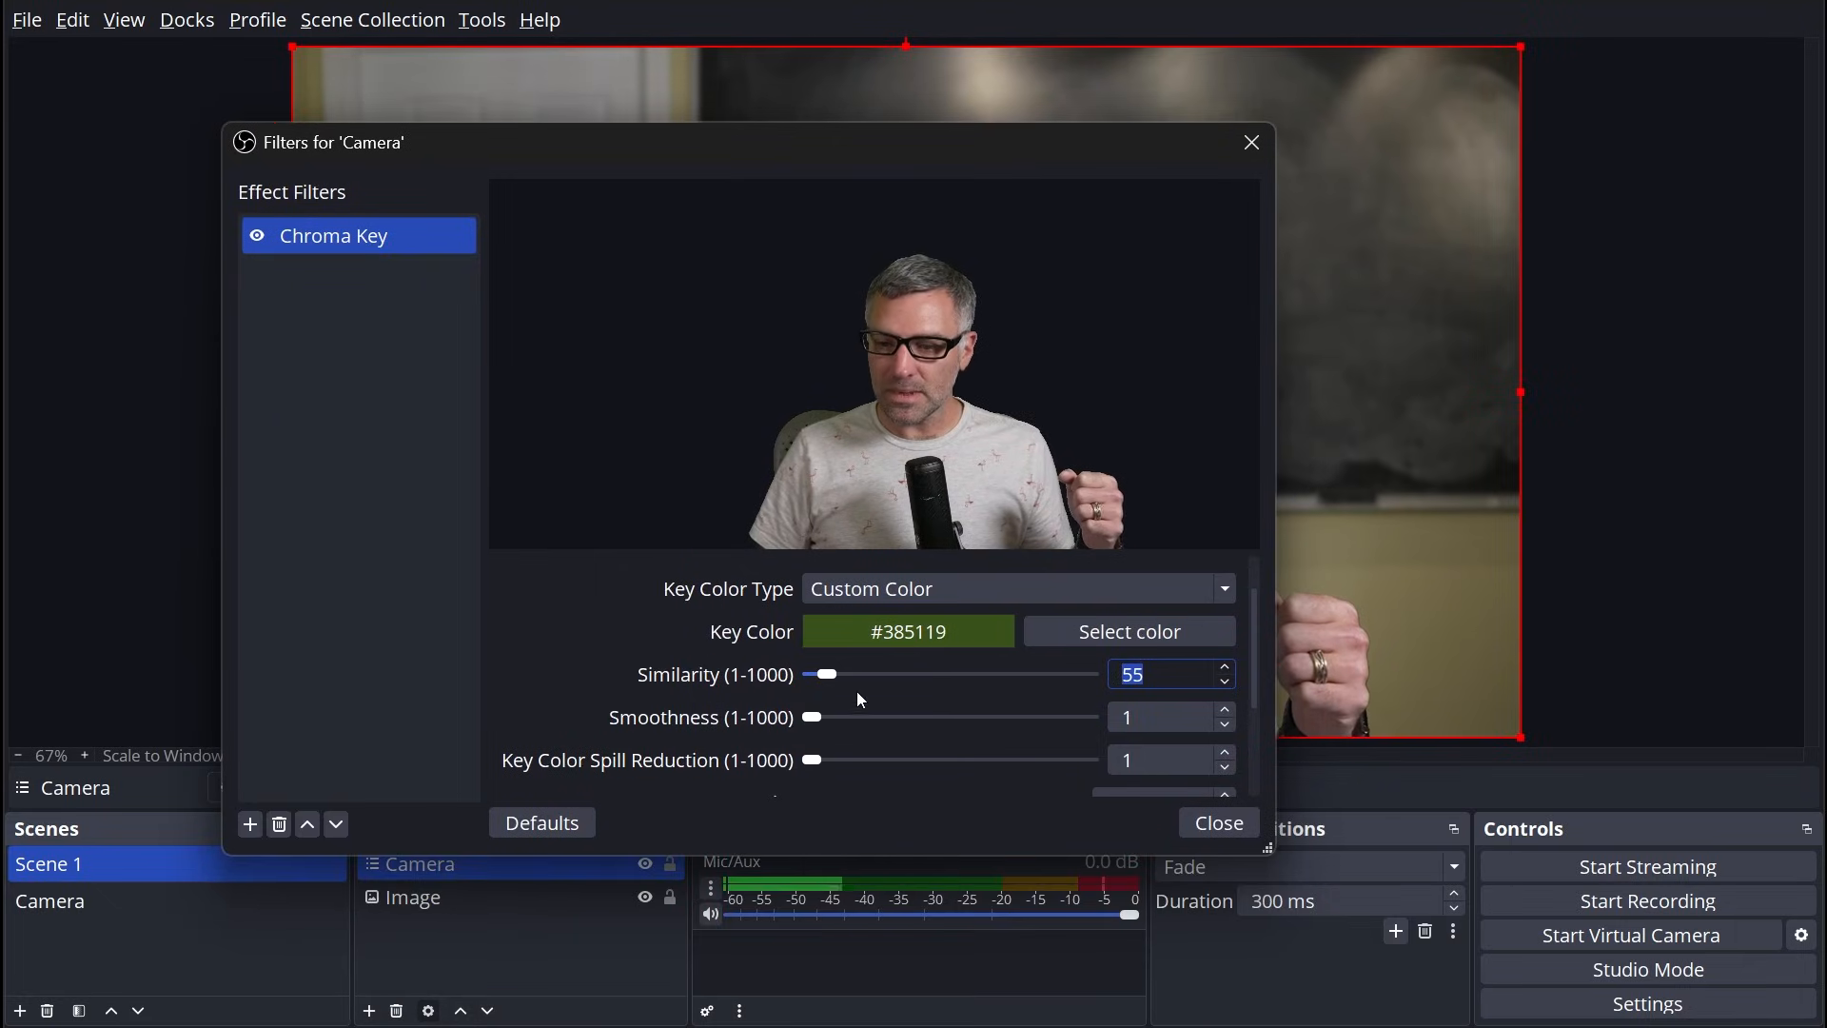
pyautogui.click(1157, 716)
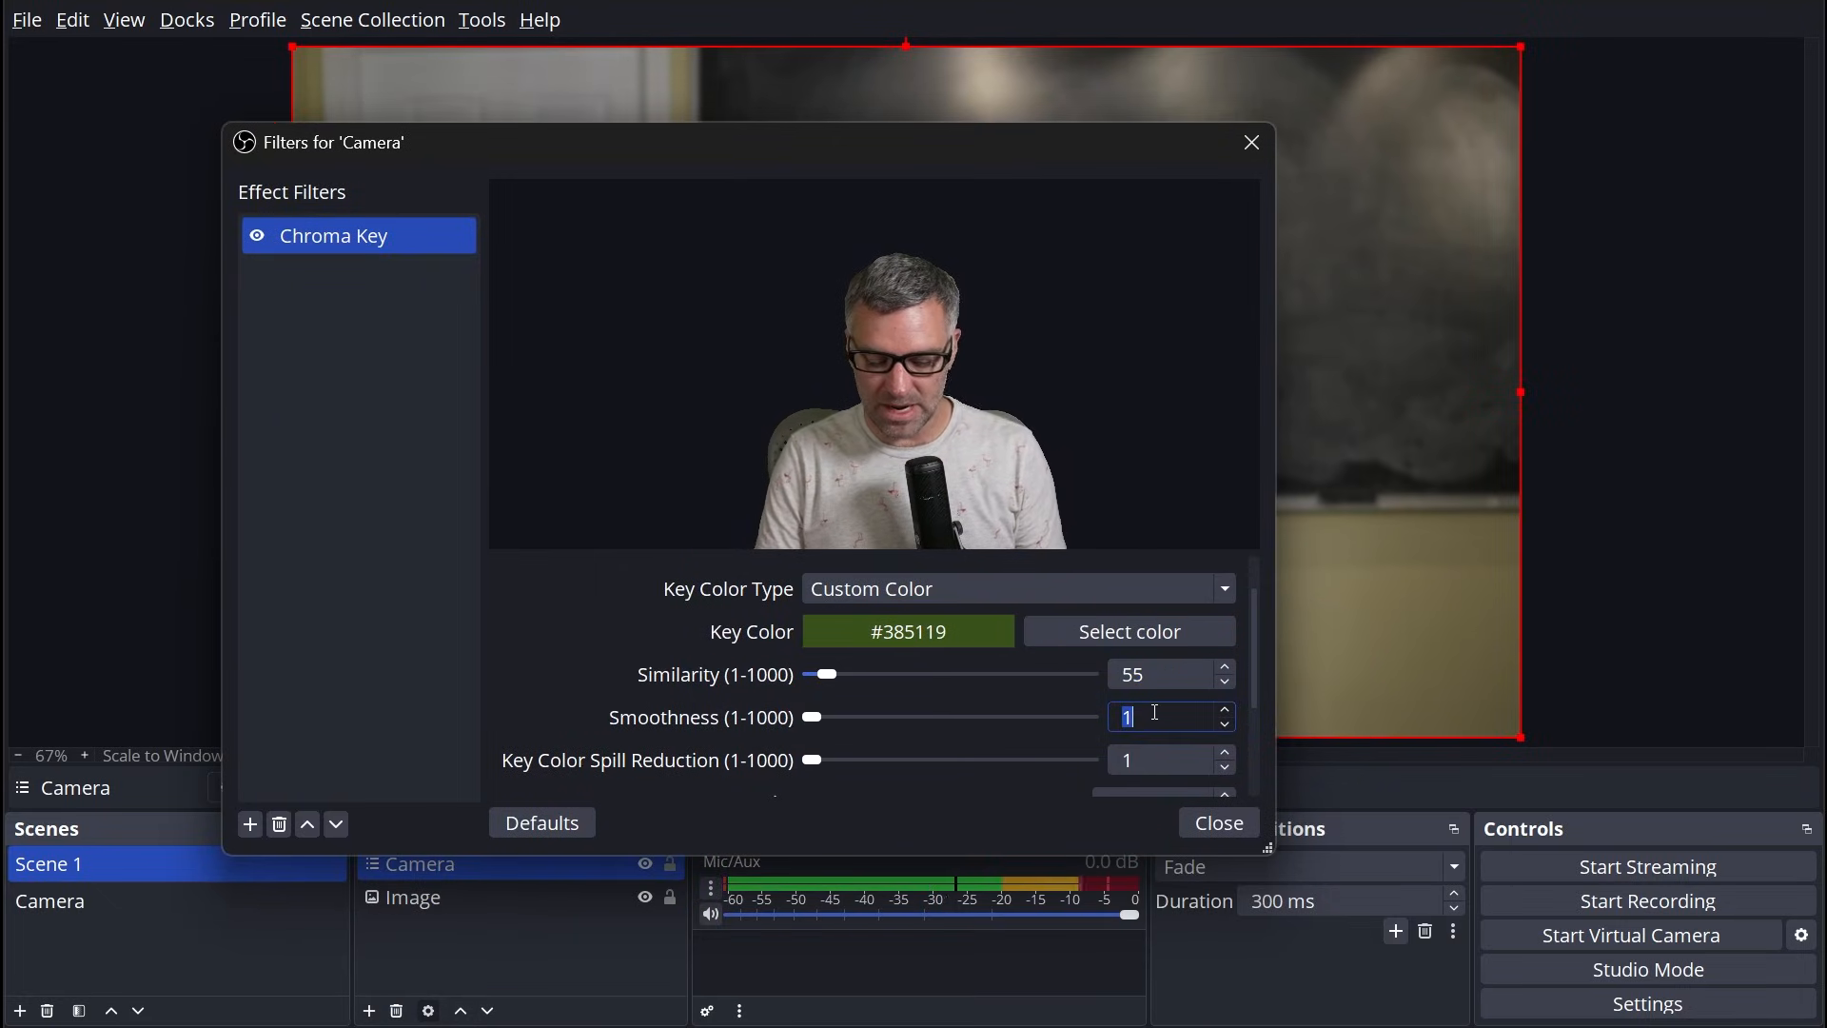
pyautogui.write('14')
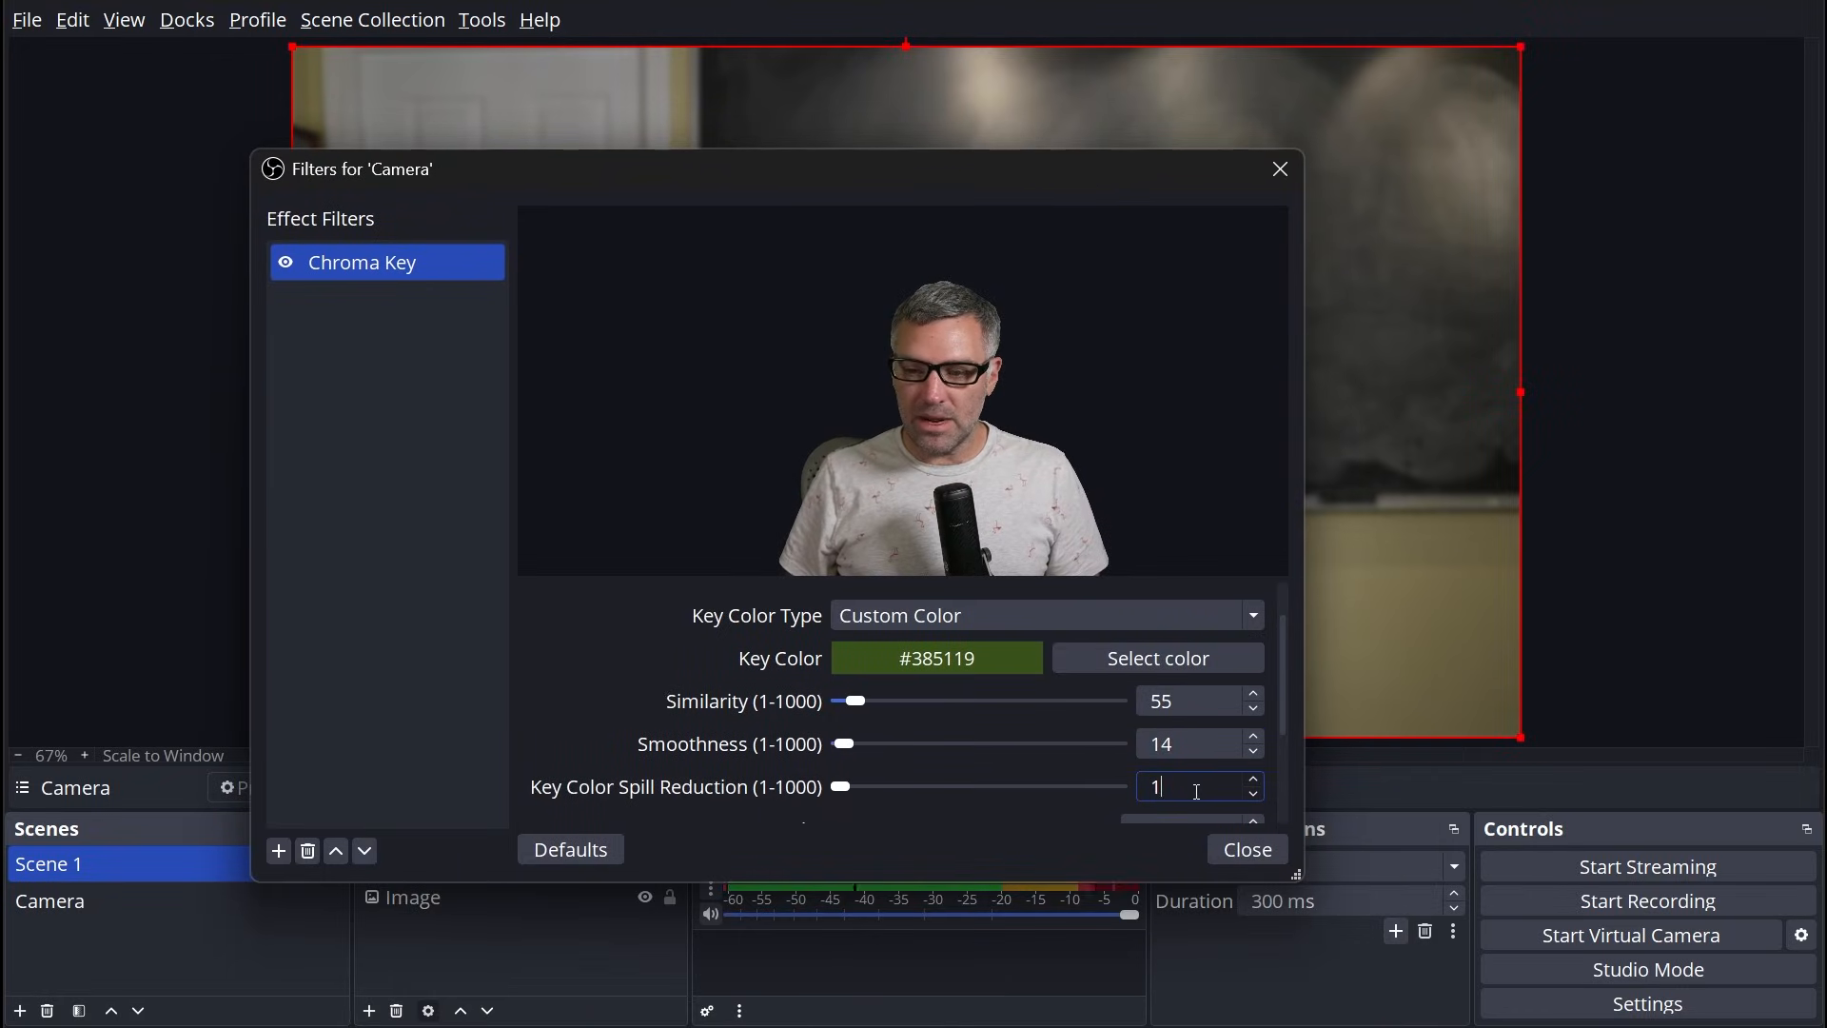
pyautogui.write('50')
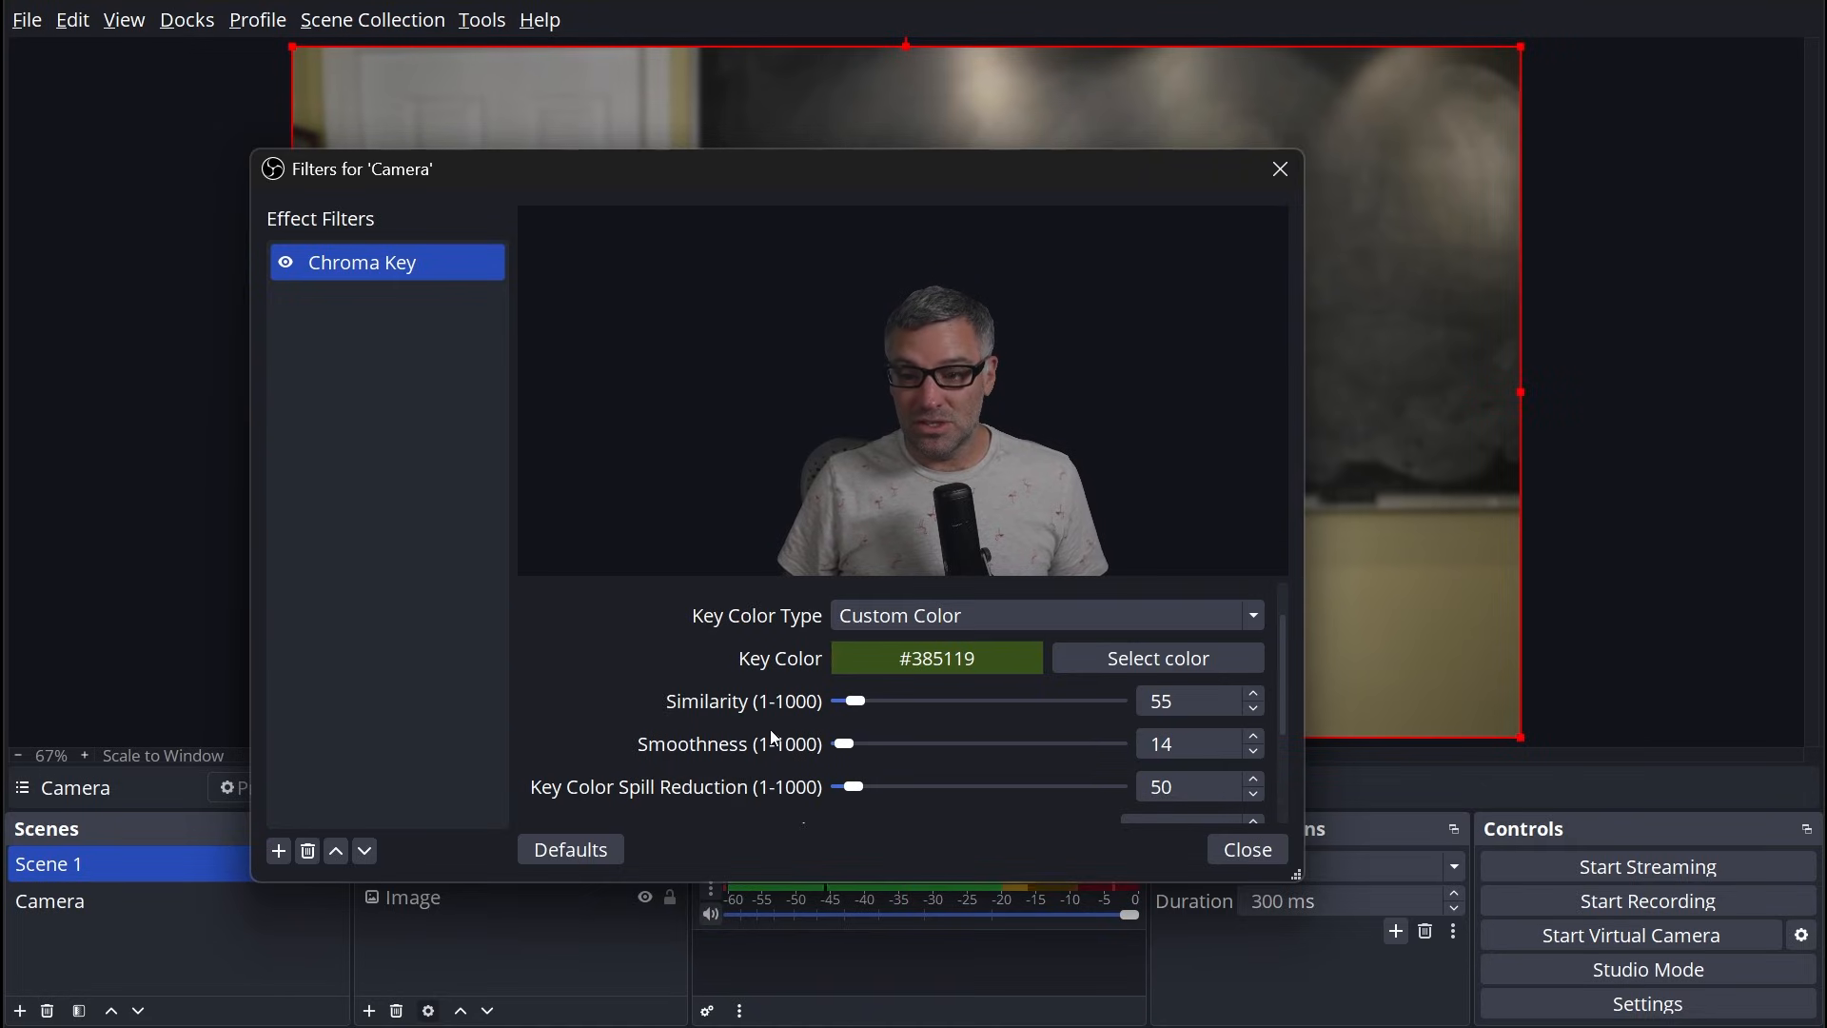
pyautogui.moveTo(830, 242)
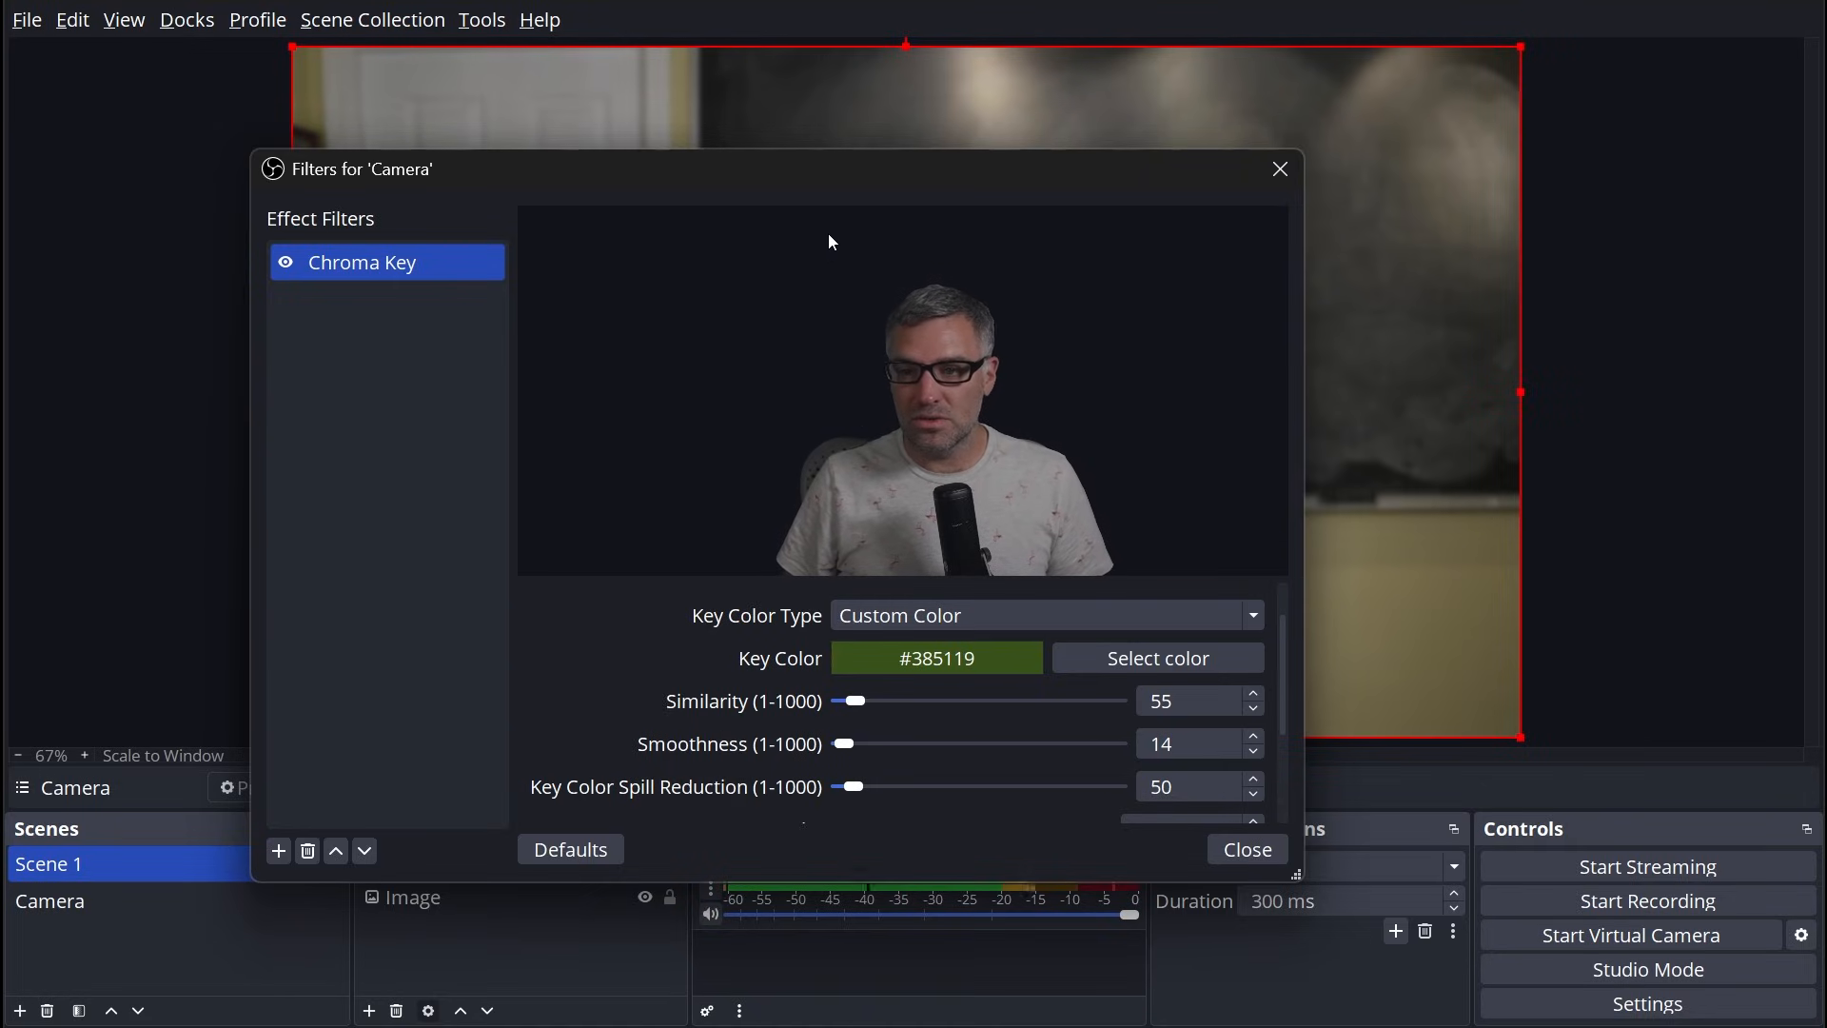
pyautogui.moveTo(901, 196)
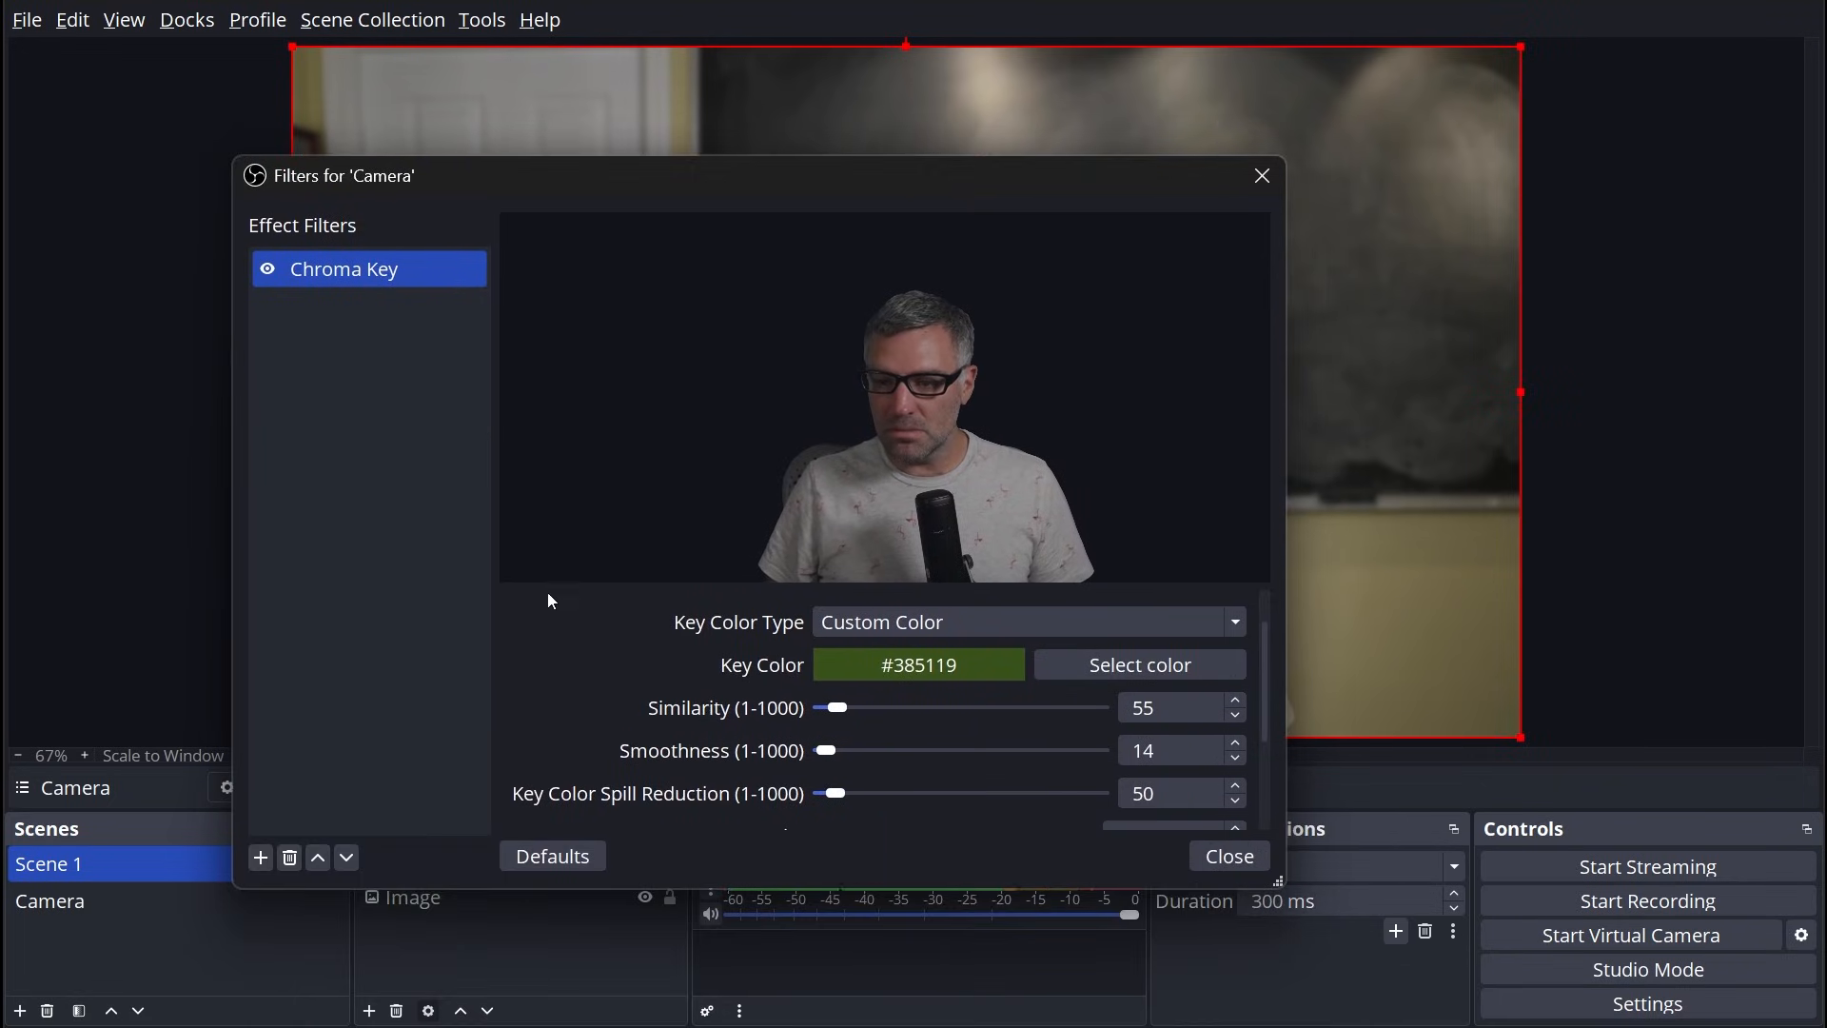
pyautogui.scroll(-3)
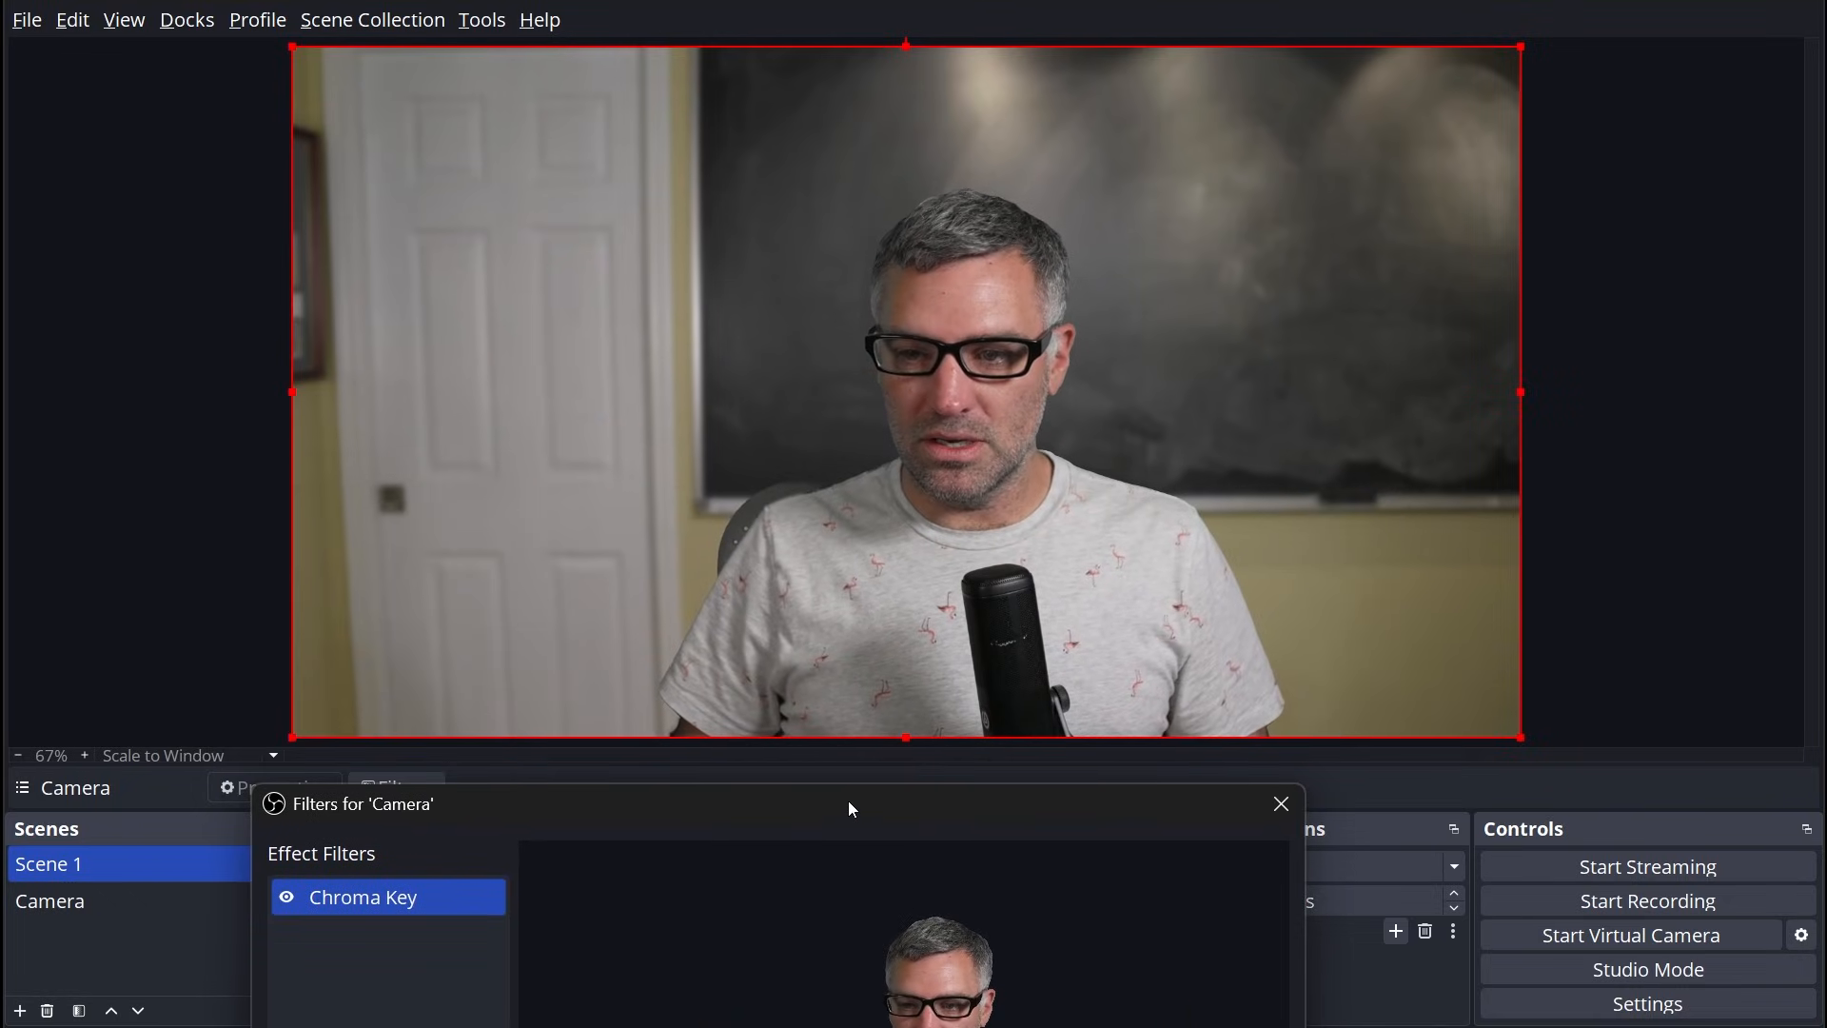
pyautogui.click(1281, 803)
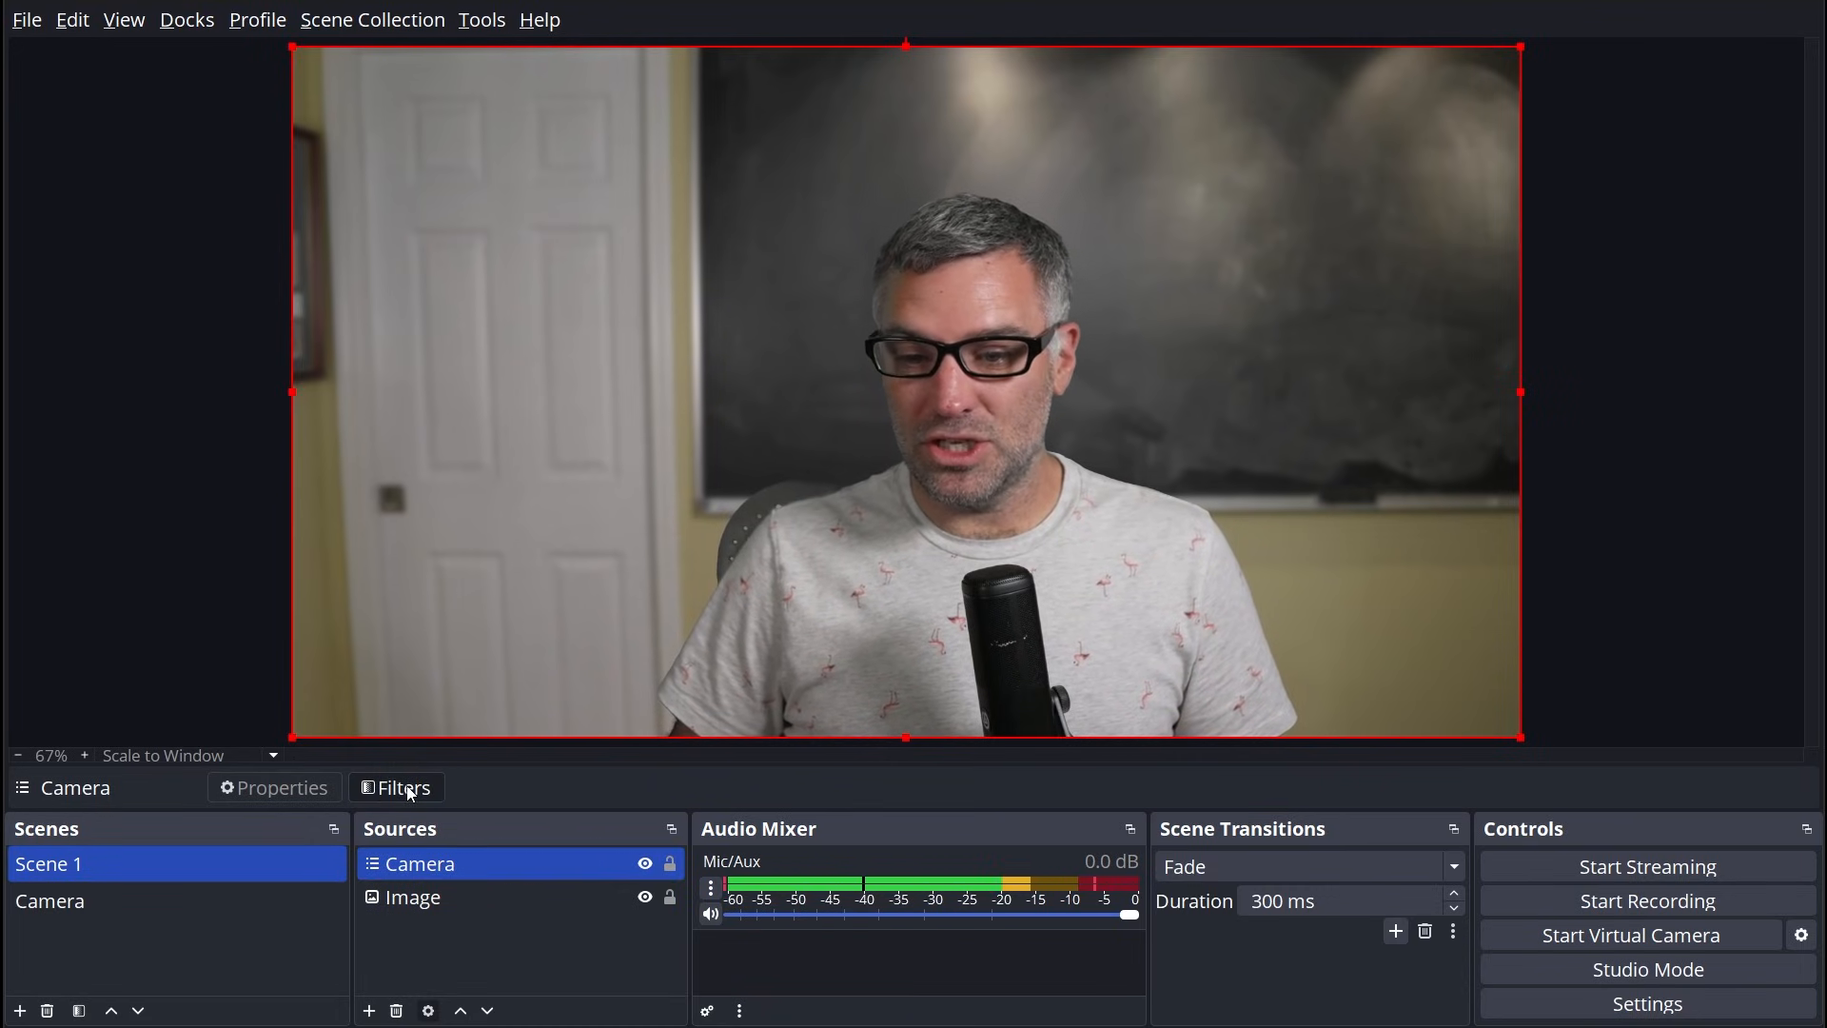
# Step: Add an Advanced Mask filter to the camera and set its mask type to Chroma Key
pyautogui.click(396, 788)
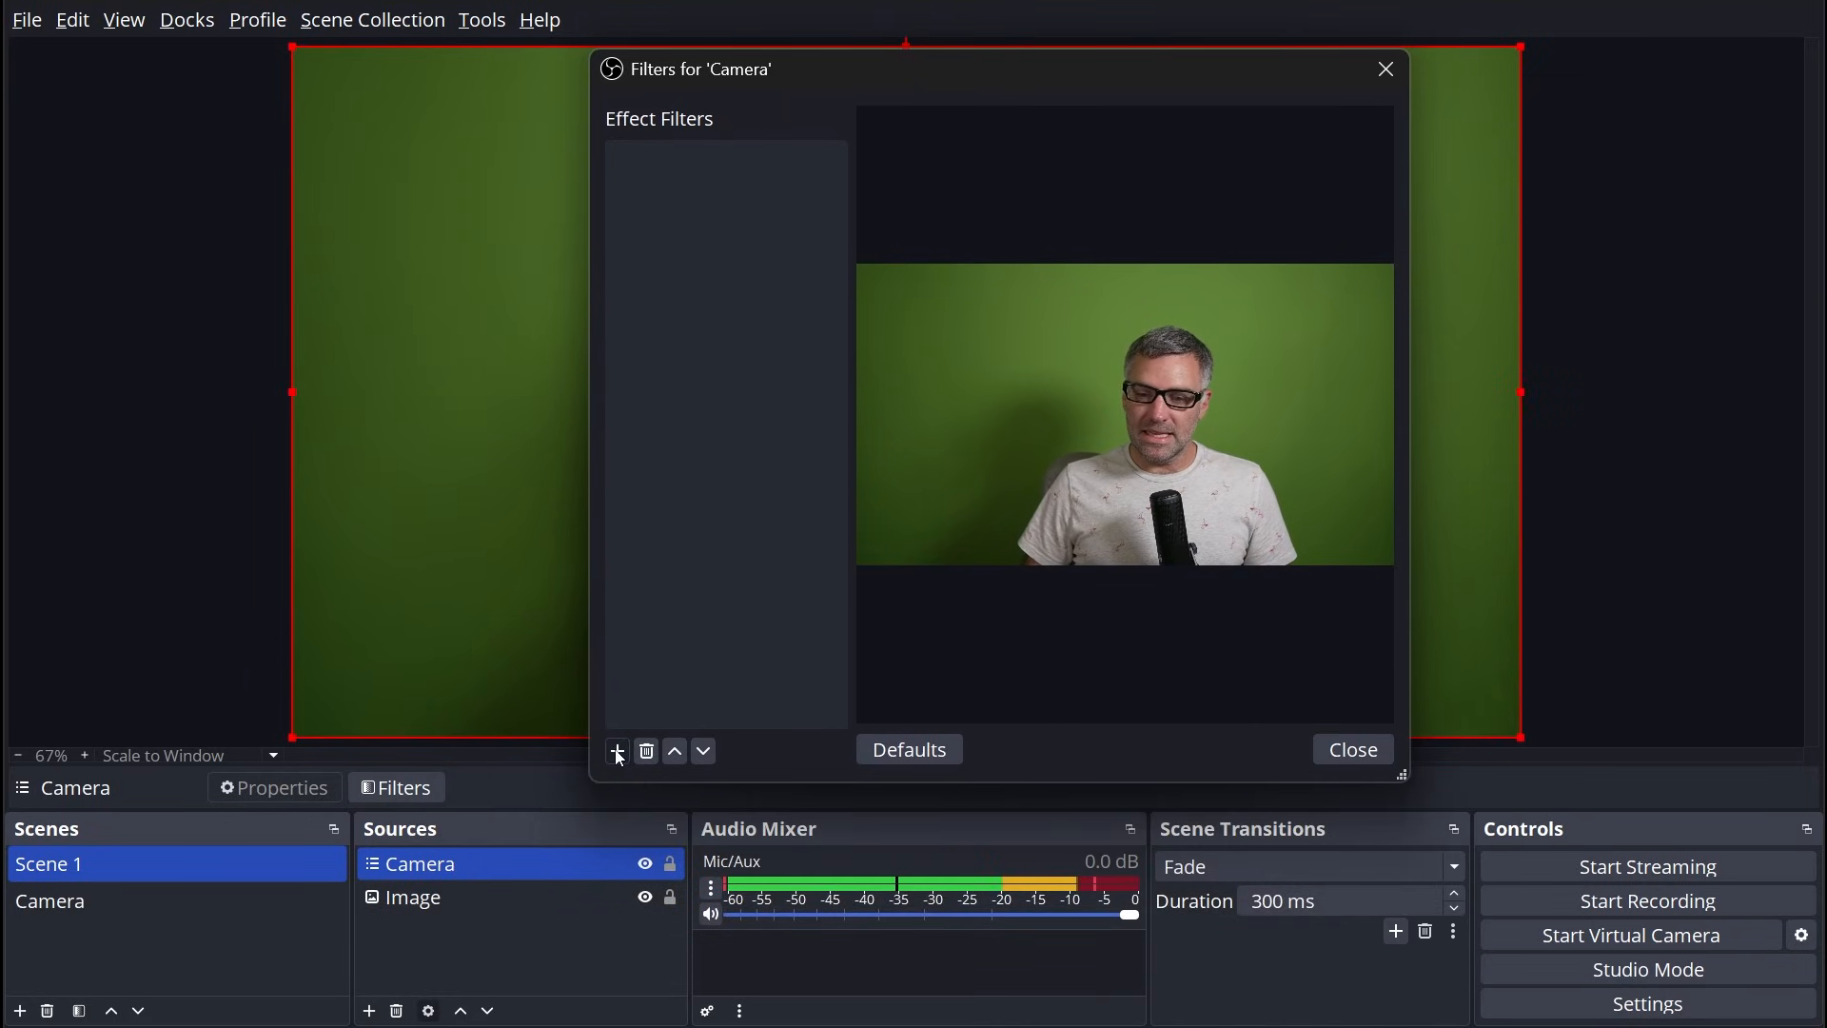
pyautogui.click(616, 752)
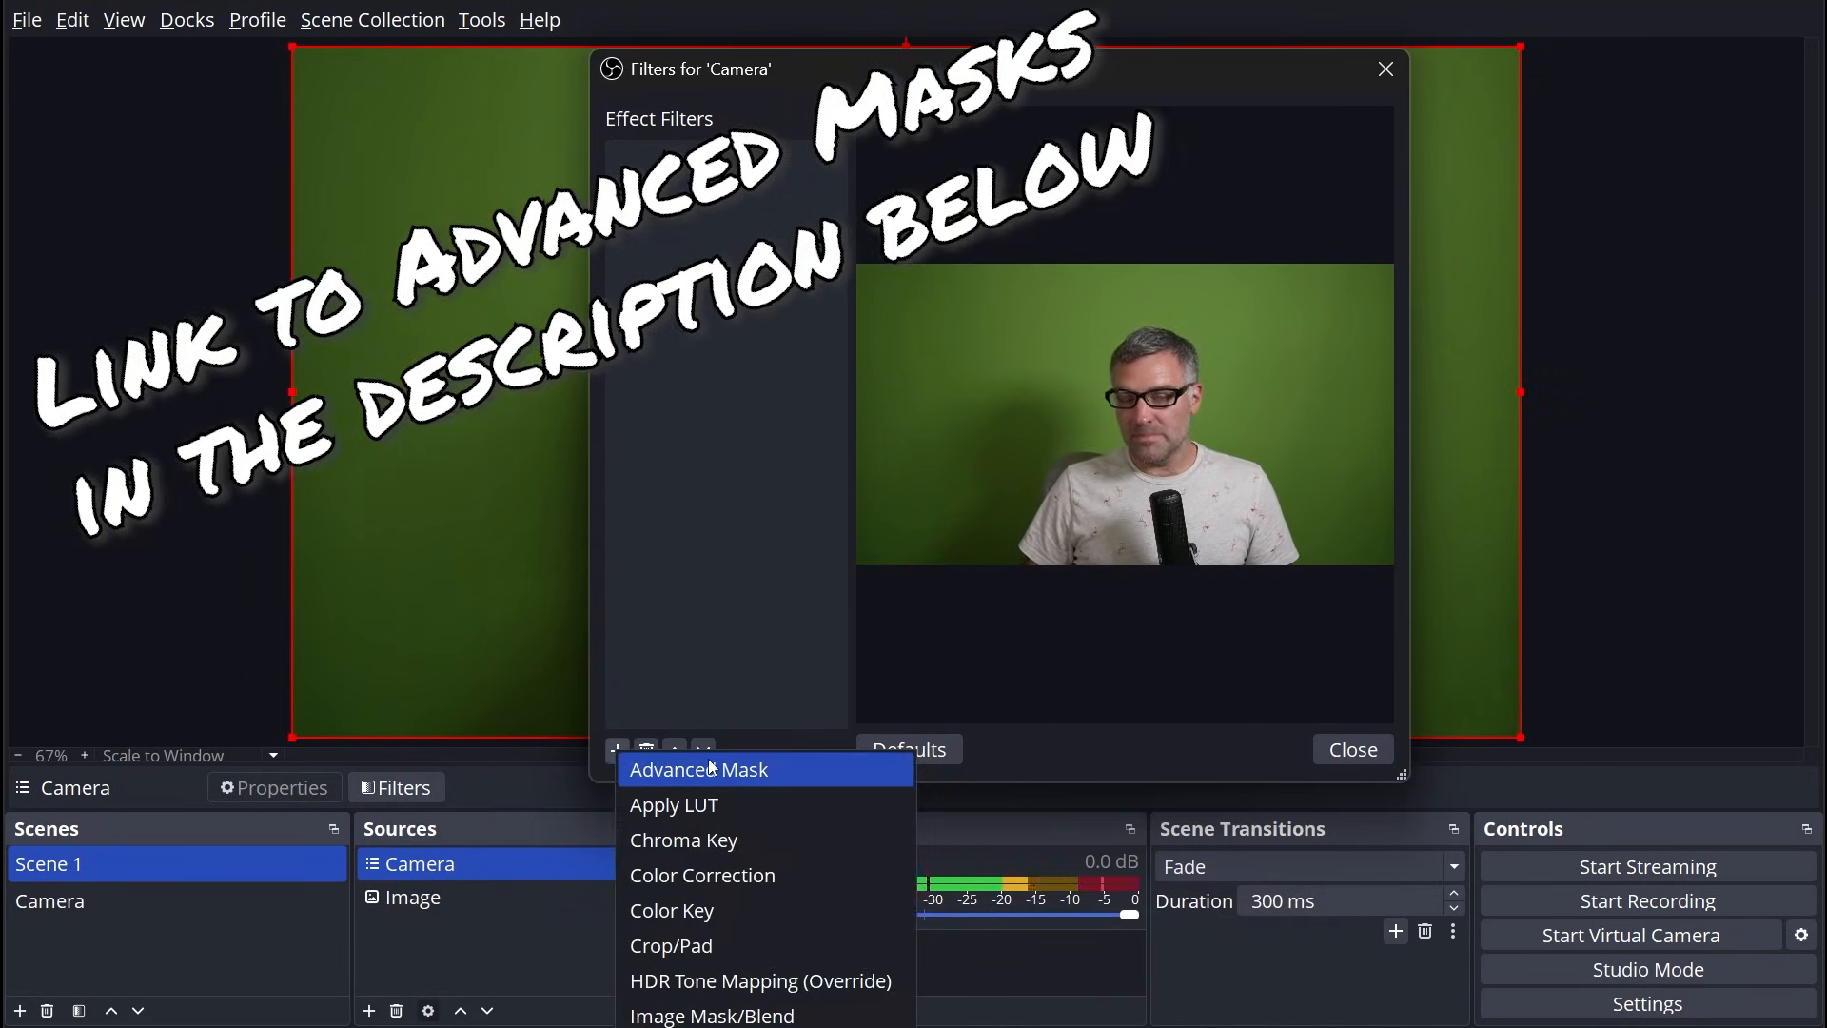
pyautogui.click(698, 769)
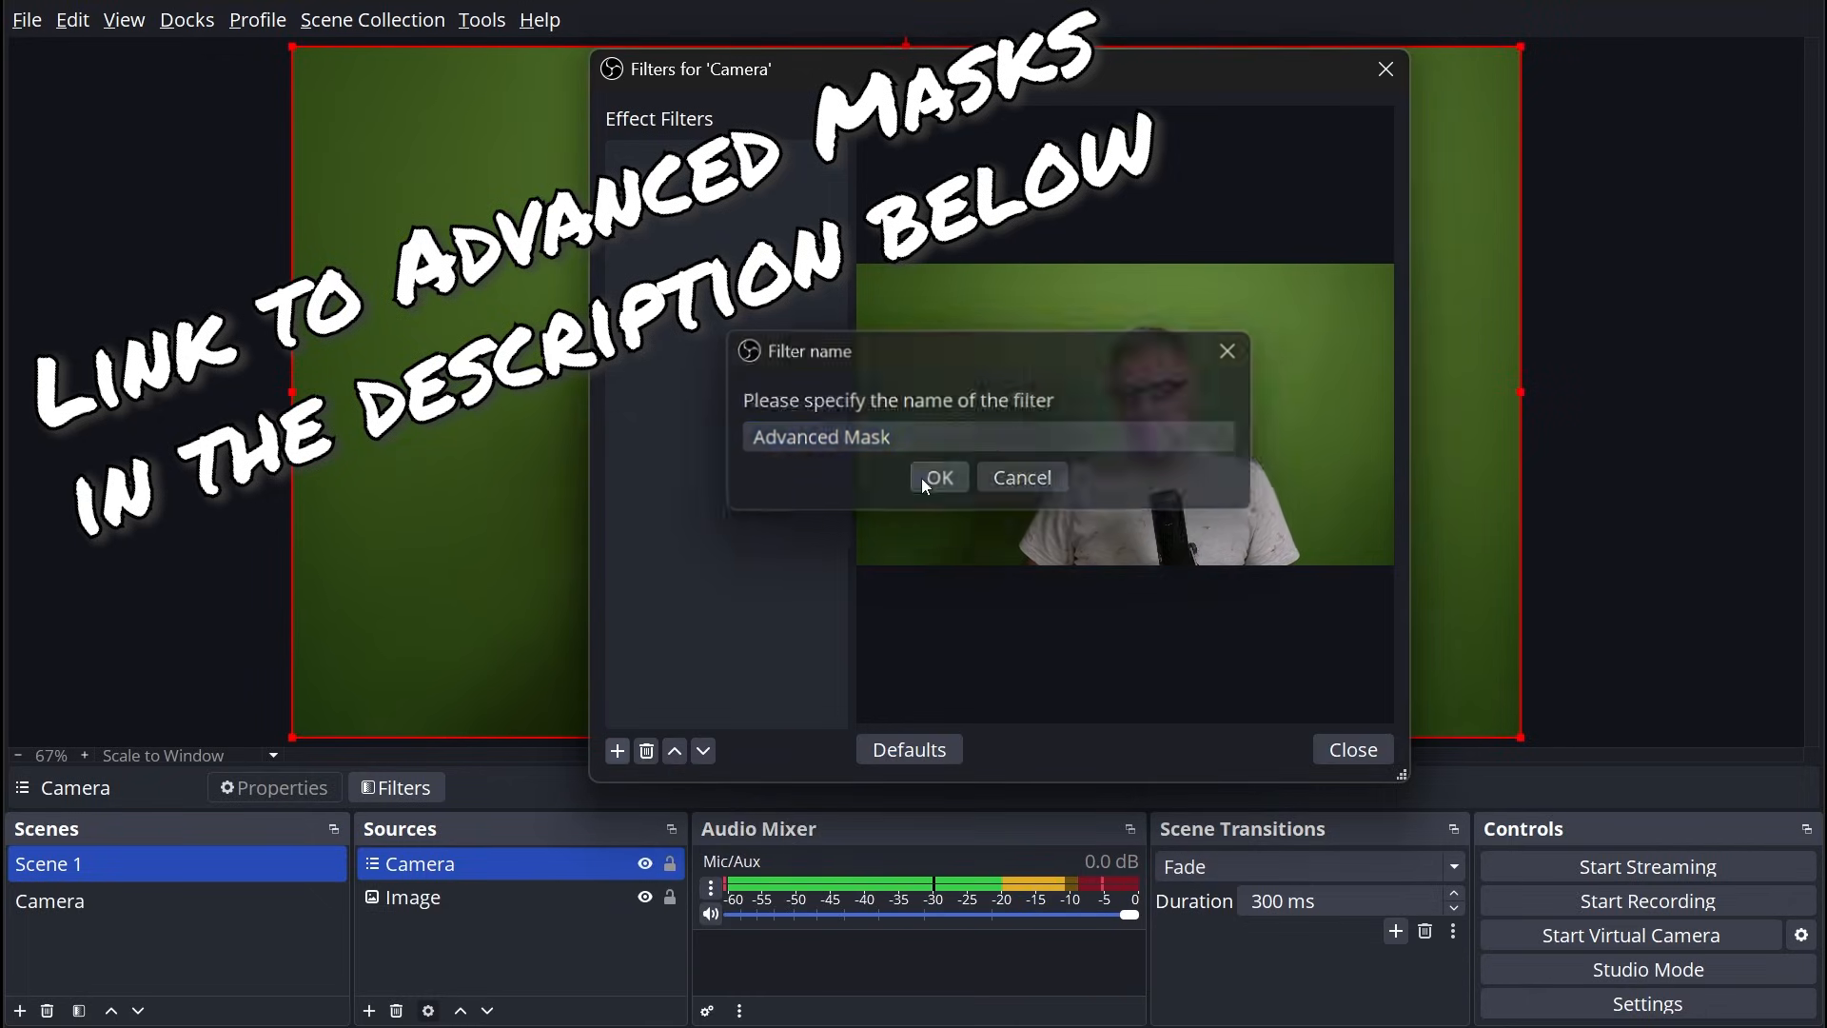
pyautogui.click(940, 475)
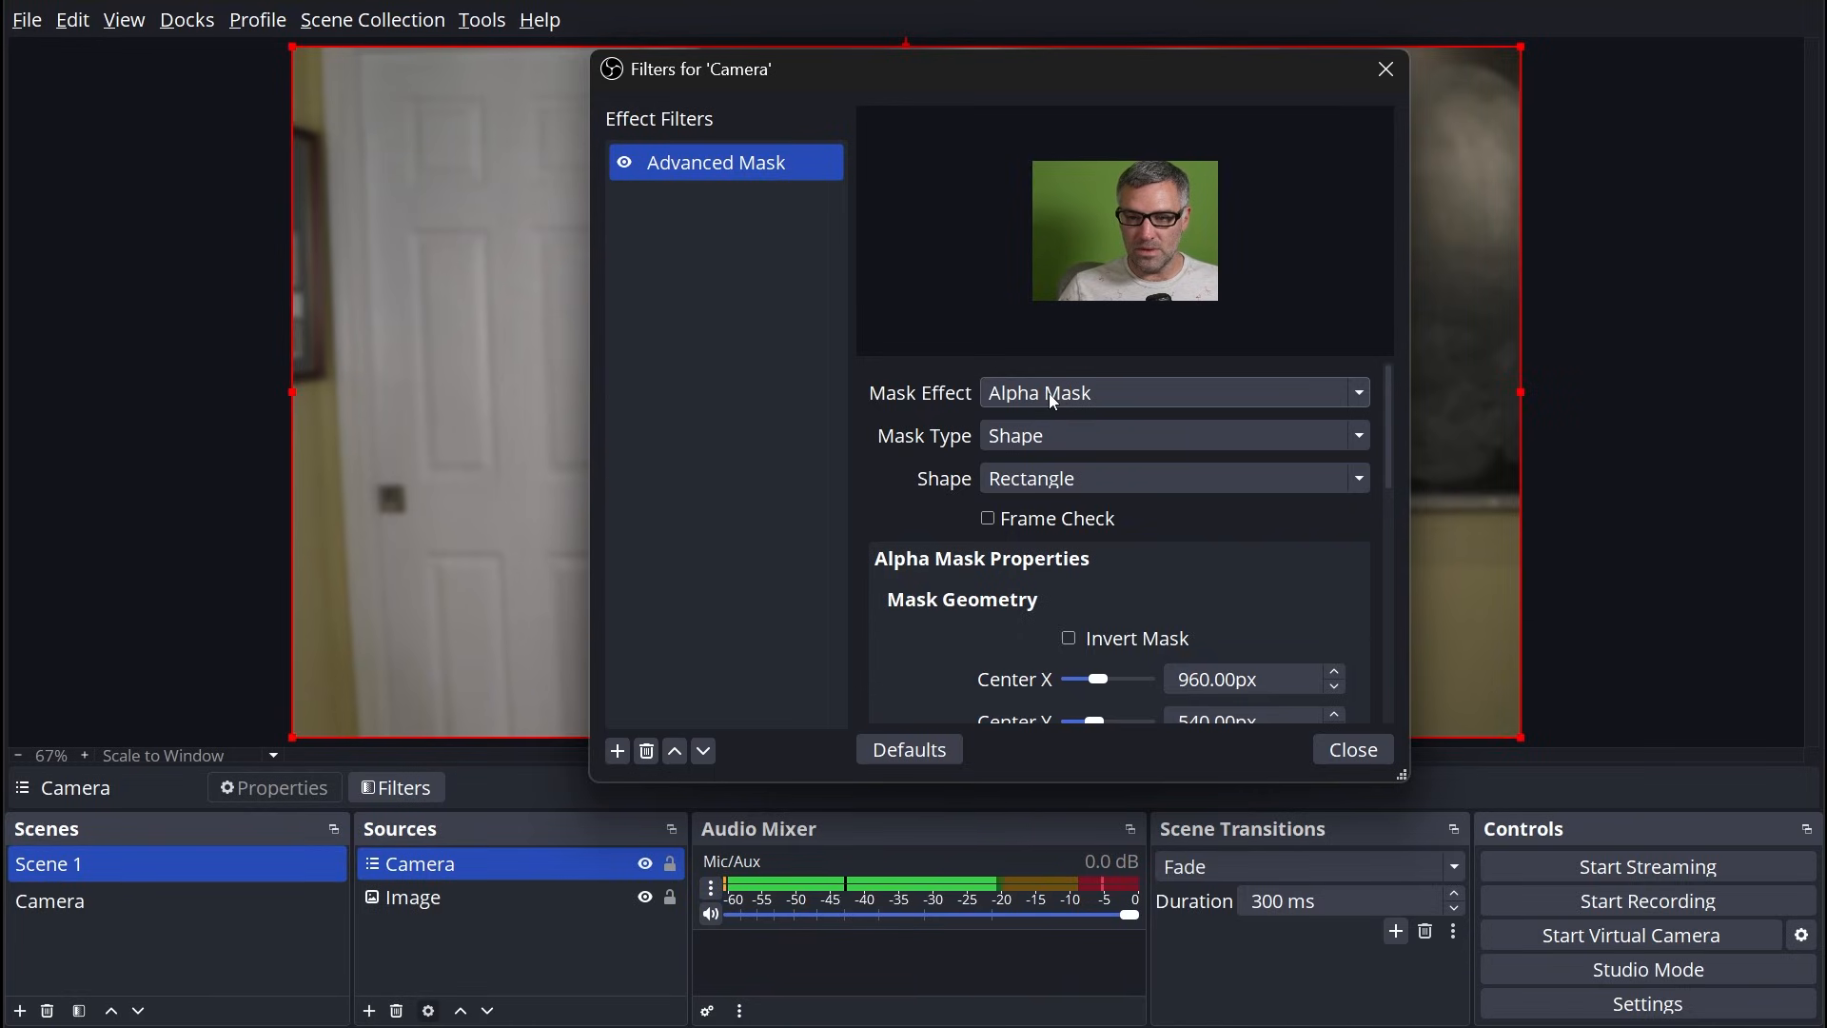
pyautogui.click(1172, 434)
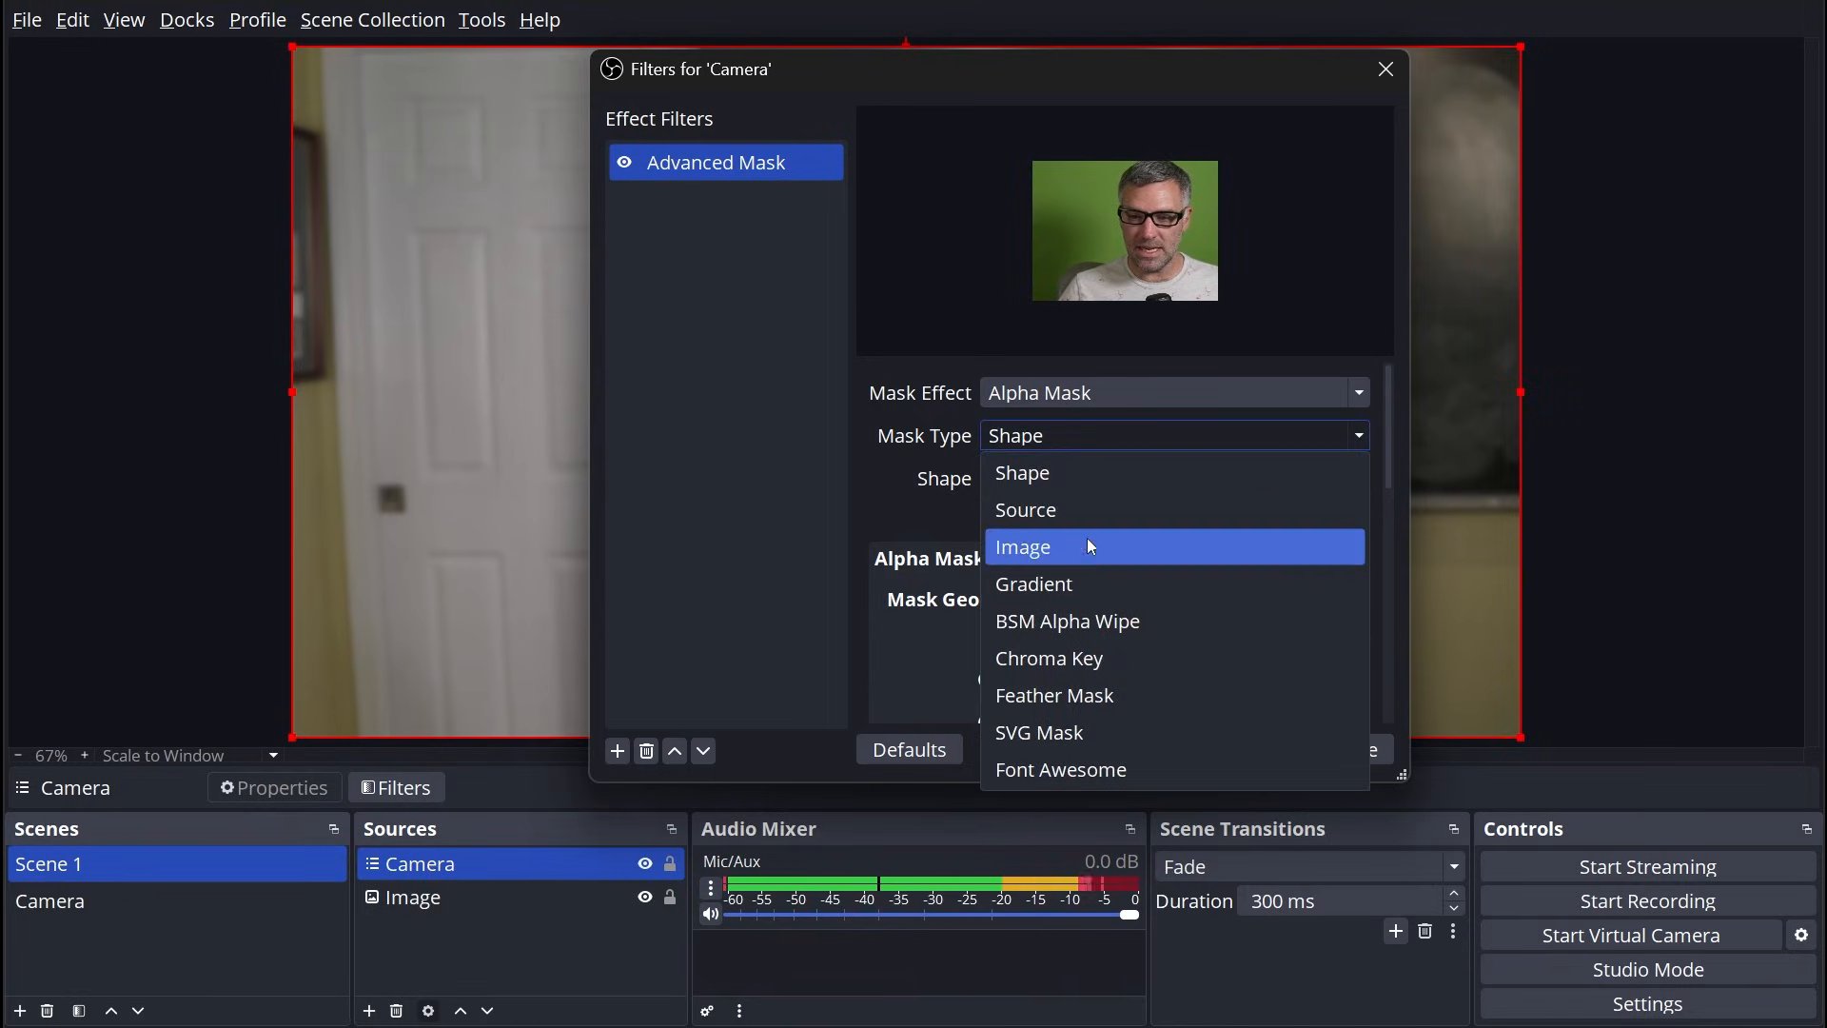
pyautogui.click(1048, 656)
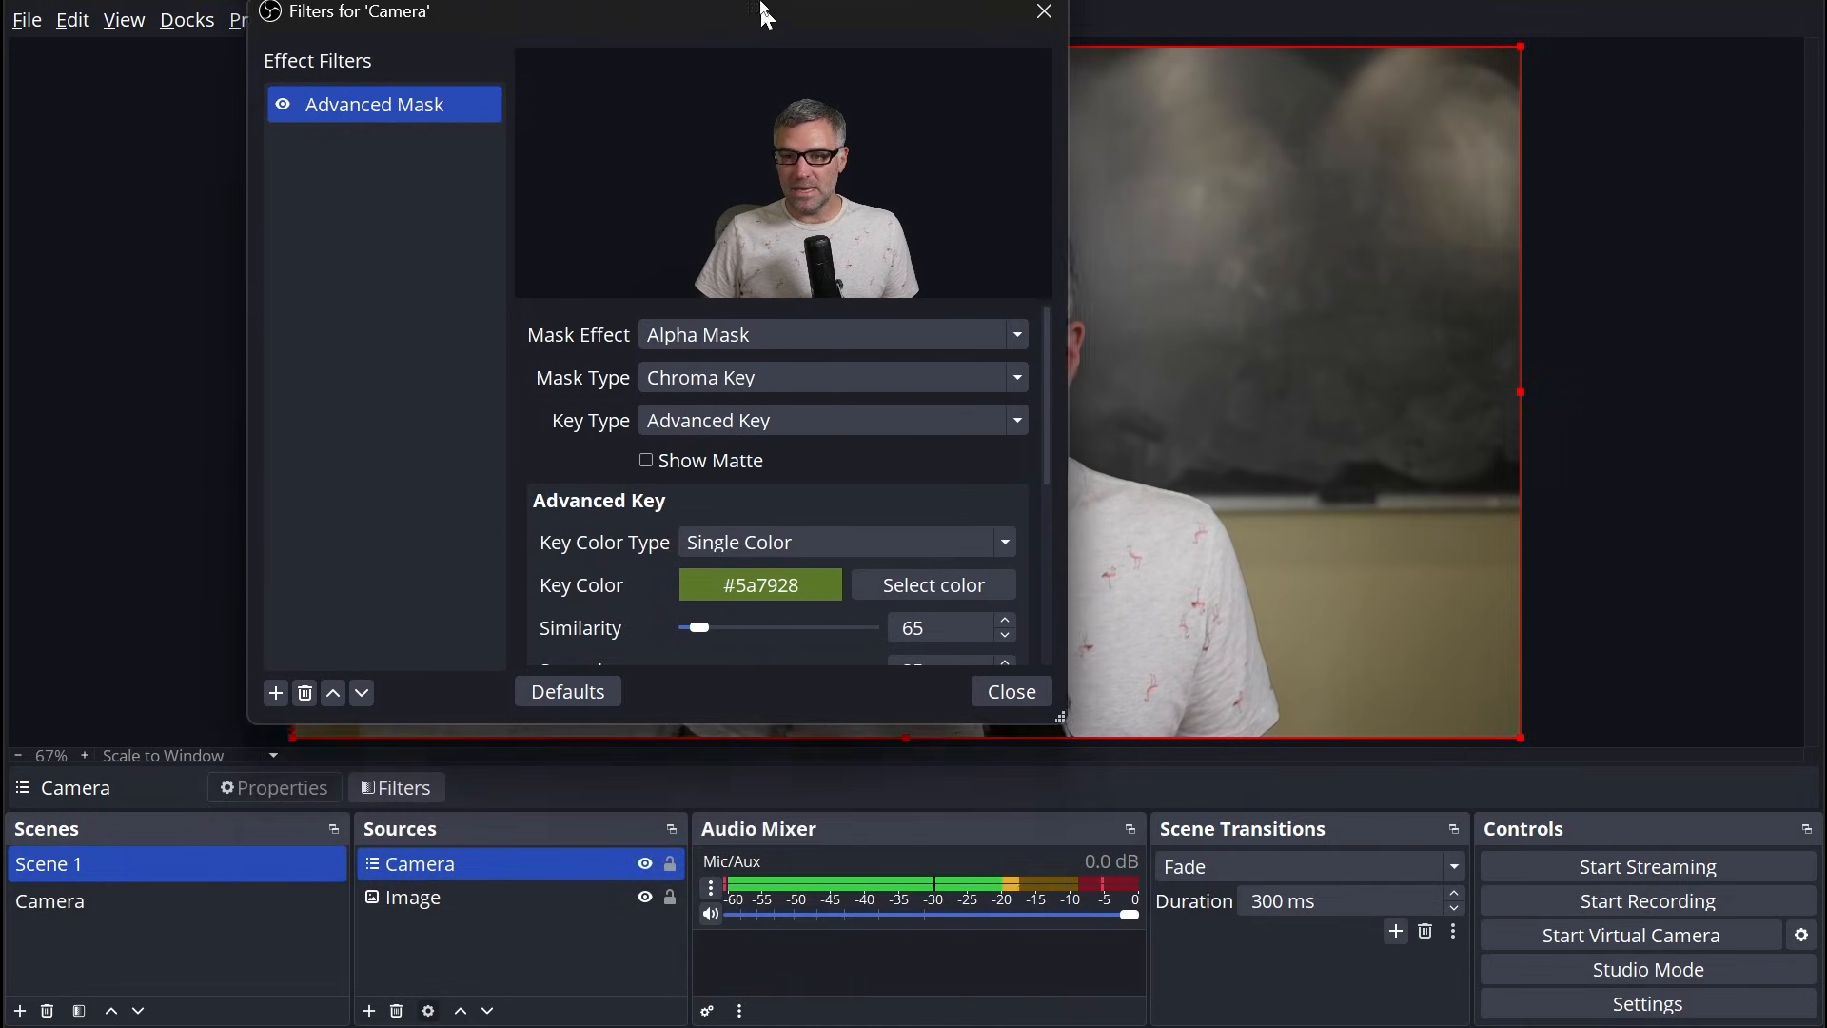
# Step: Drop similarity, smoothness and spill reduction to 1 and switch the key colour type to Double Color
pyautogui.moveTo(1058, 723); pyautogui.dragTo(1340, 885)
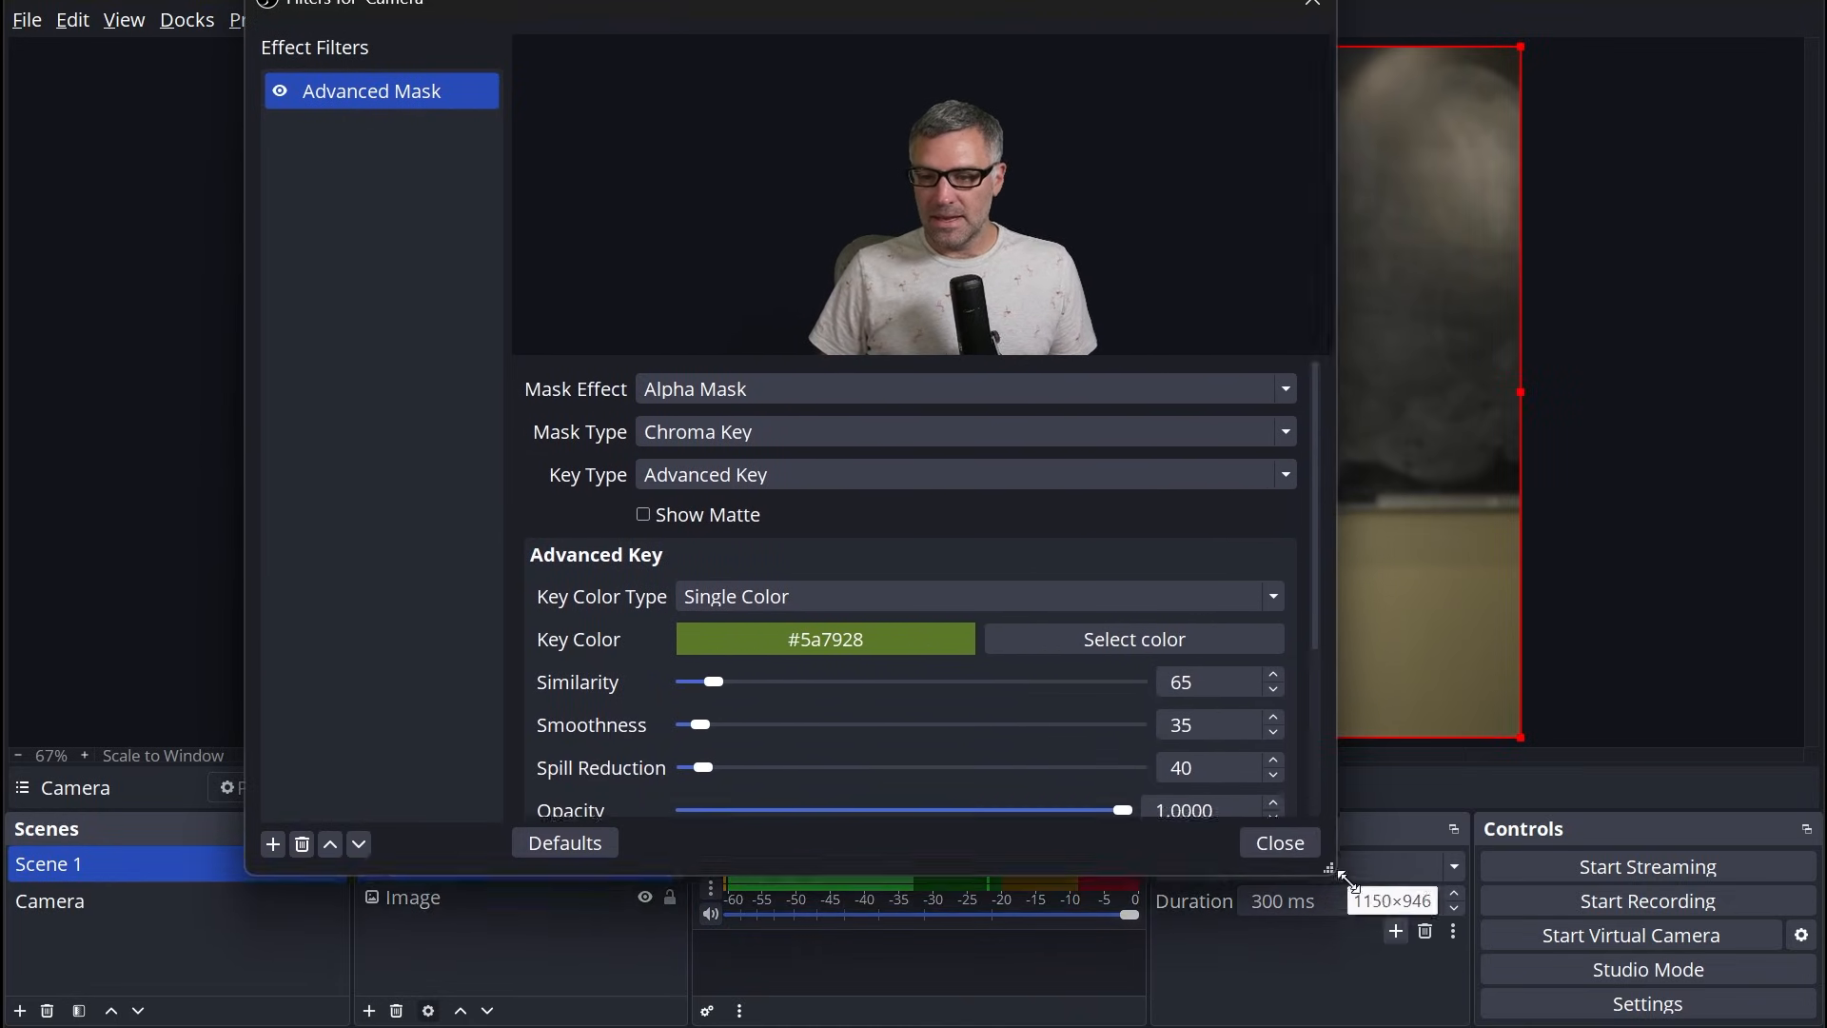
pyautogui.moveTo(717, 681); pyautogui.dragTo(681, 687)
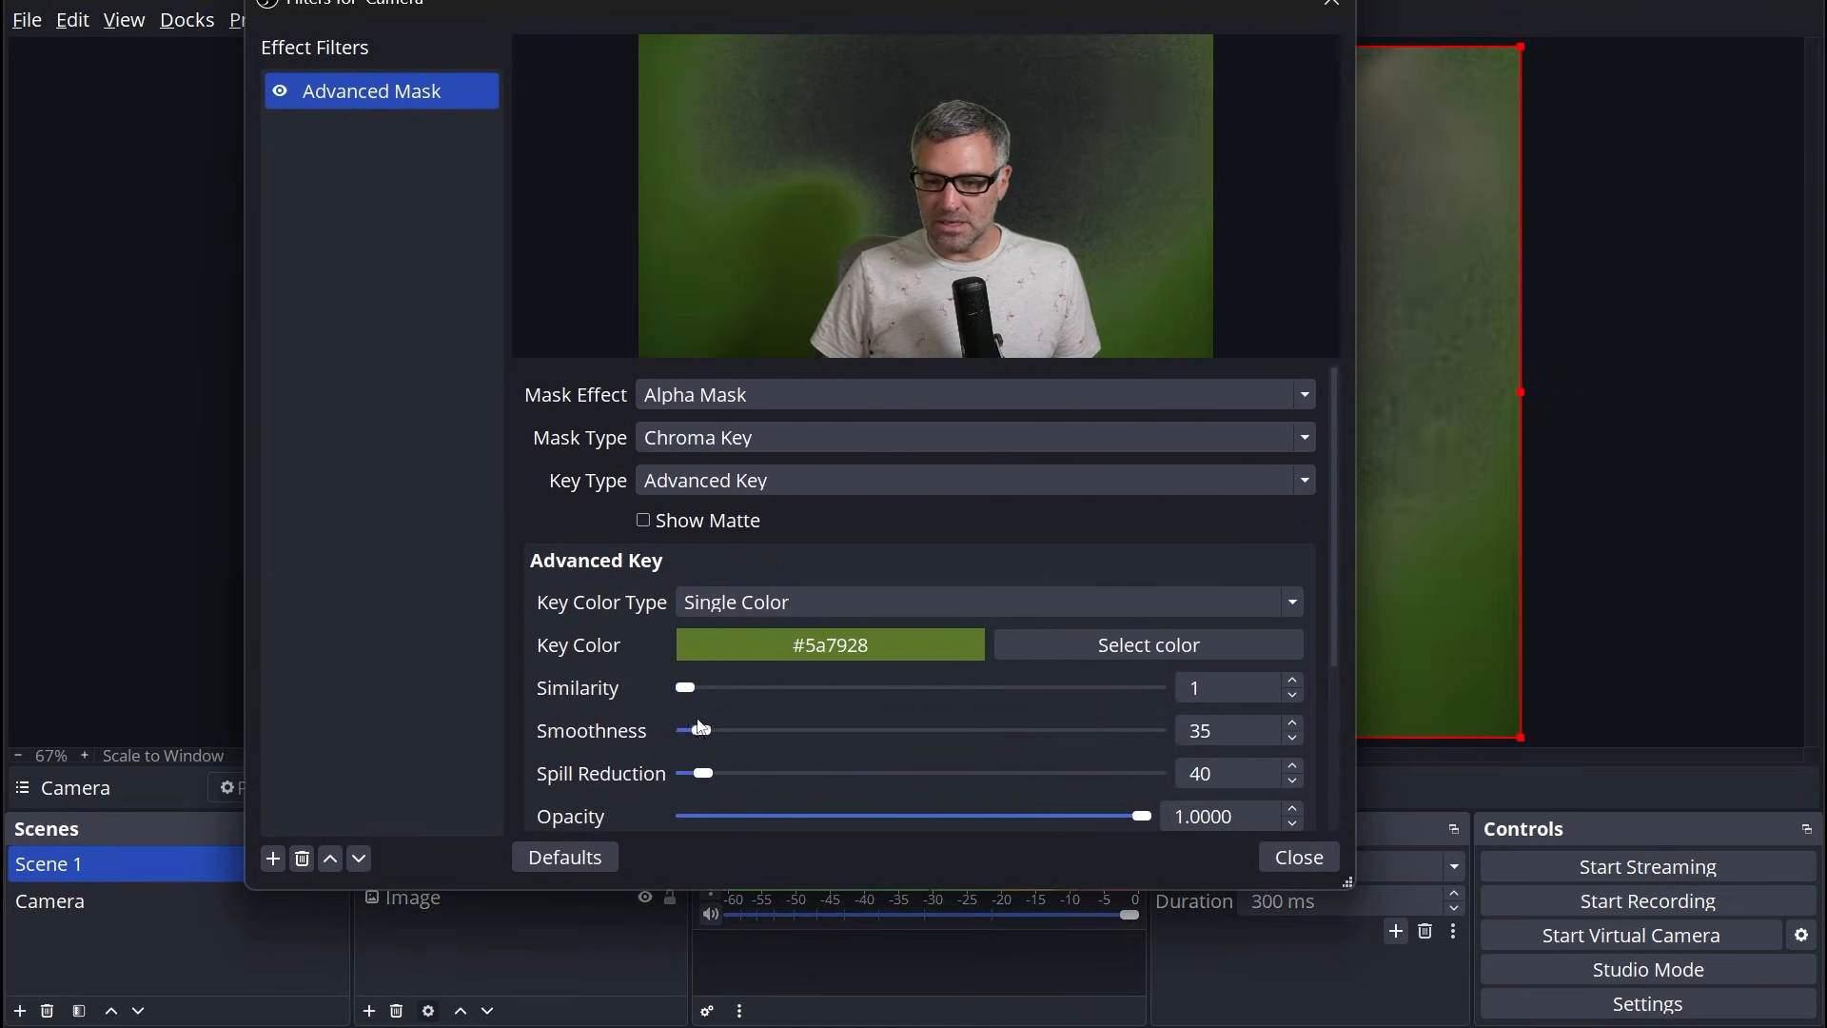
pyautogui.click(564, 856)
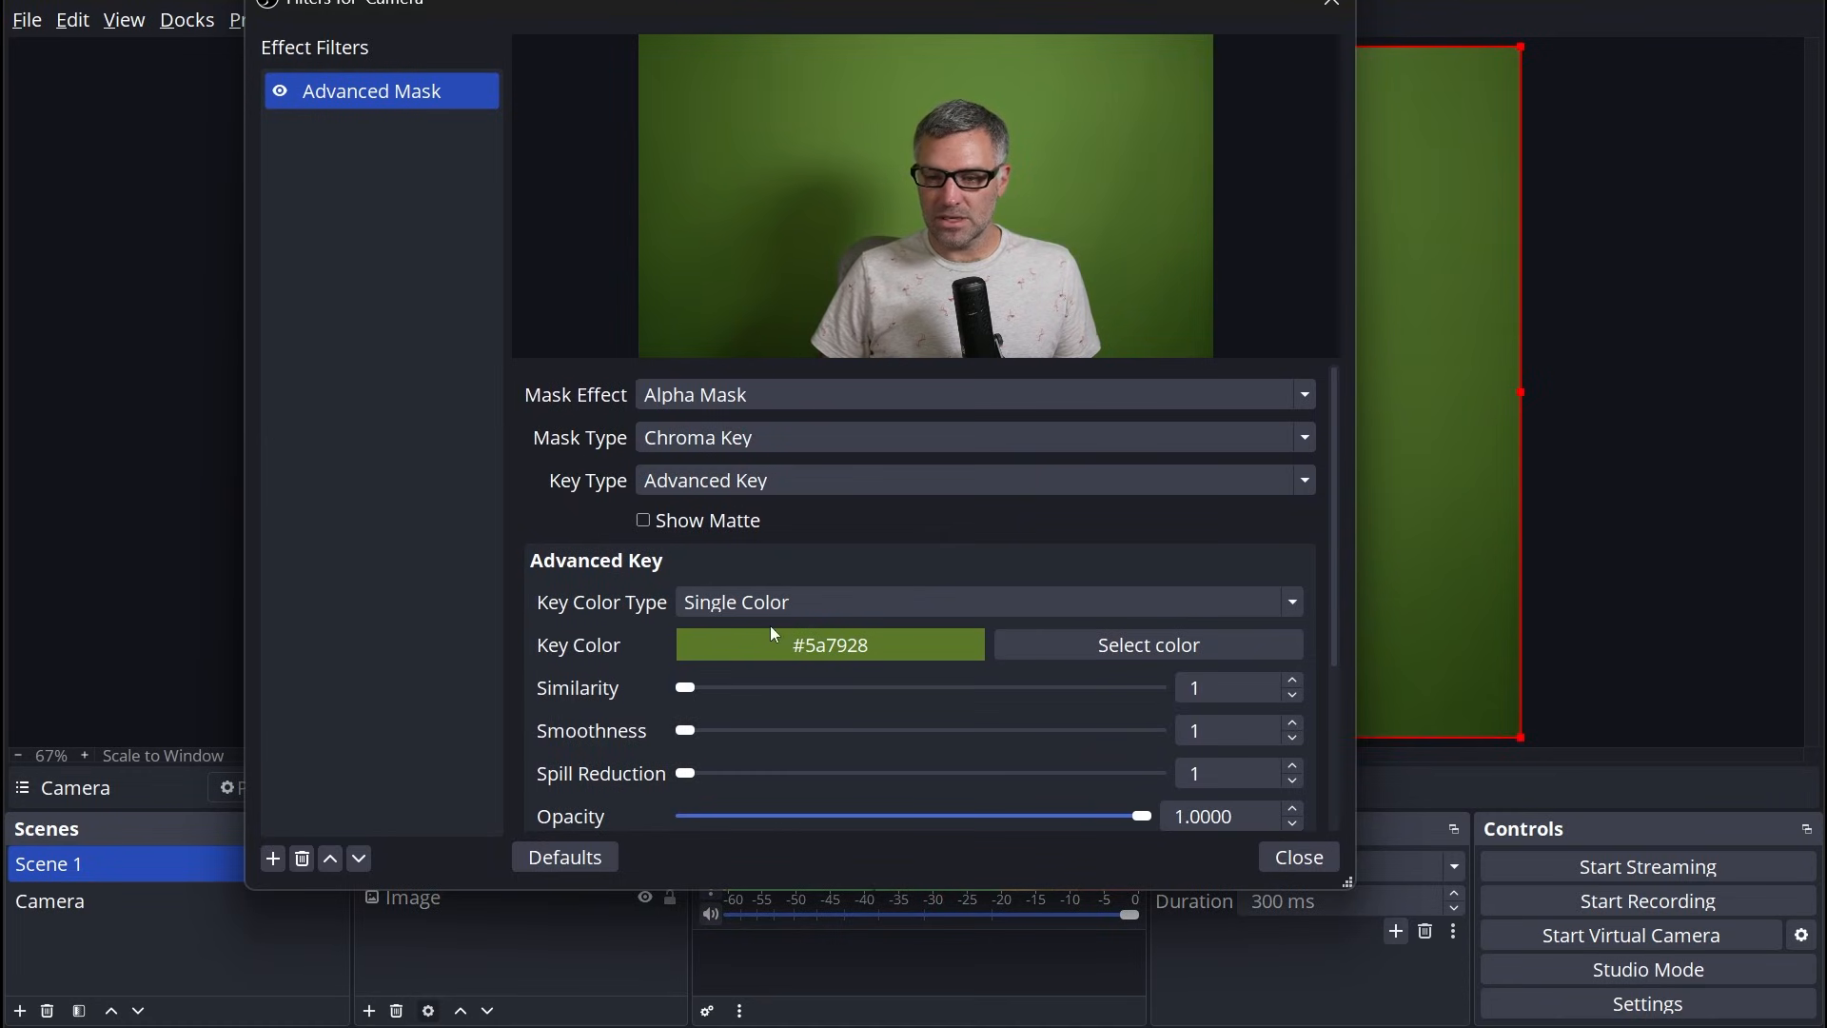
pyautogui.click(990, 601)
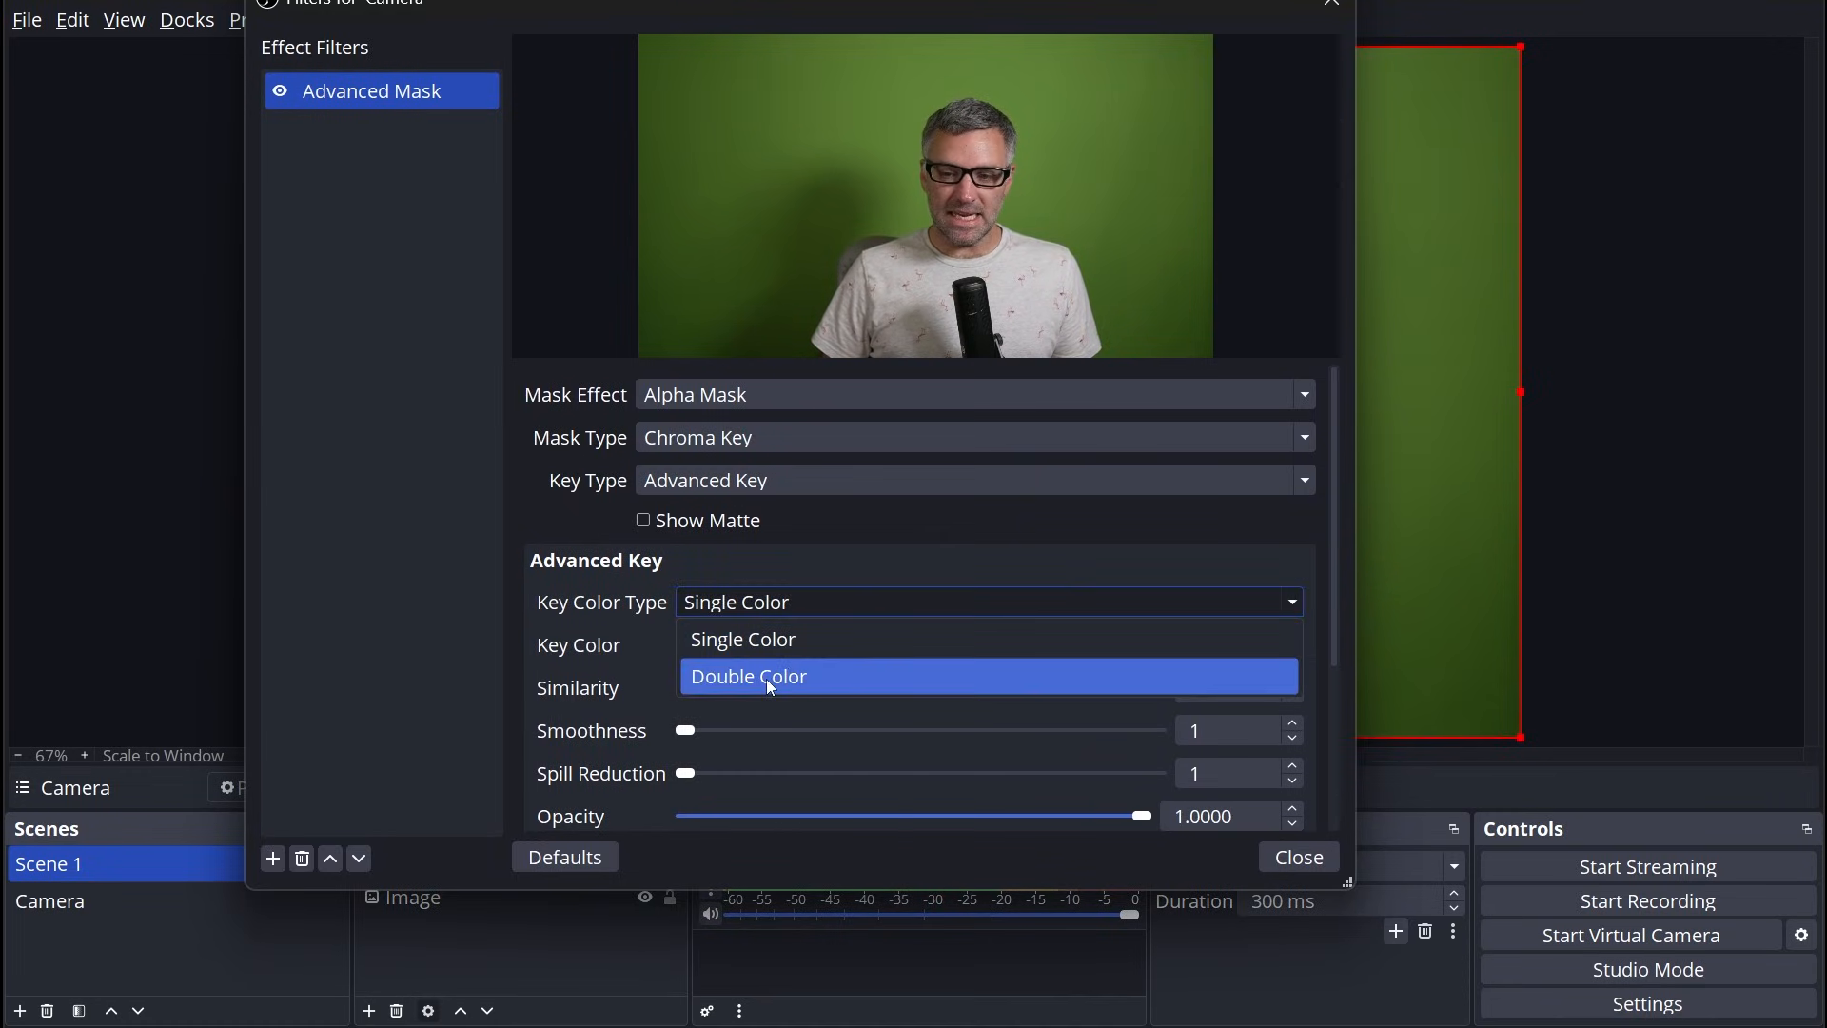
pyautogui.click(748, 677)
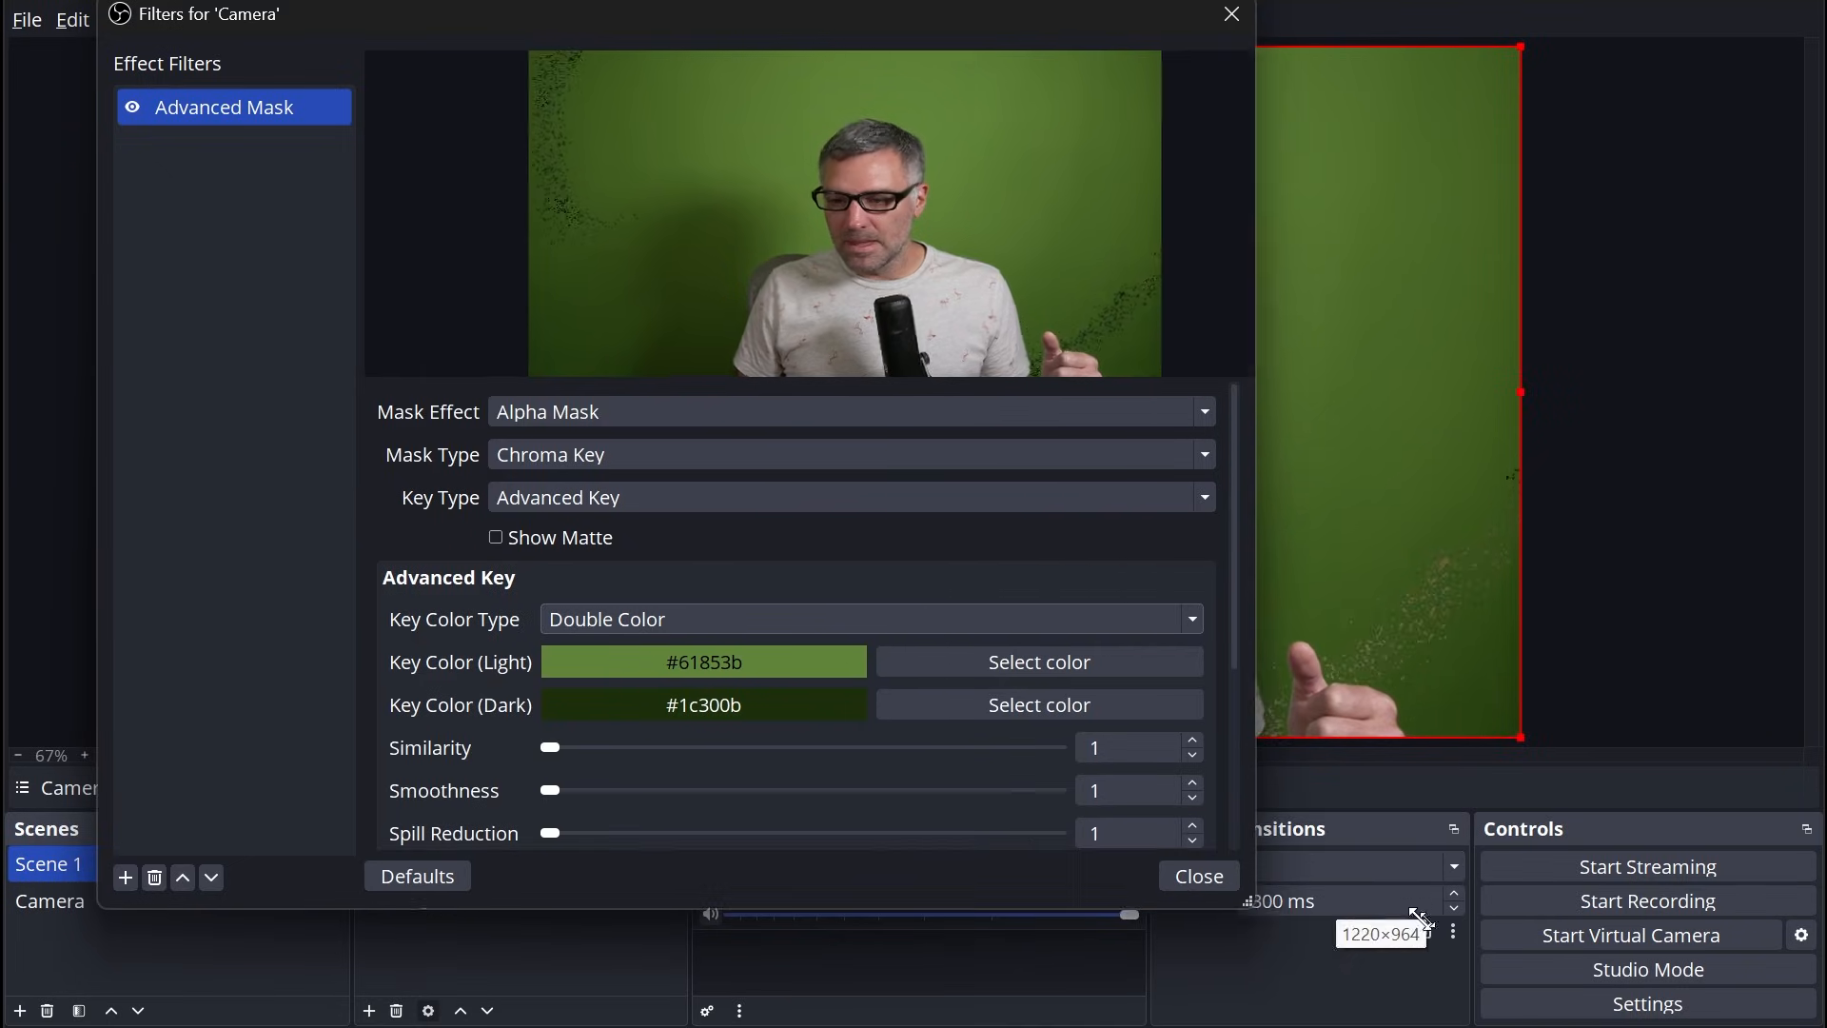
# Step: Sample the light key colour #5f8137 from the camera preview and accept it
pyautogui.click(1039, 662)
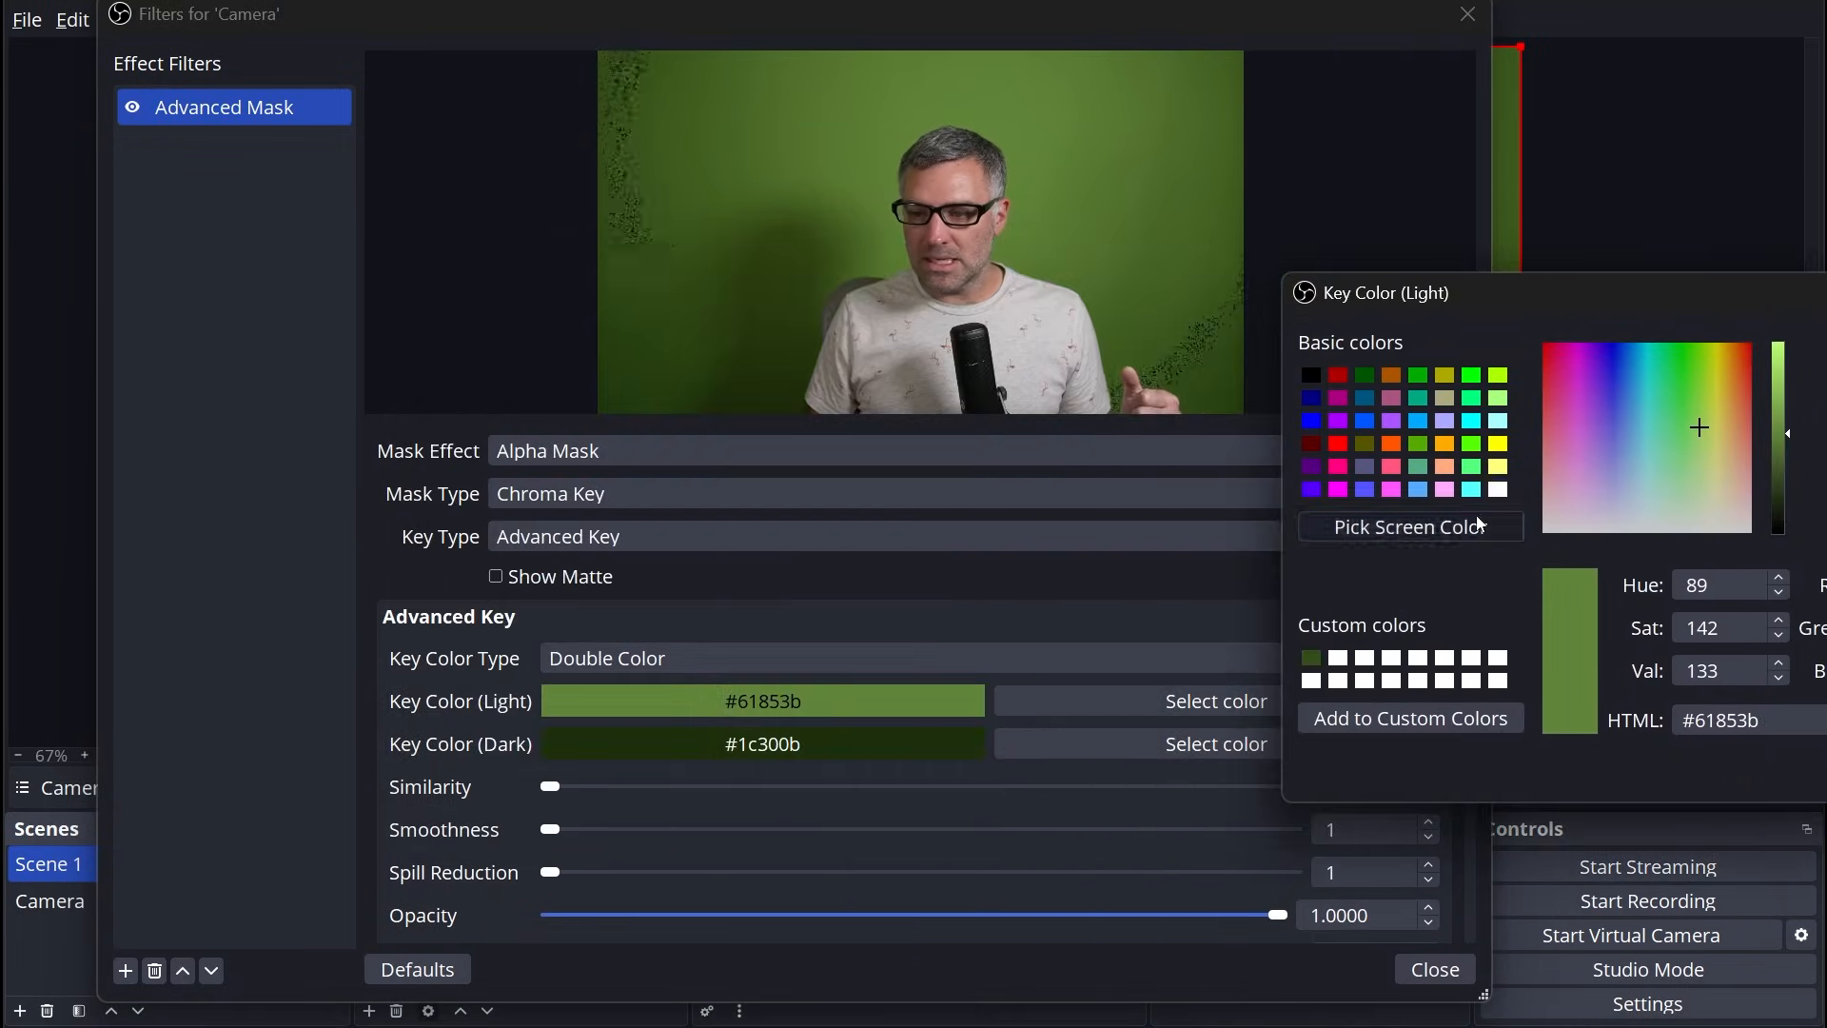
pyautogui.click(1410, 526)
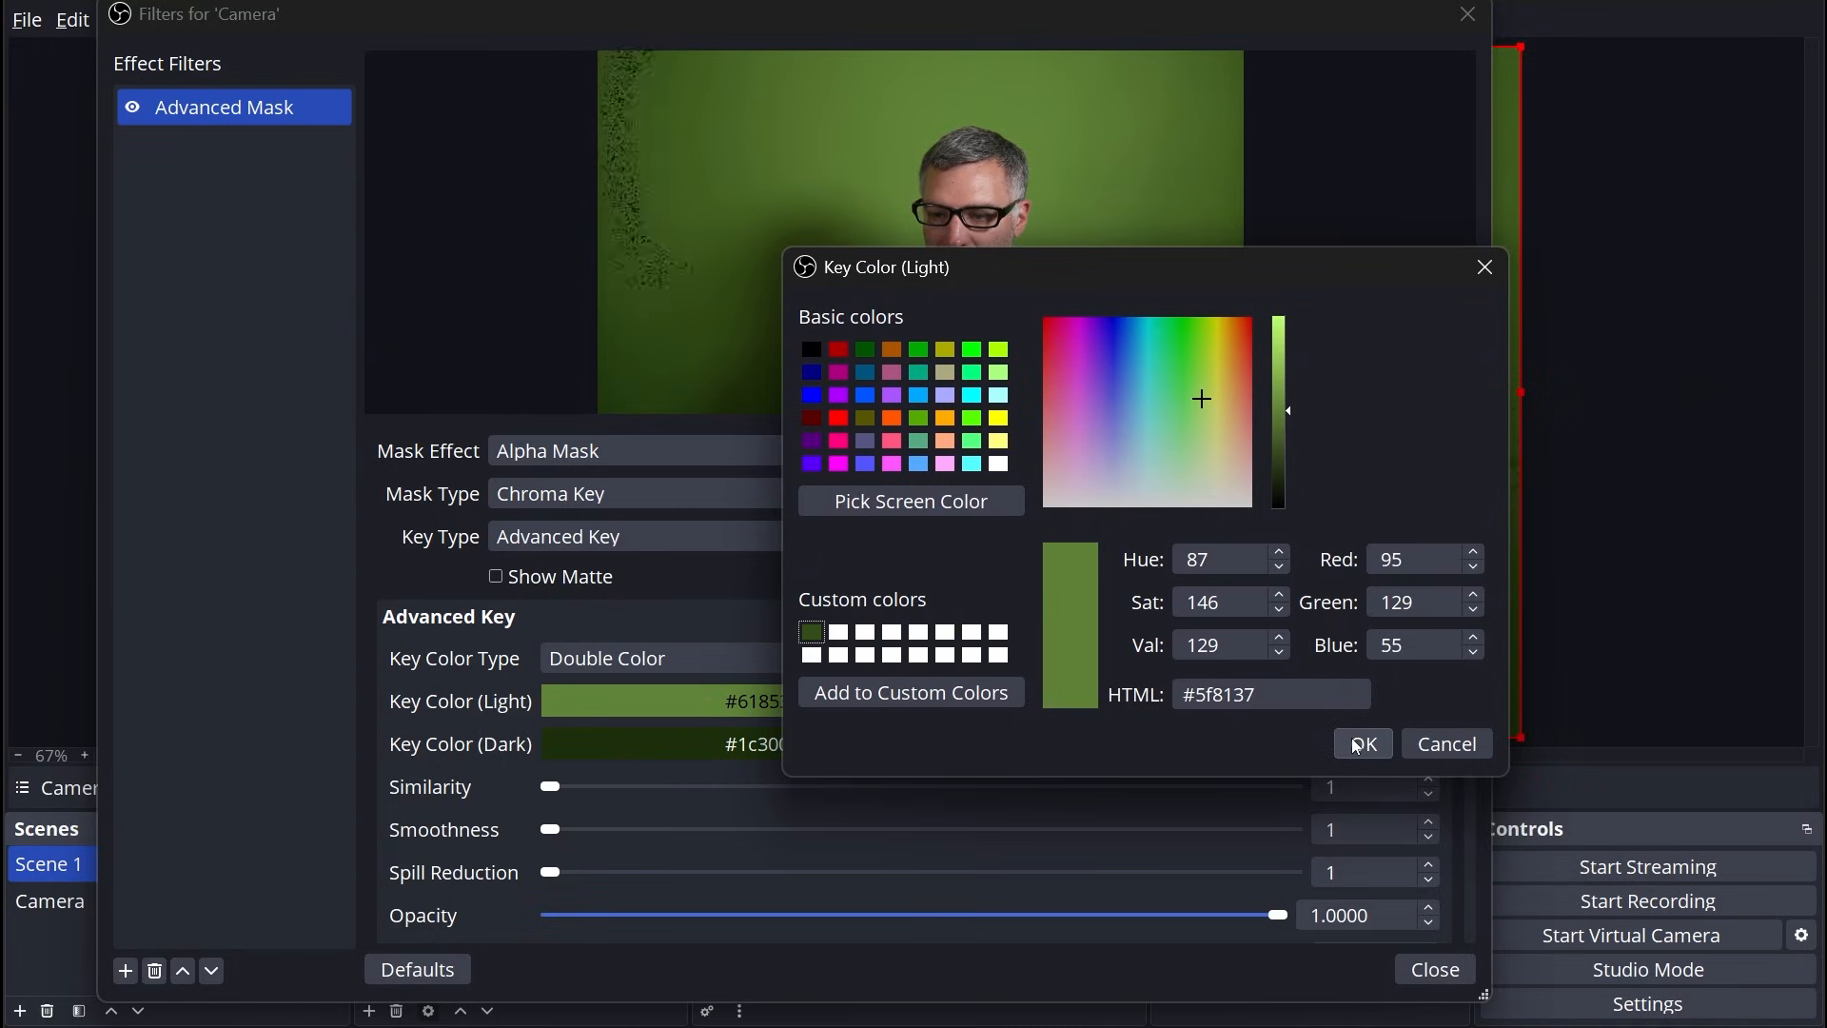
pyautogui.click(1363, 742)
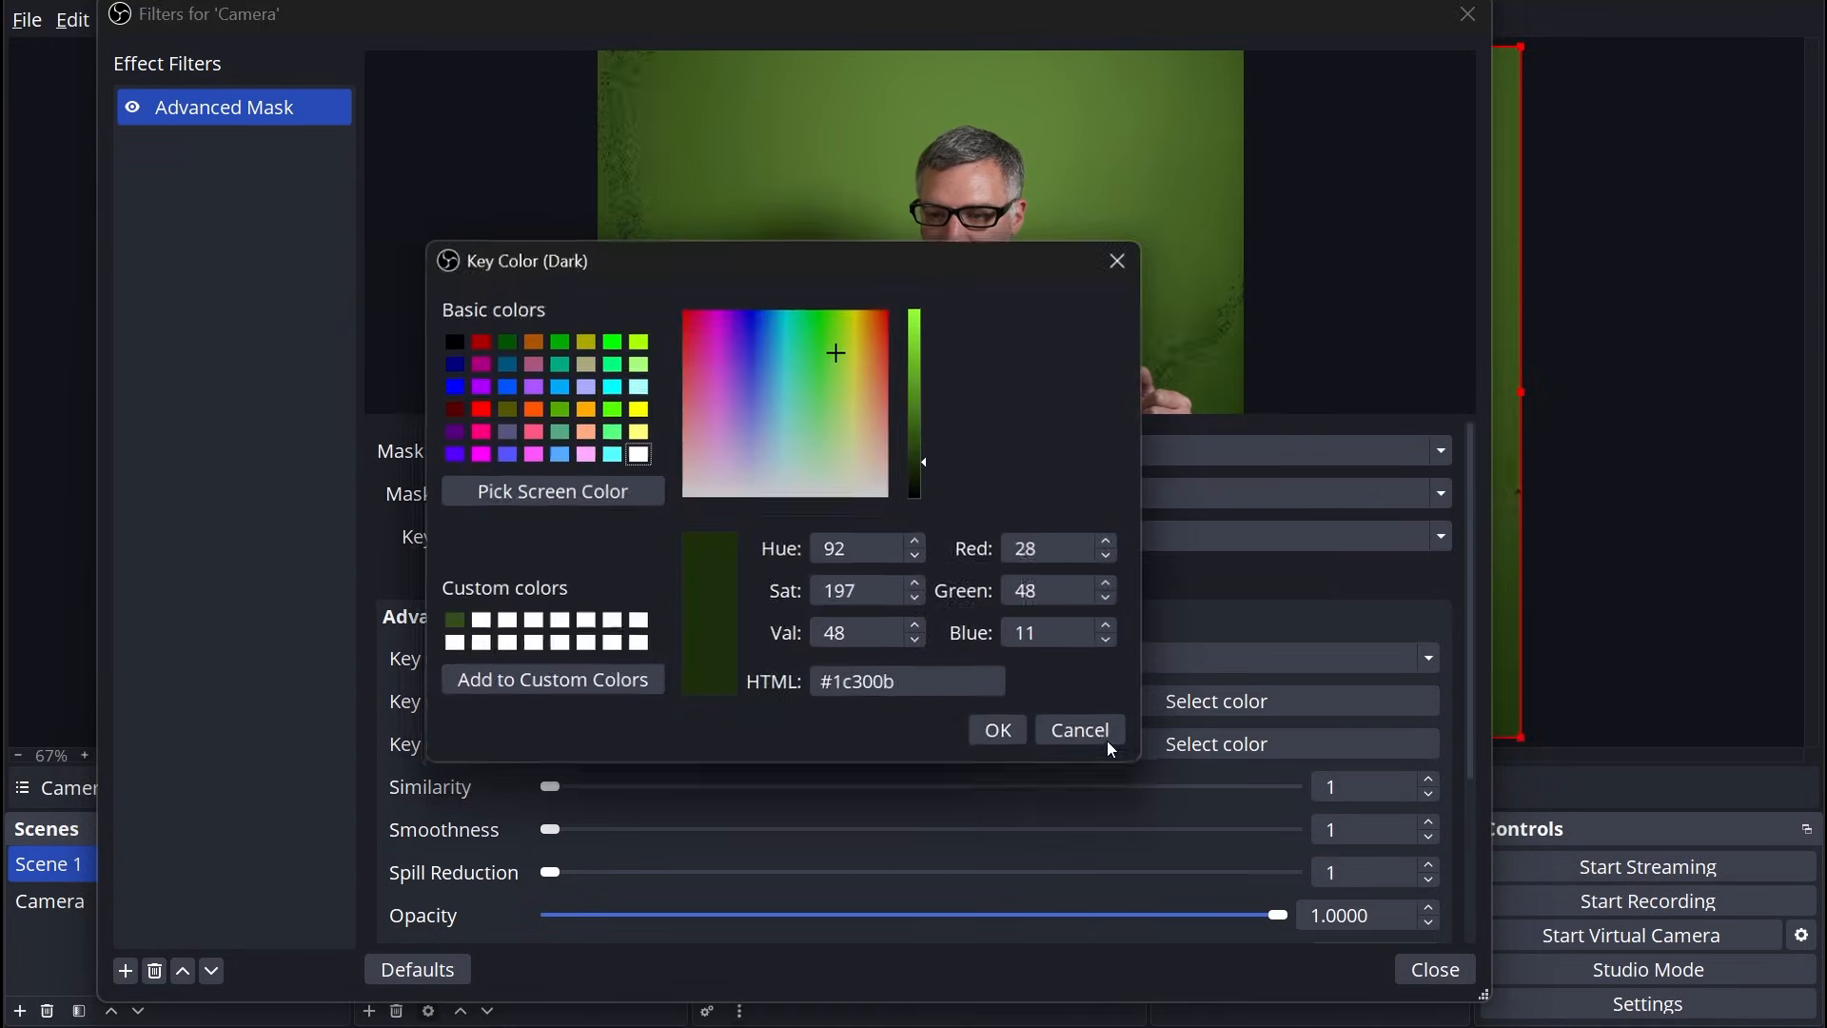
# Step: Sample the dark key colour #1a2a08 from the camera preview and accept it
pyautogui.moveTo(525, 261); pyautogui.dragTo(1027, 215)
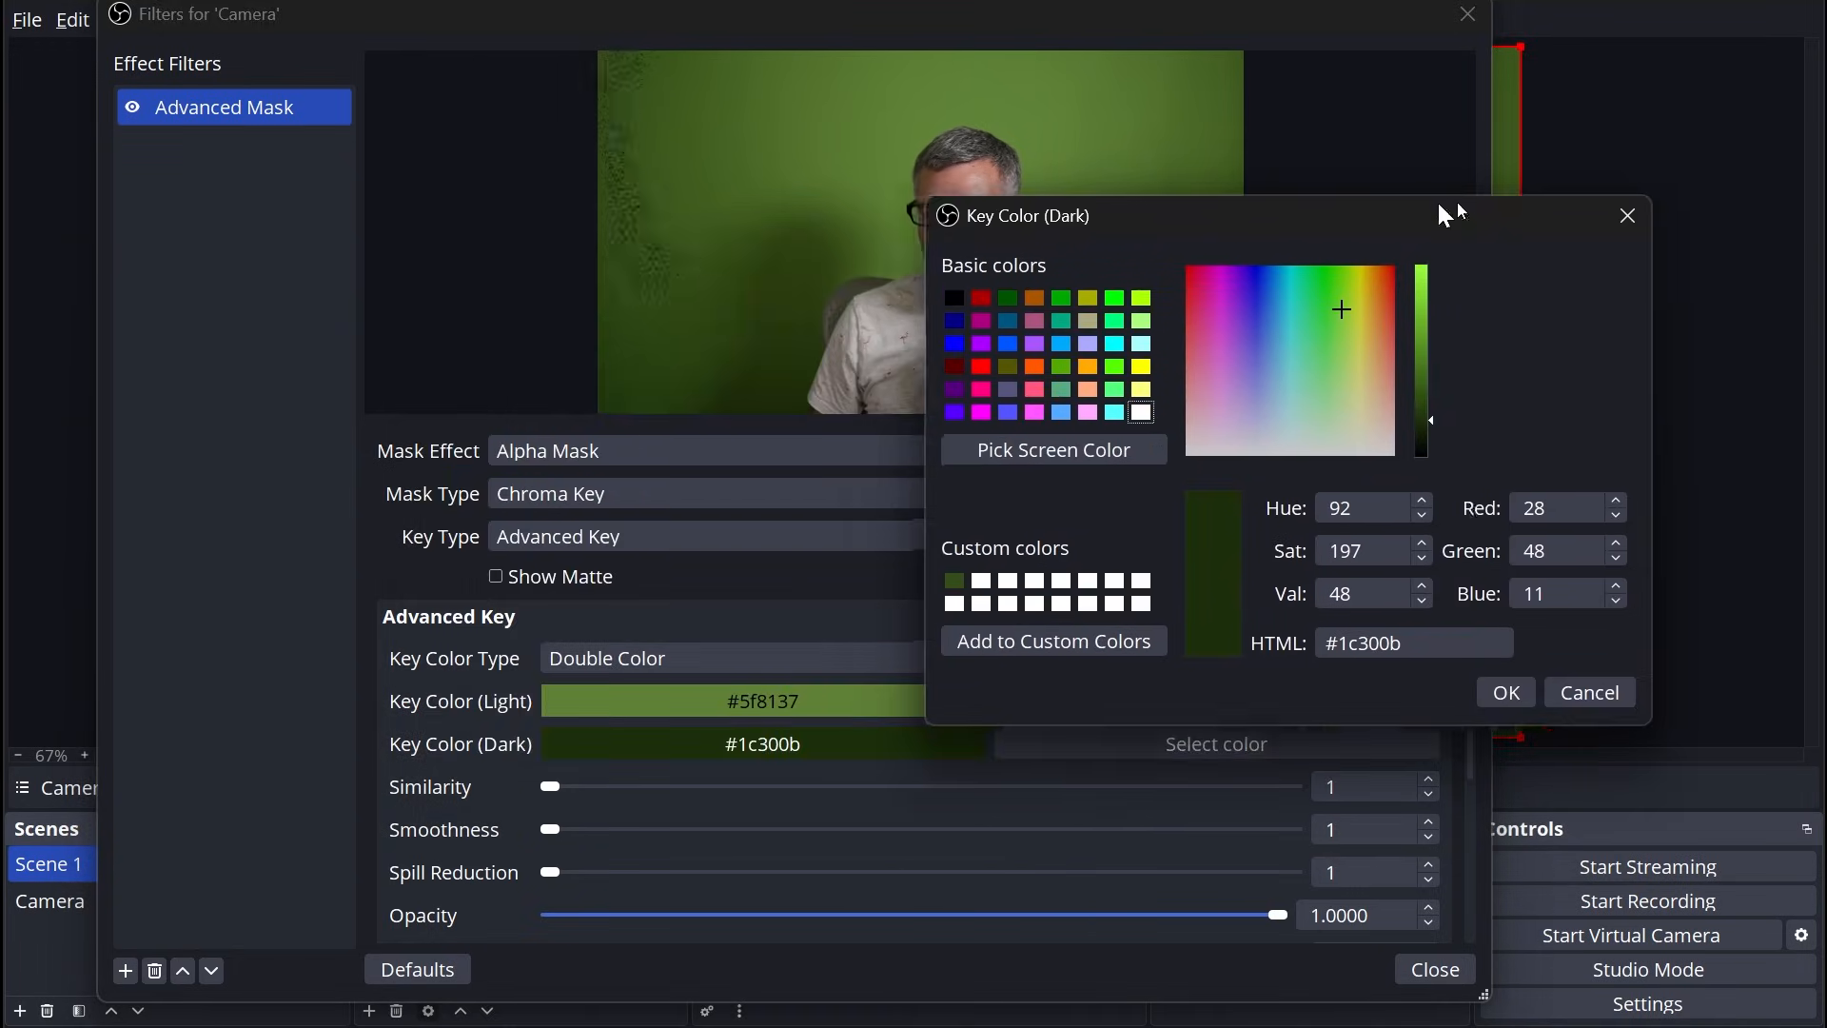
pyautogui.click(1054, 449)
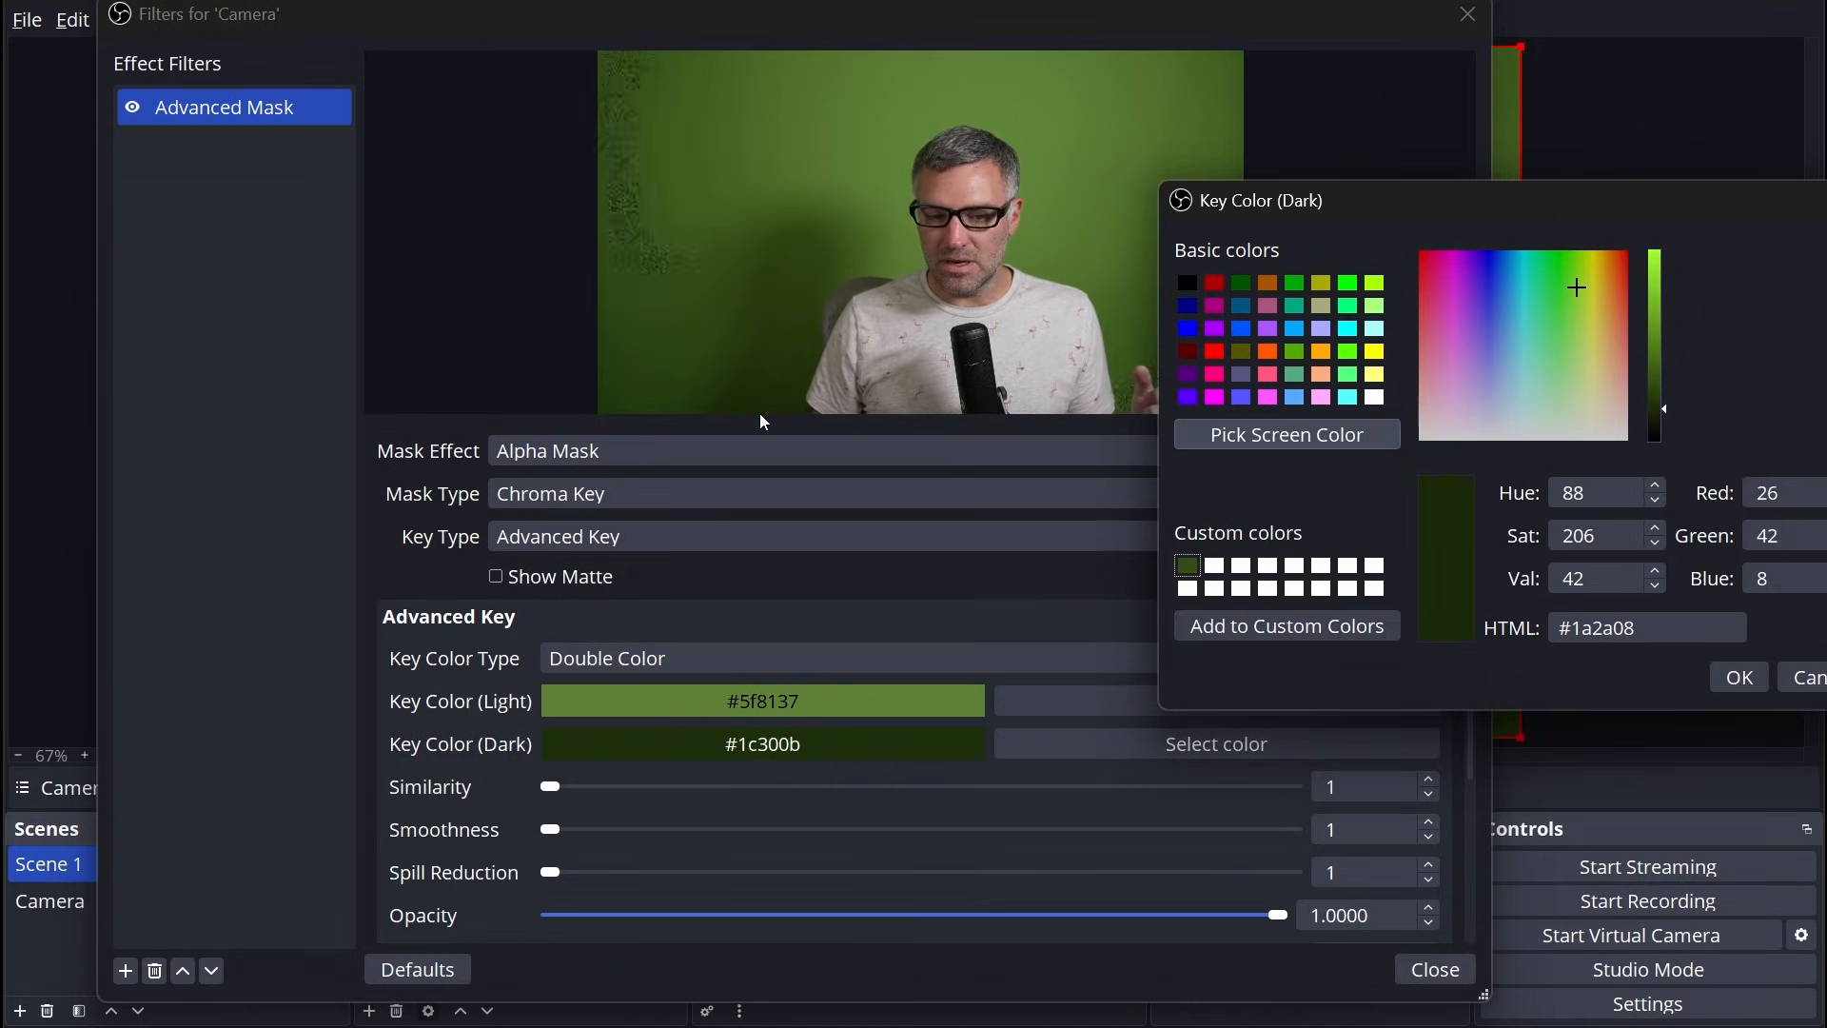
pyautogui.click(1739, 678)
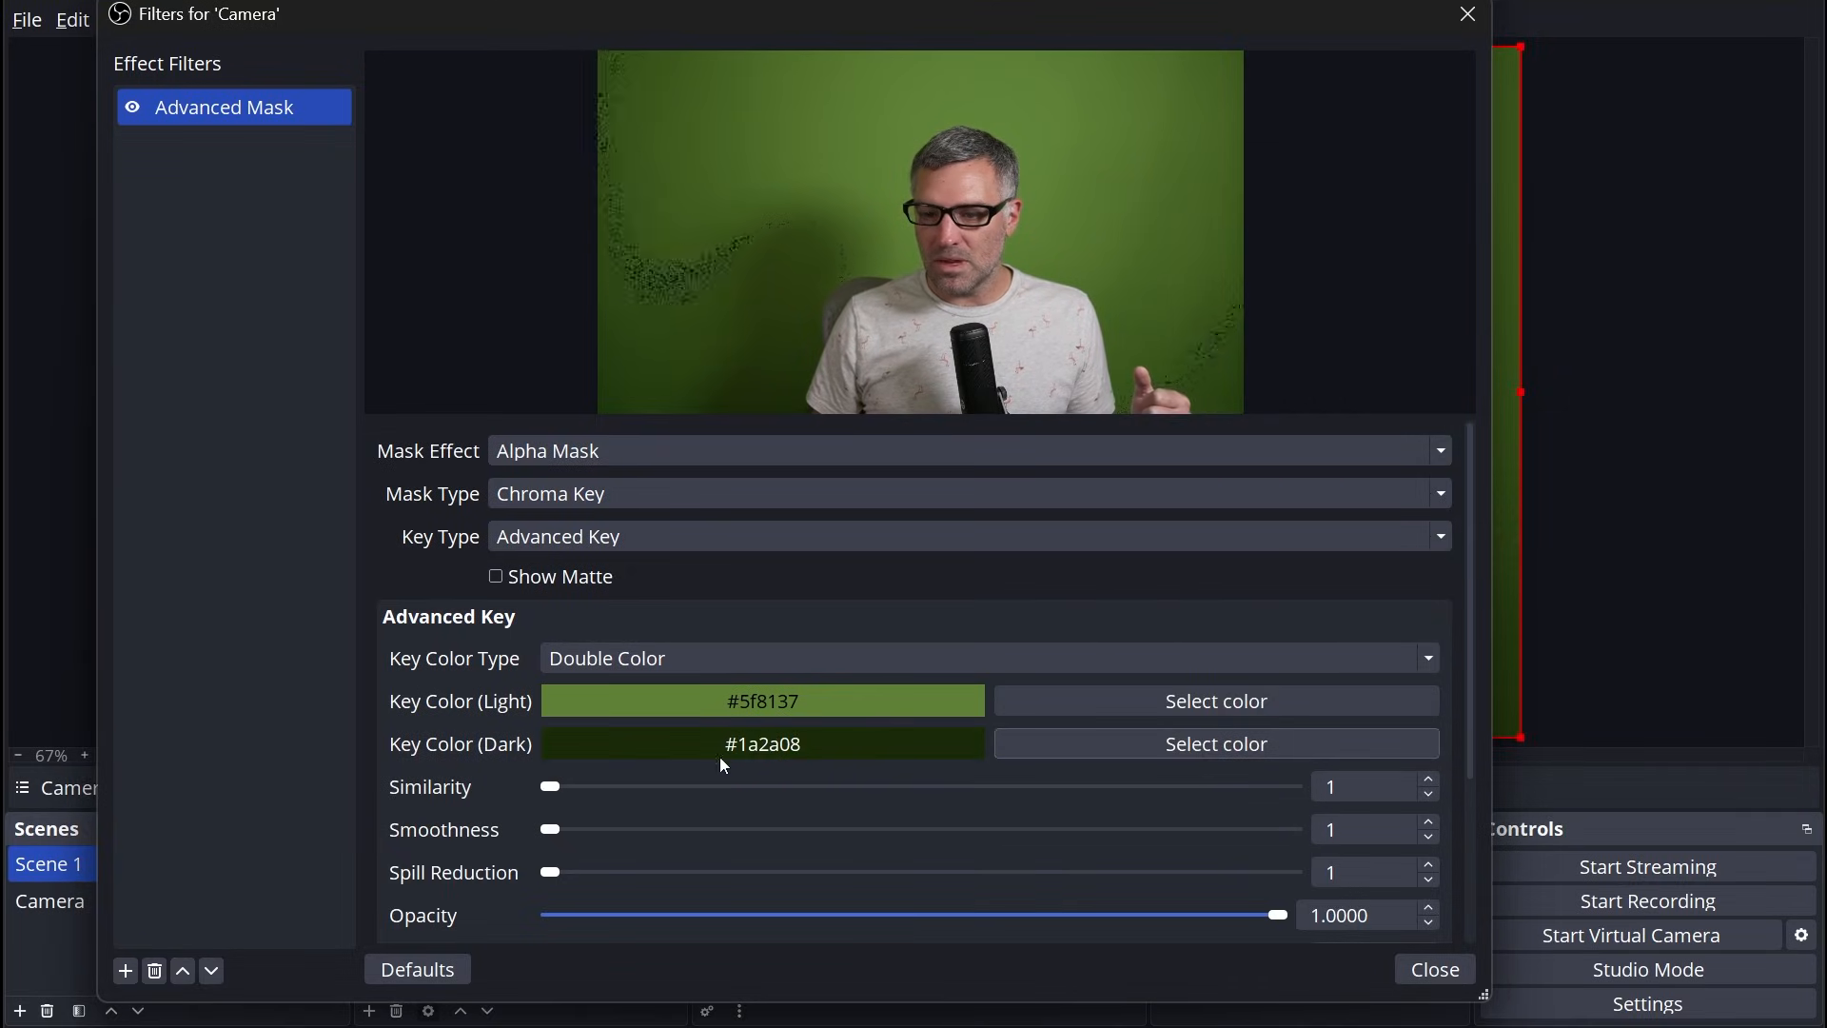
# Step: Raise Similarity to 50 and enter 50 for Spill Reduction to clear the green backdrop
pyautogui.moveTo(548, 785); pyautogui.dragTo(567, 786)
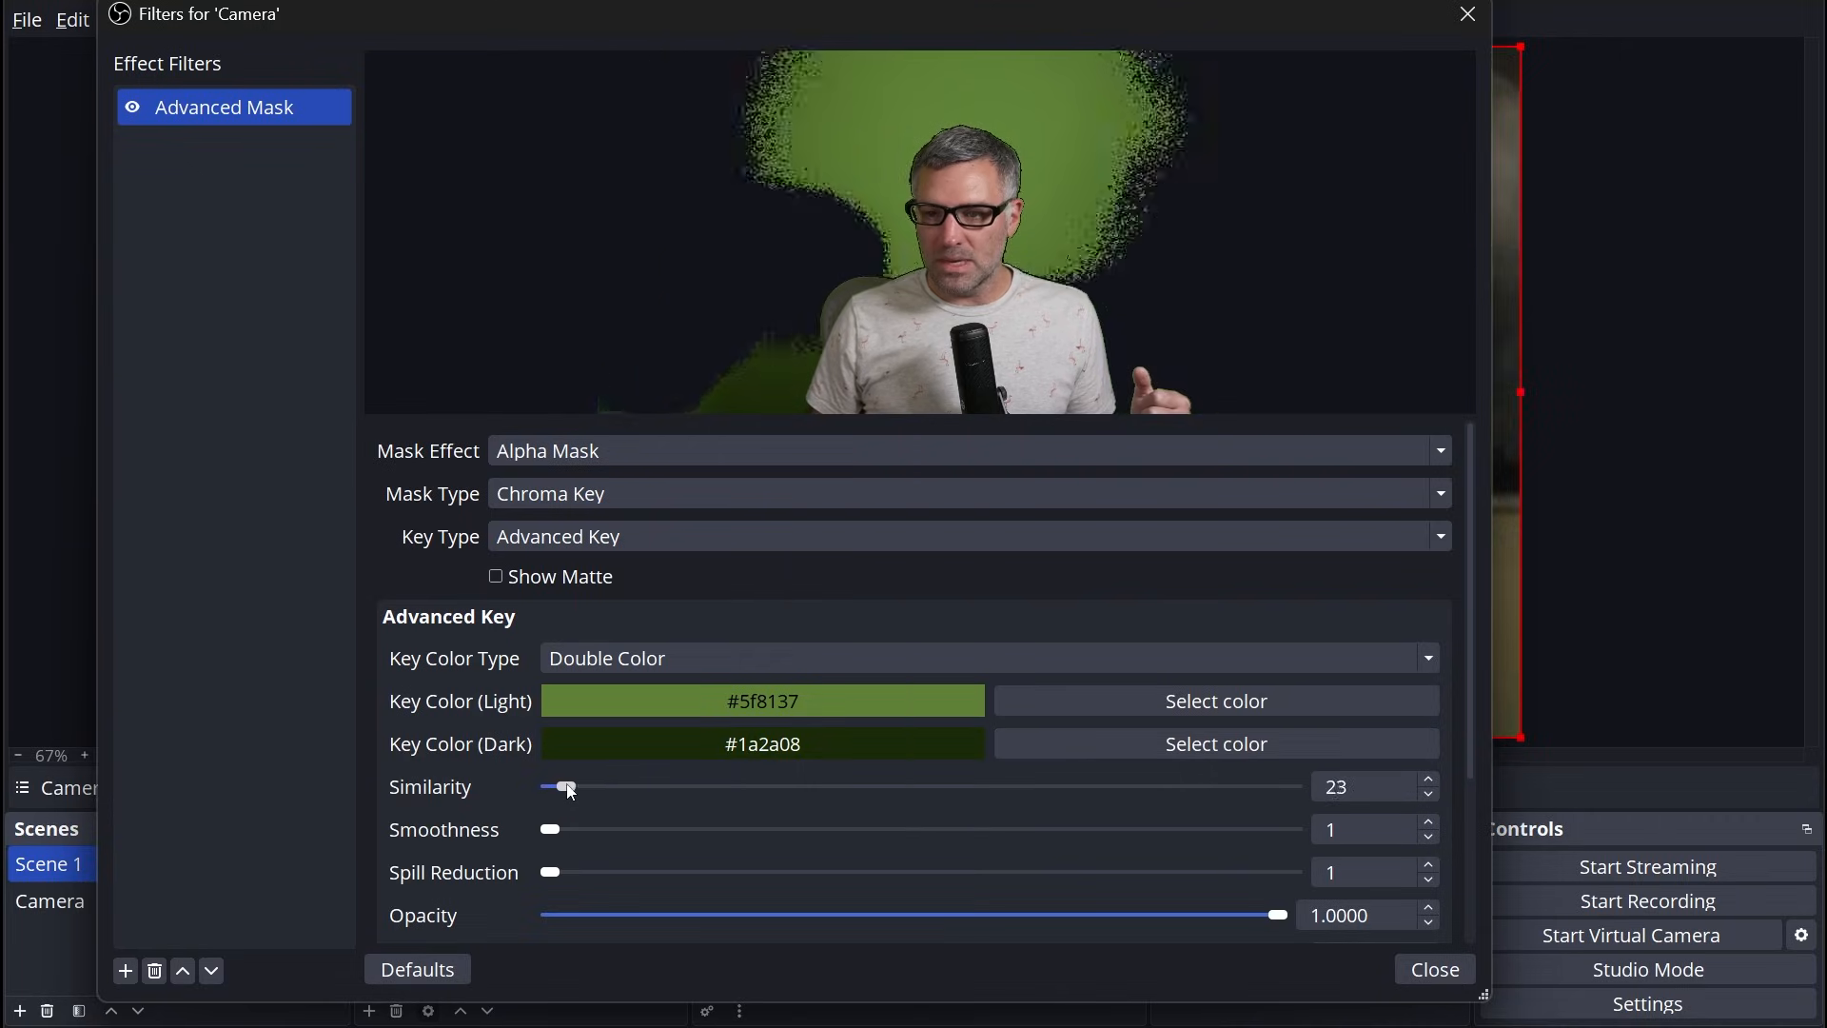
pyautogui.moveTo(565, 786); pyautogui.dragTo(584, 786)
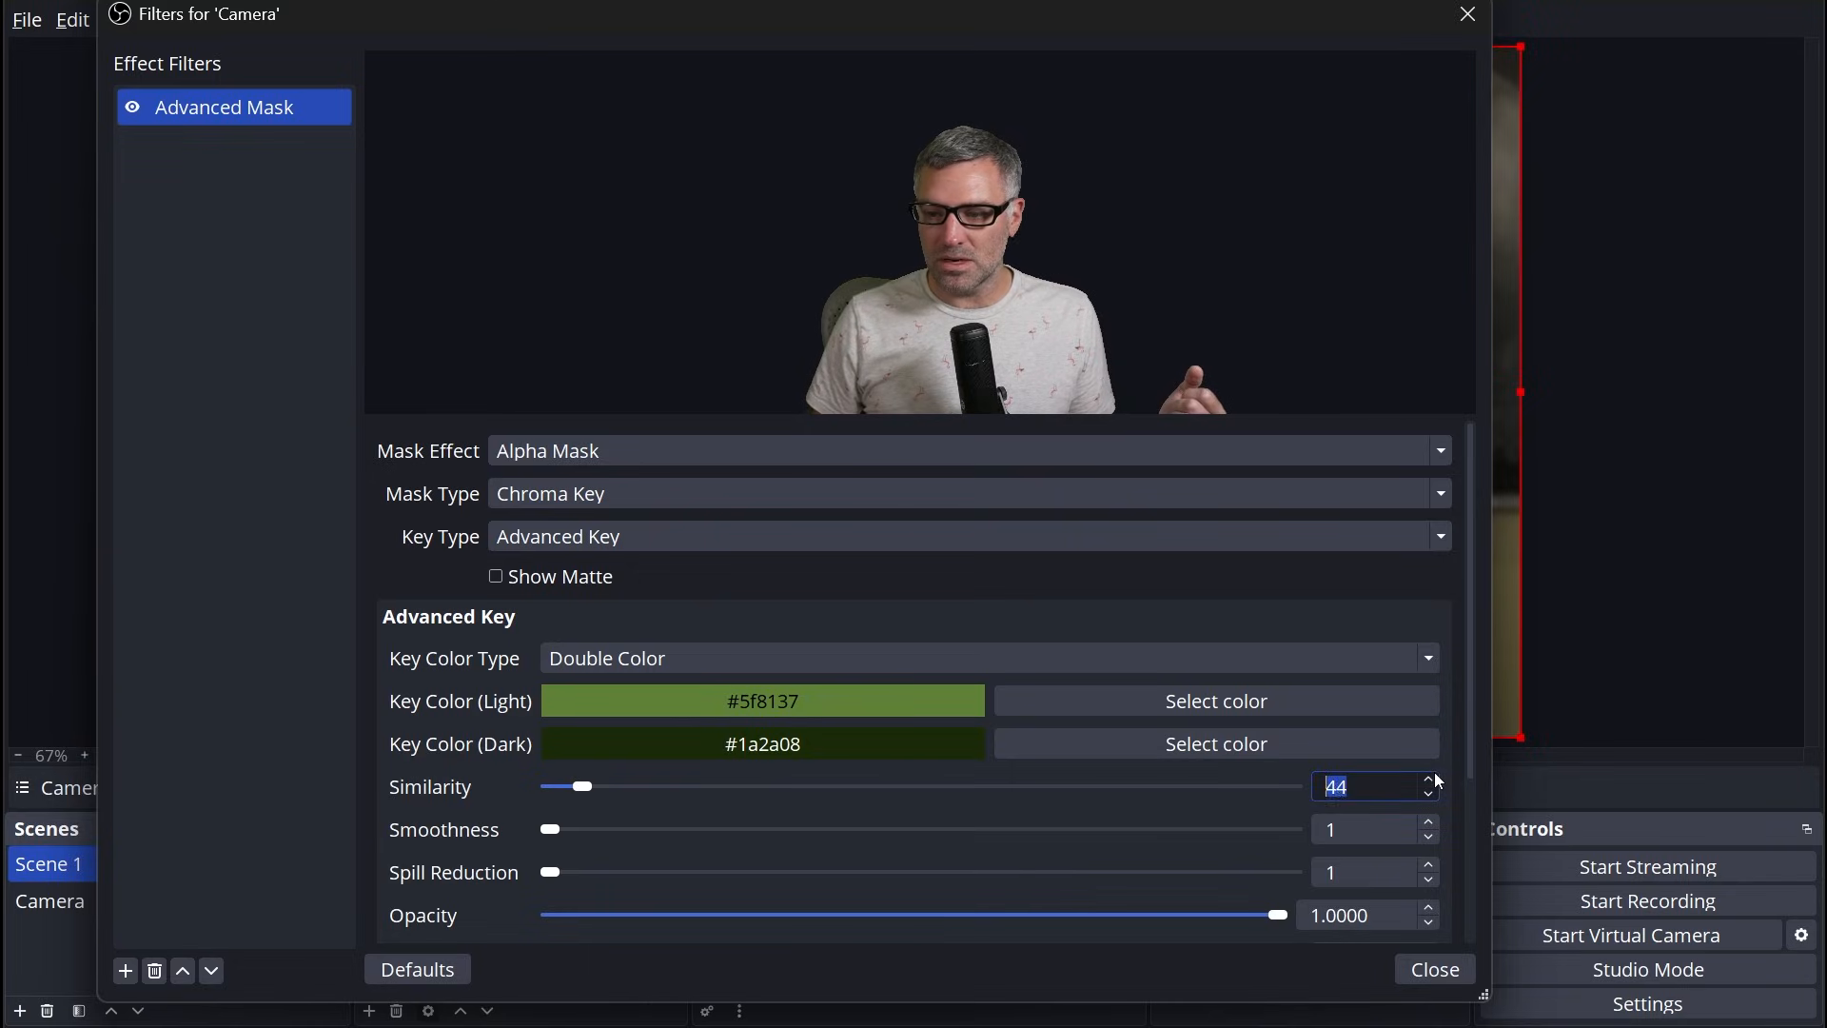
pyautogui.click(1428, 778)
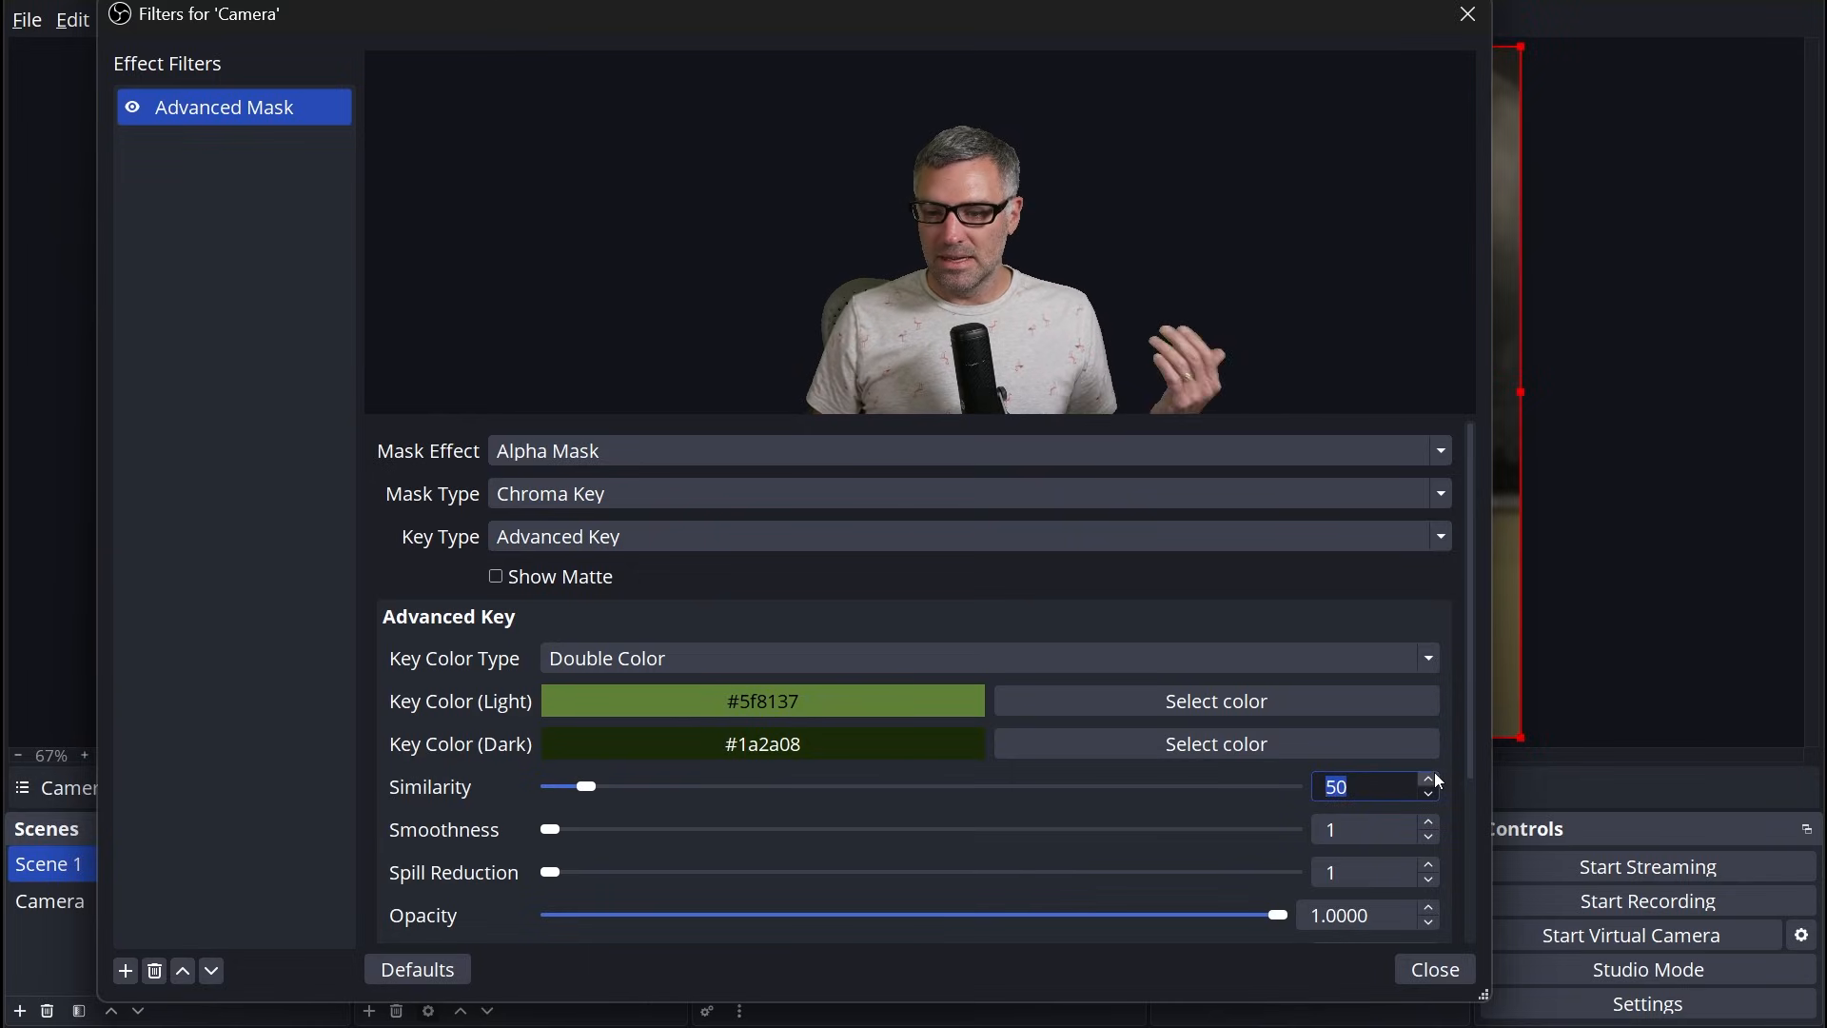
pyautogui.click(1358, 830)
pyautogui.write('4')
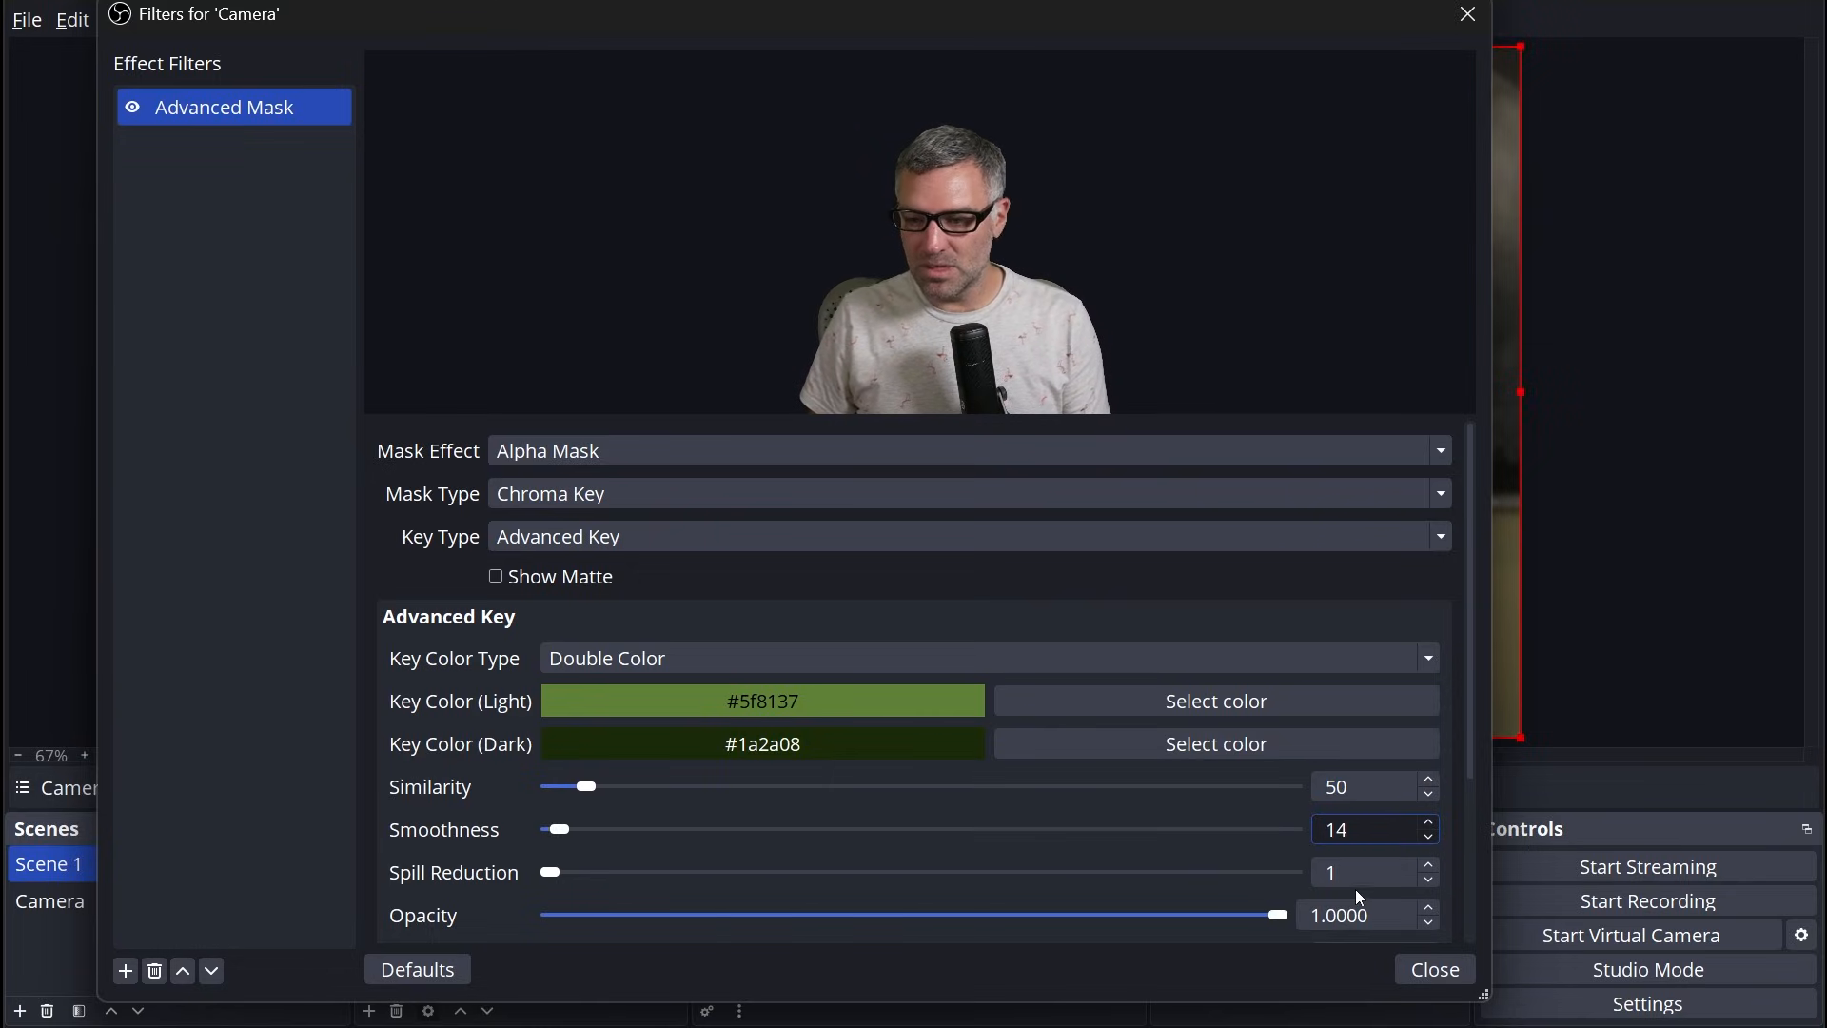
pyautogui.write('50')
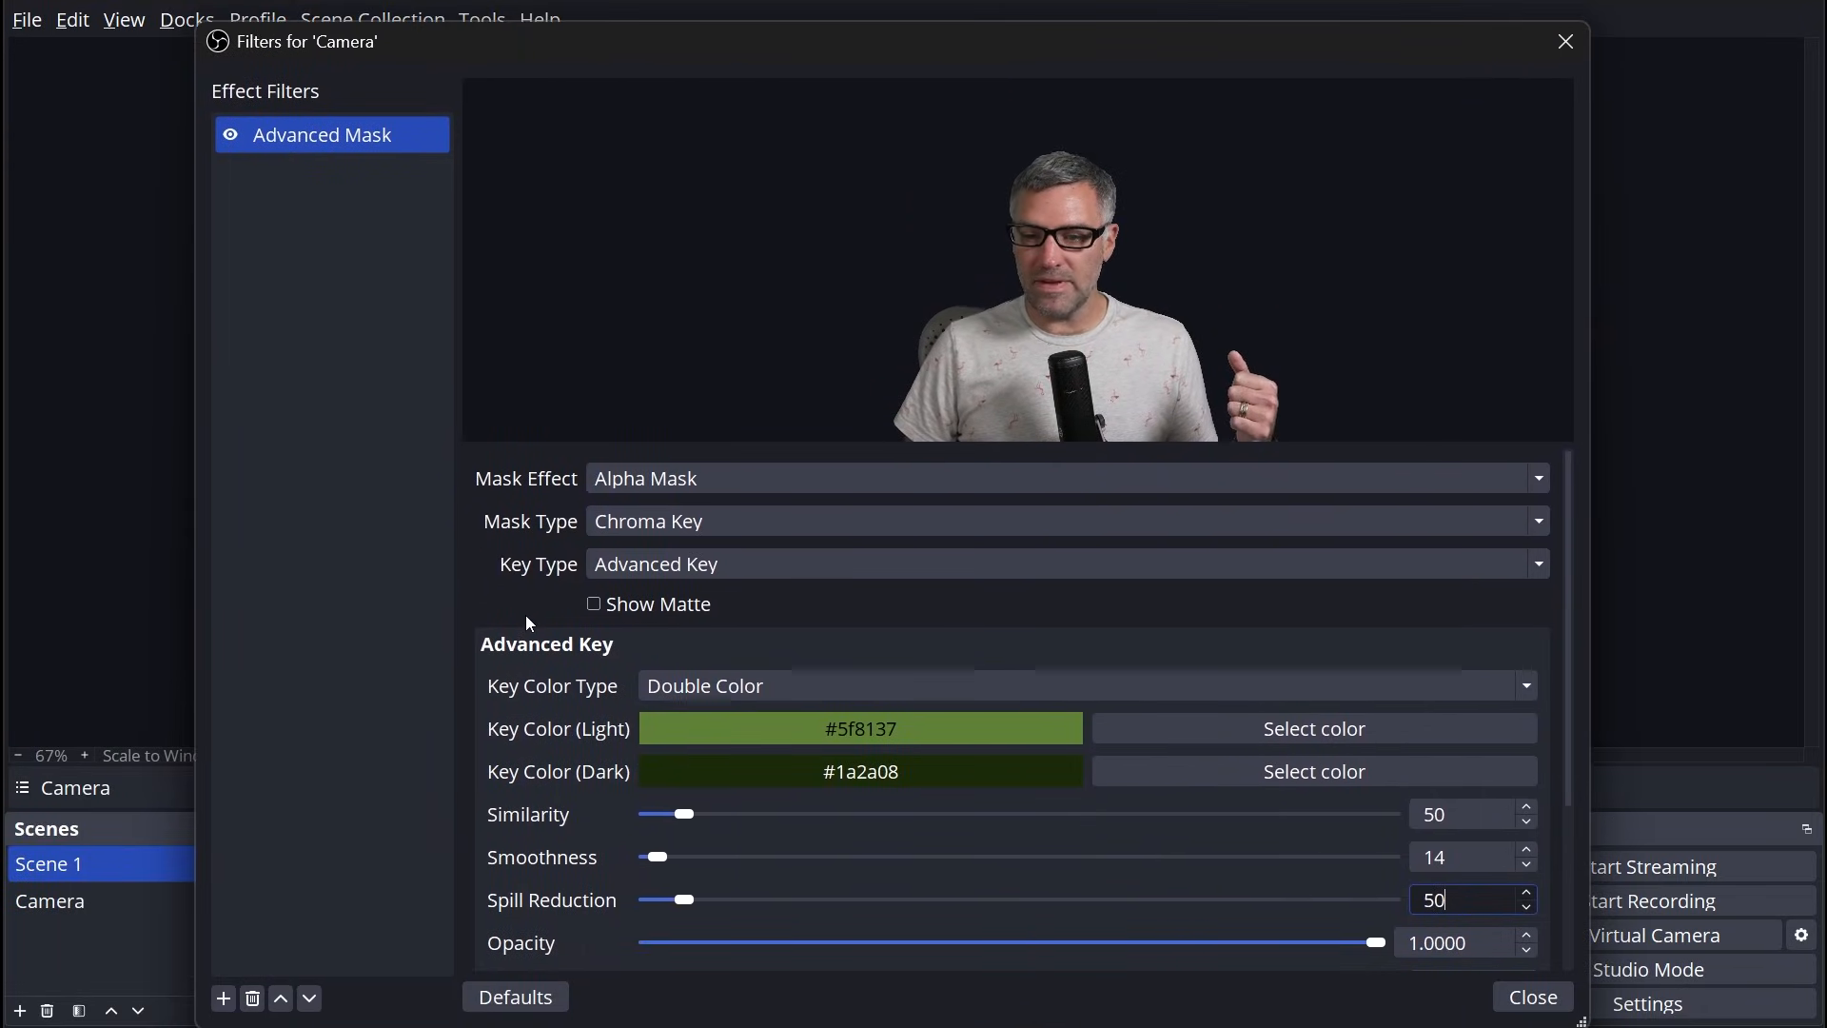
# Step: Check the key as a black-and-white matte, then return to the colour preview
pyautogui.click(593, 603)
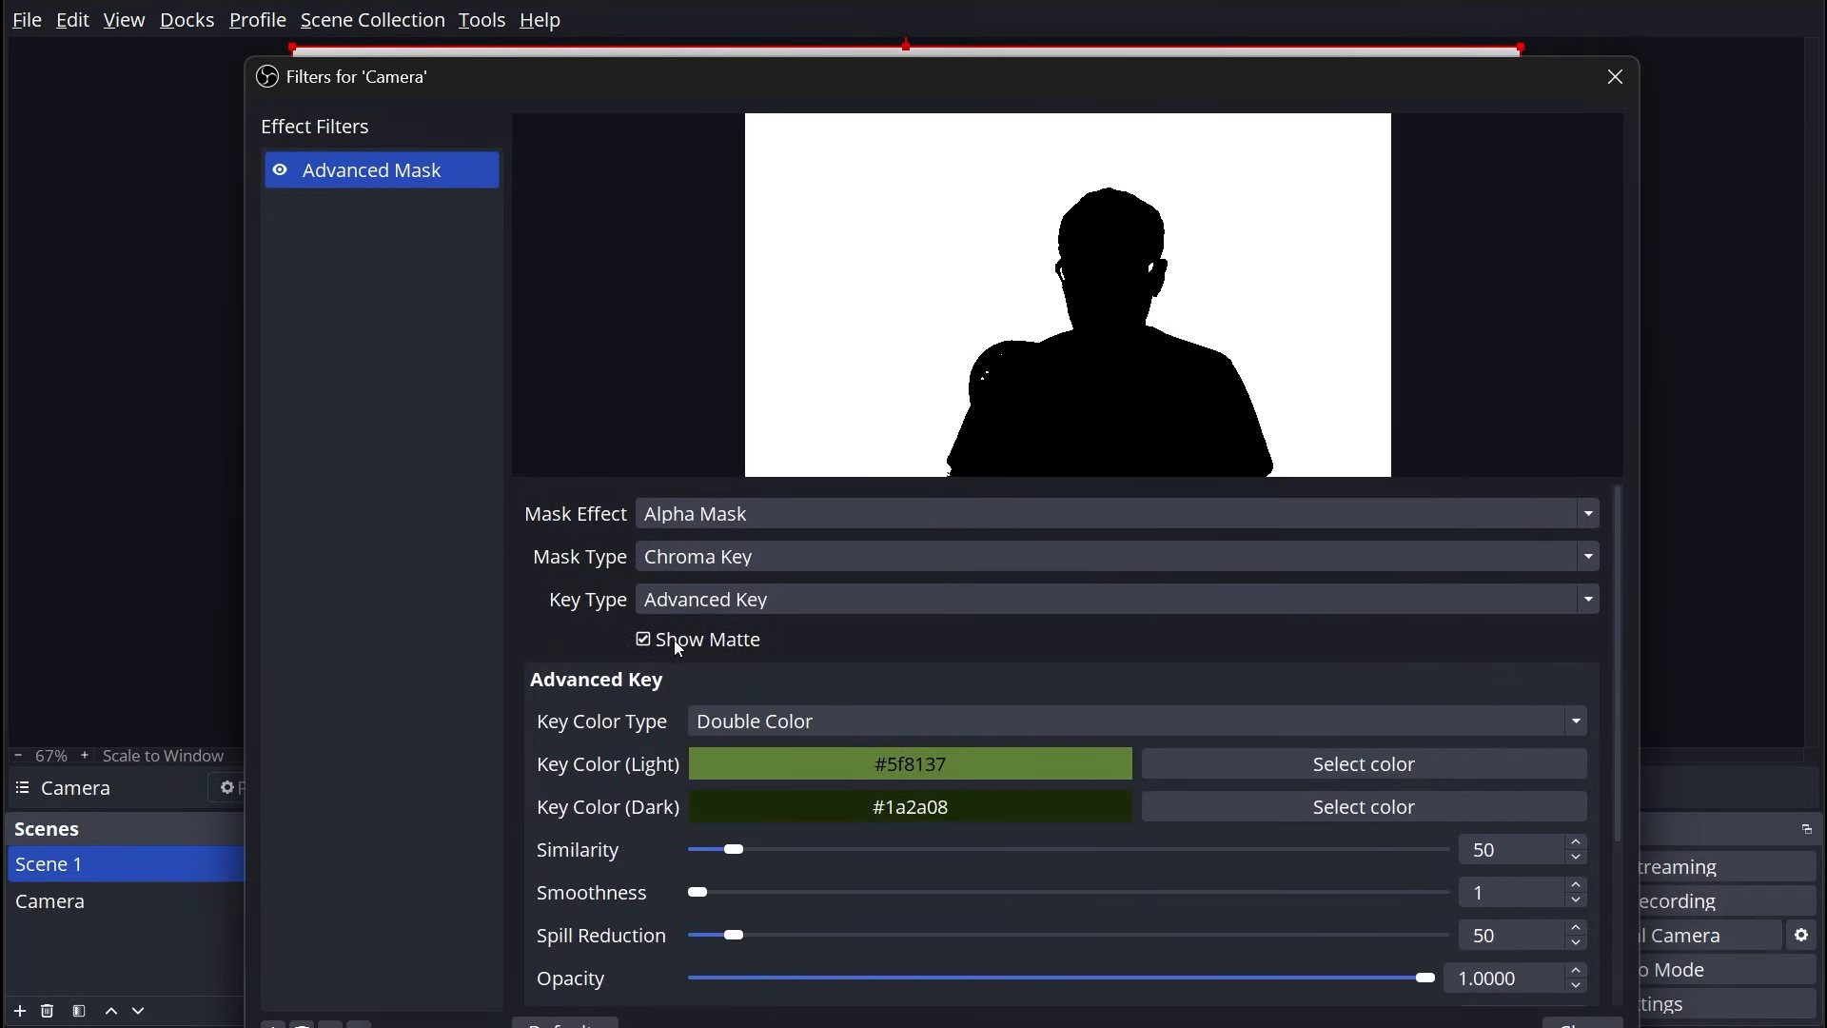
pyautogui.click(643, 640)
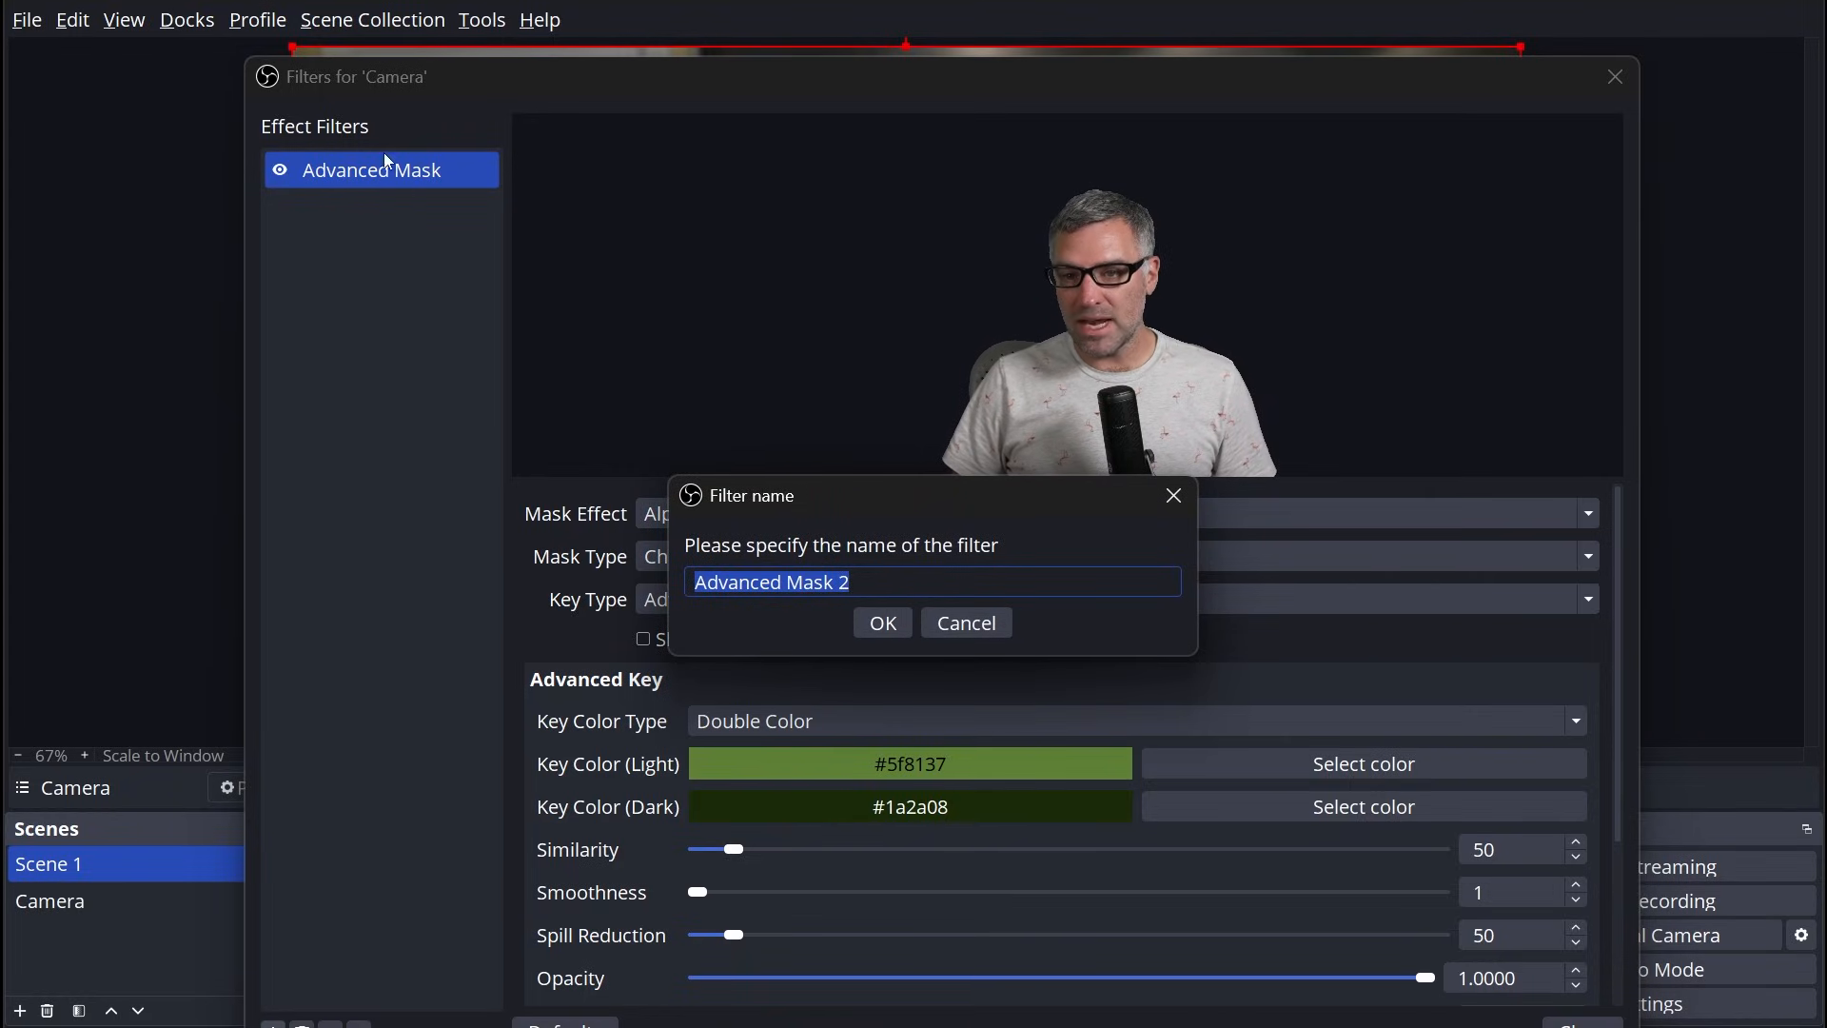
# Step: Confirm Advanced Mask 2, make it a Feather Mask and set its size to 3 px
pyautogui.click(883, 622)
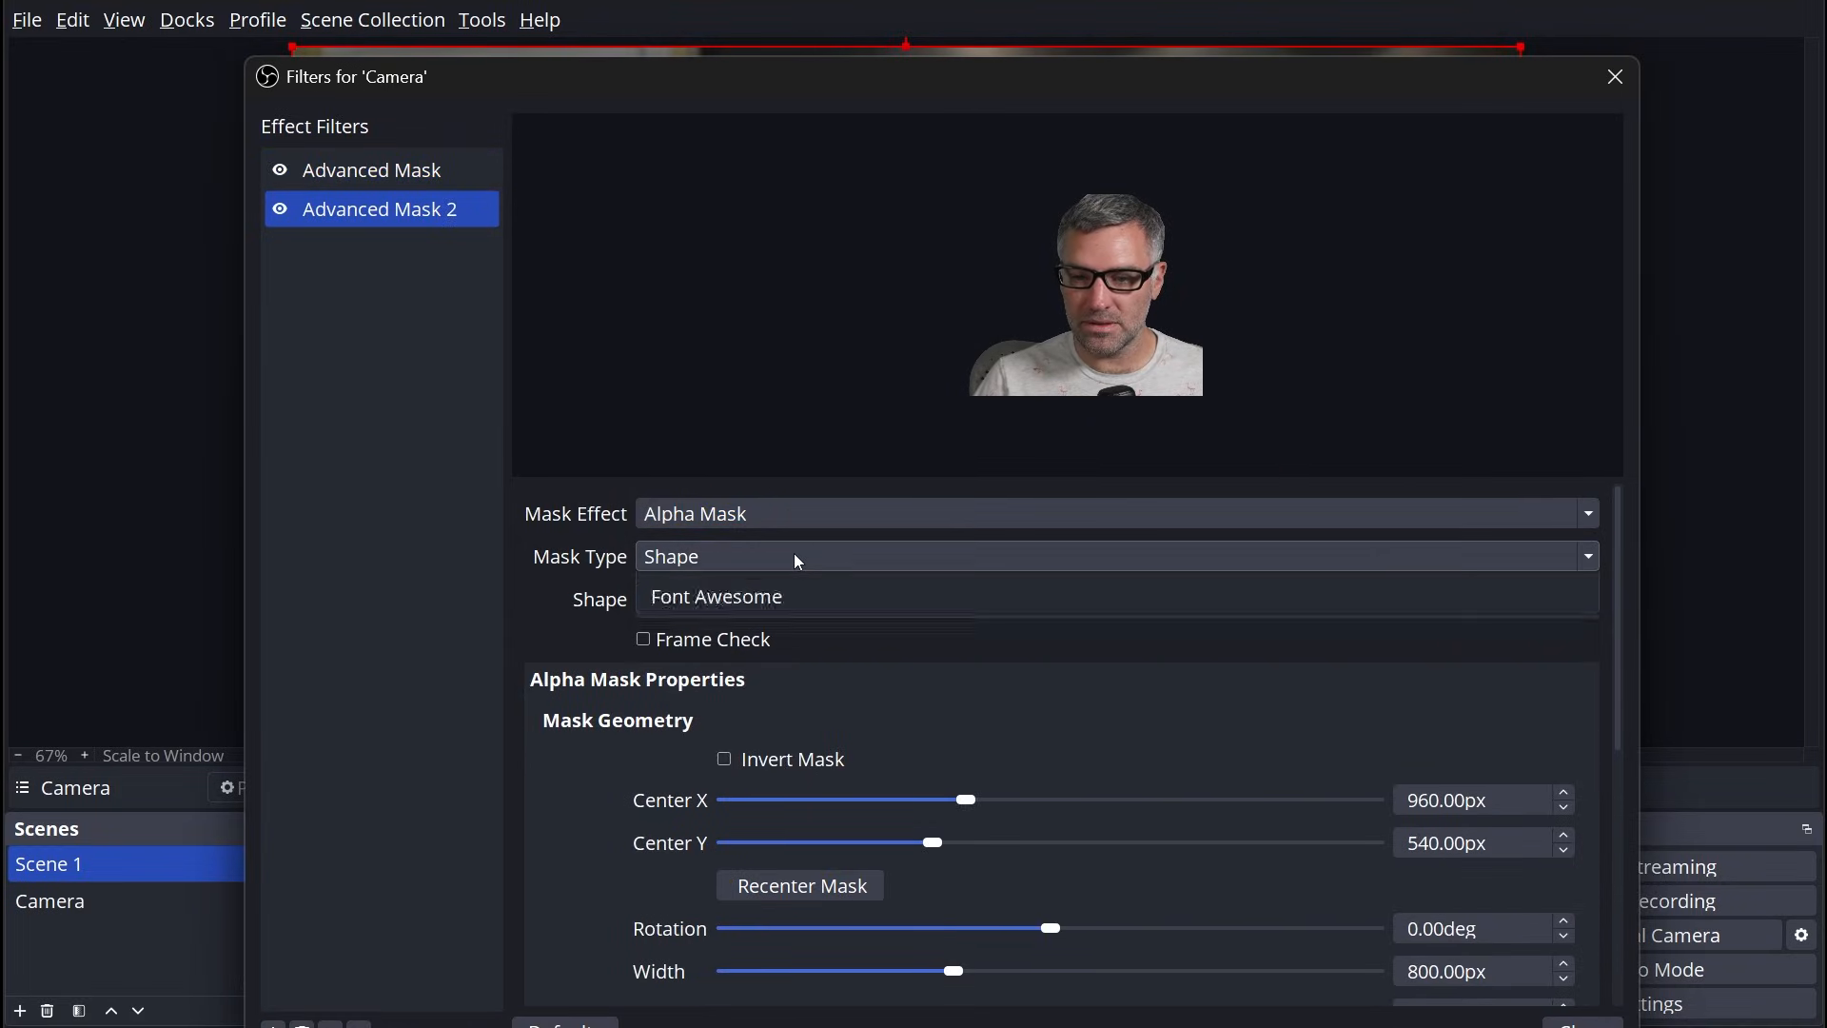
pyautogui.click(716, 596)
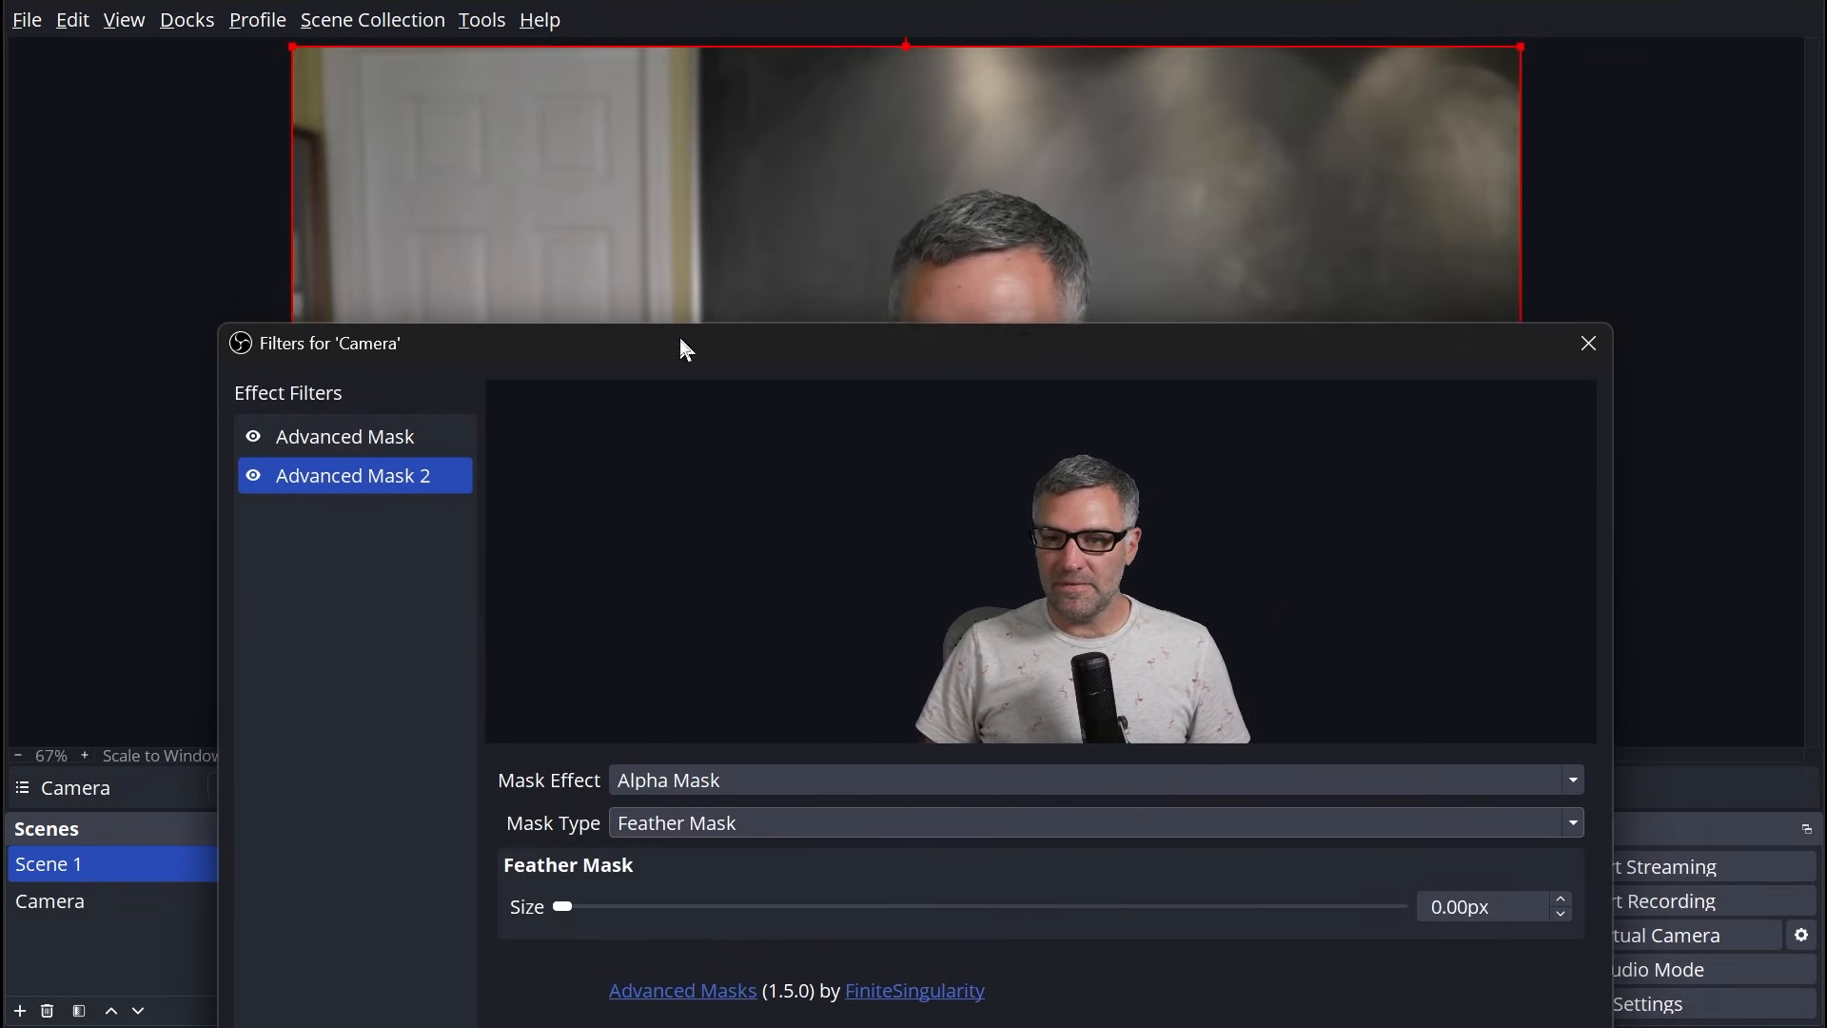
pyautogui.moveTo(565, 906); pyautogui.dragTo(675, 921)
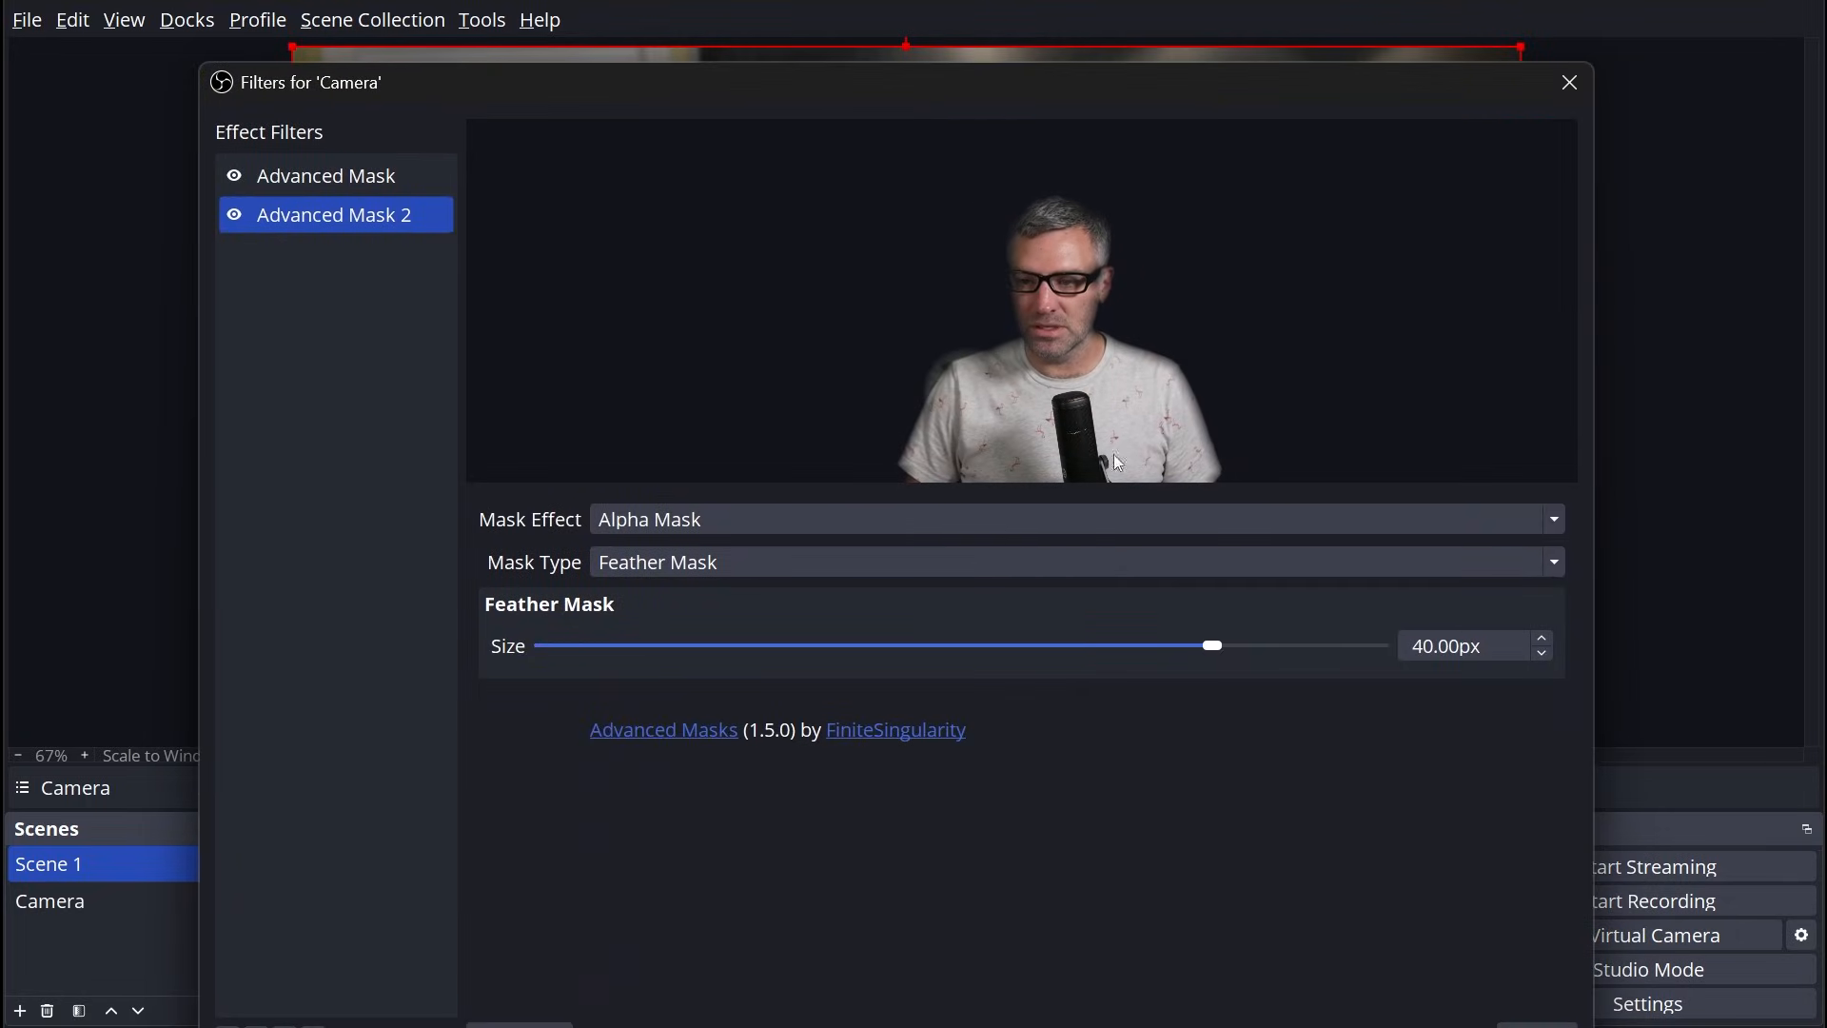
pyautogui.moveTo(1212, 646); pyautogui.dragTo(554, 645)
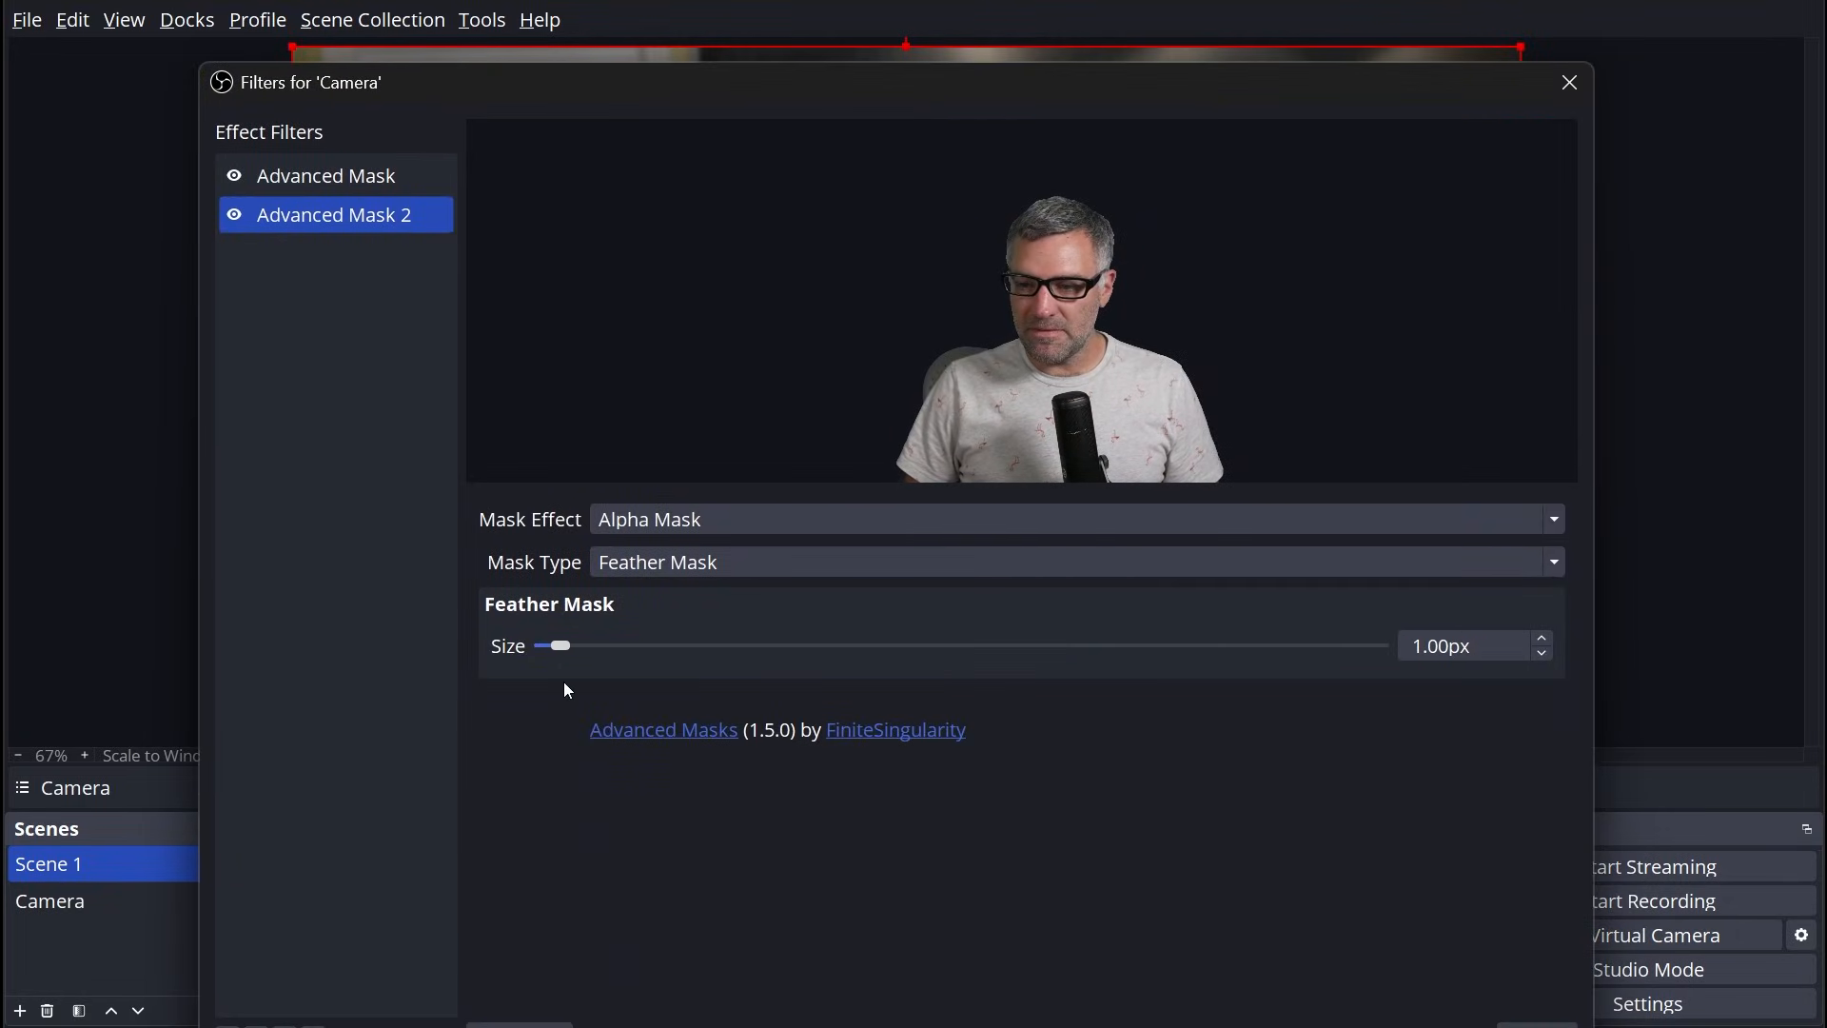
pyautogui.moveTo(558, 646); pyautogui.dragTo(593, 645)
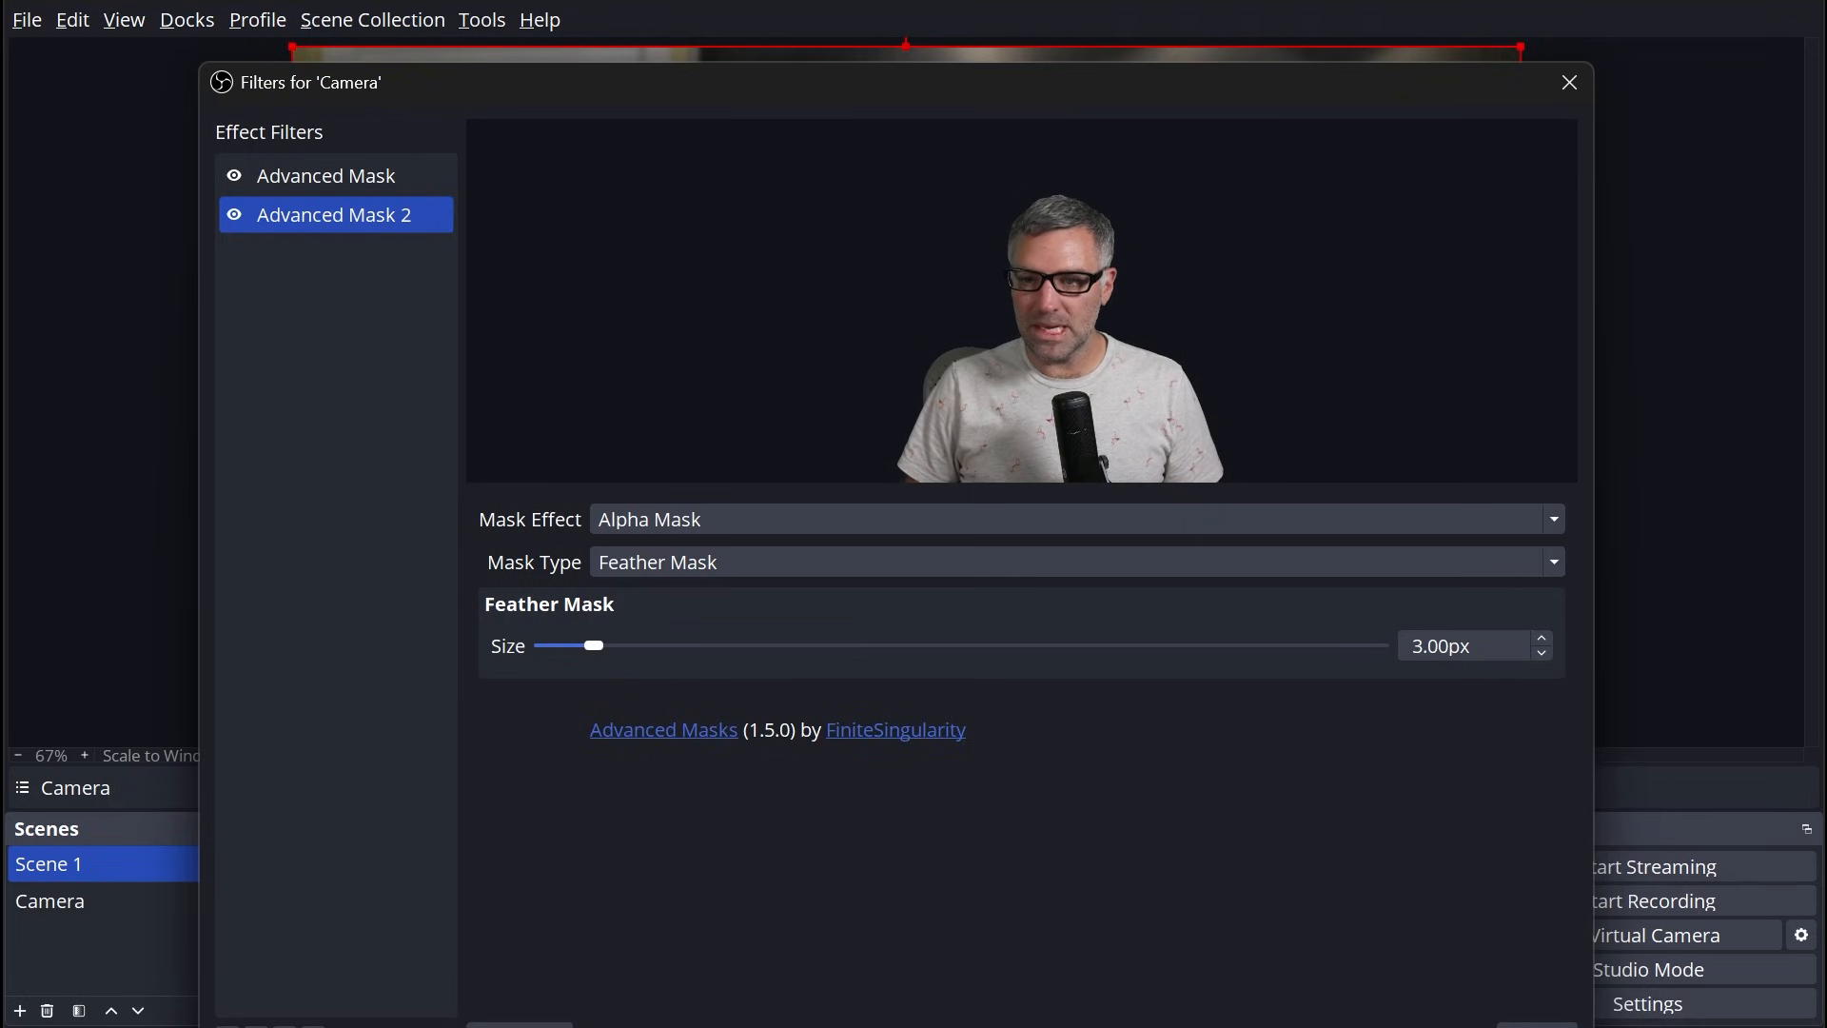